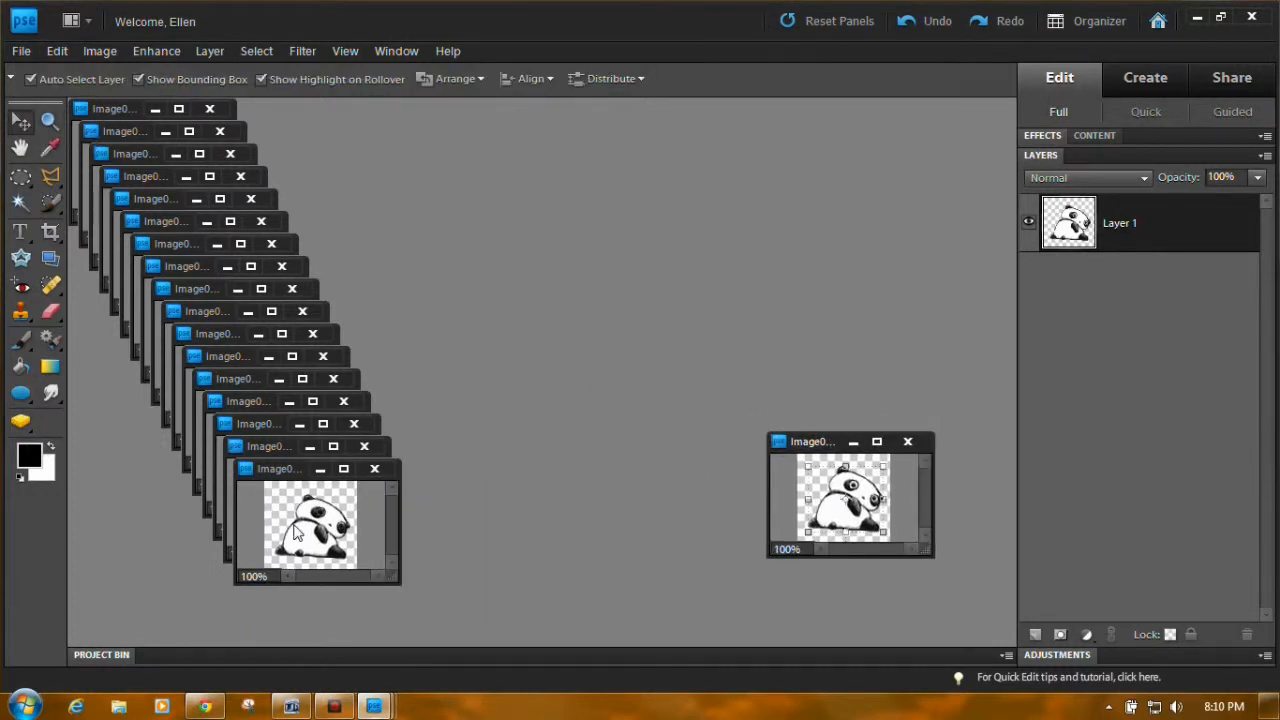
Step: Stack panda frames as Layer 2 and Layer 3, then convert the indexed frame to RGB colour
{"action": "left_click", "coordinate": [100, 52]}
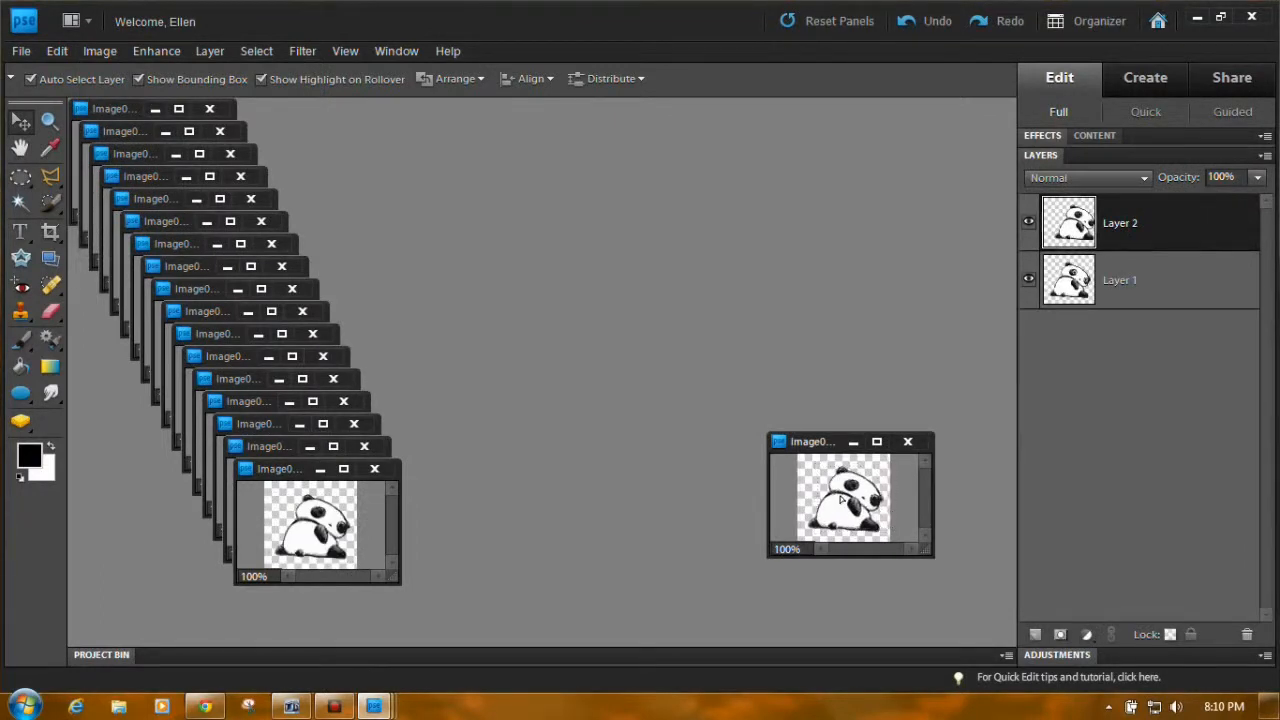
{"action": "left_click", "coordinate": [100, 52]}
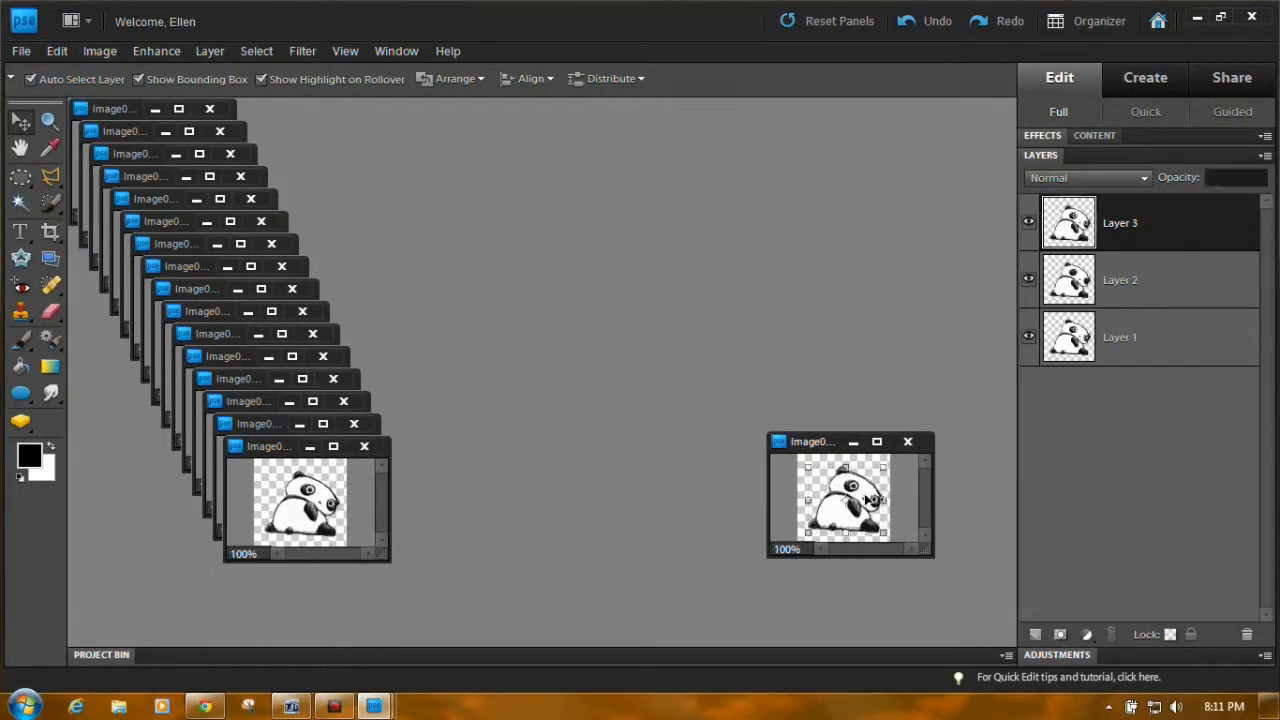
{"action": "left_click", "coordinate": [100, 52]}
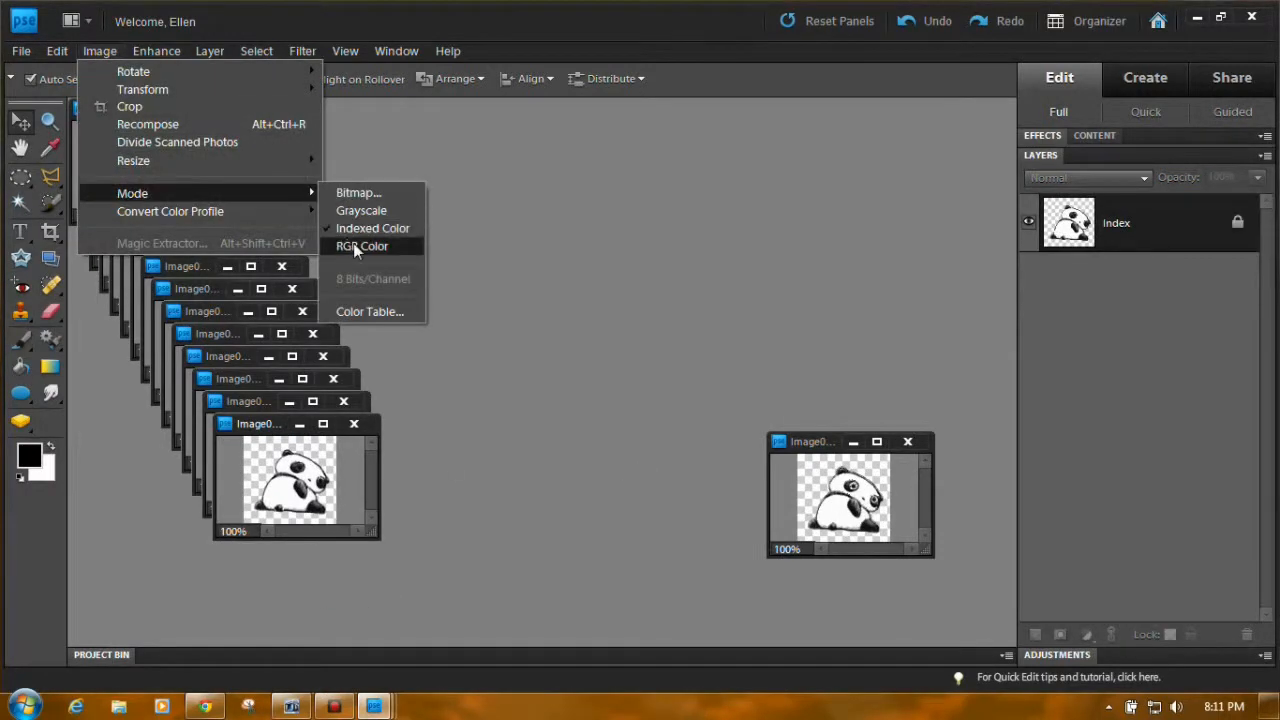
{"action": "left_click", "coordinate": [362, 246]}
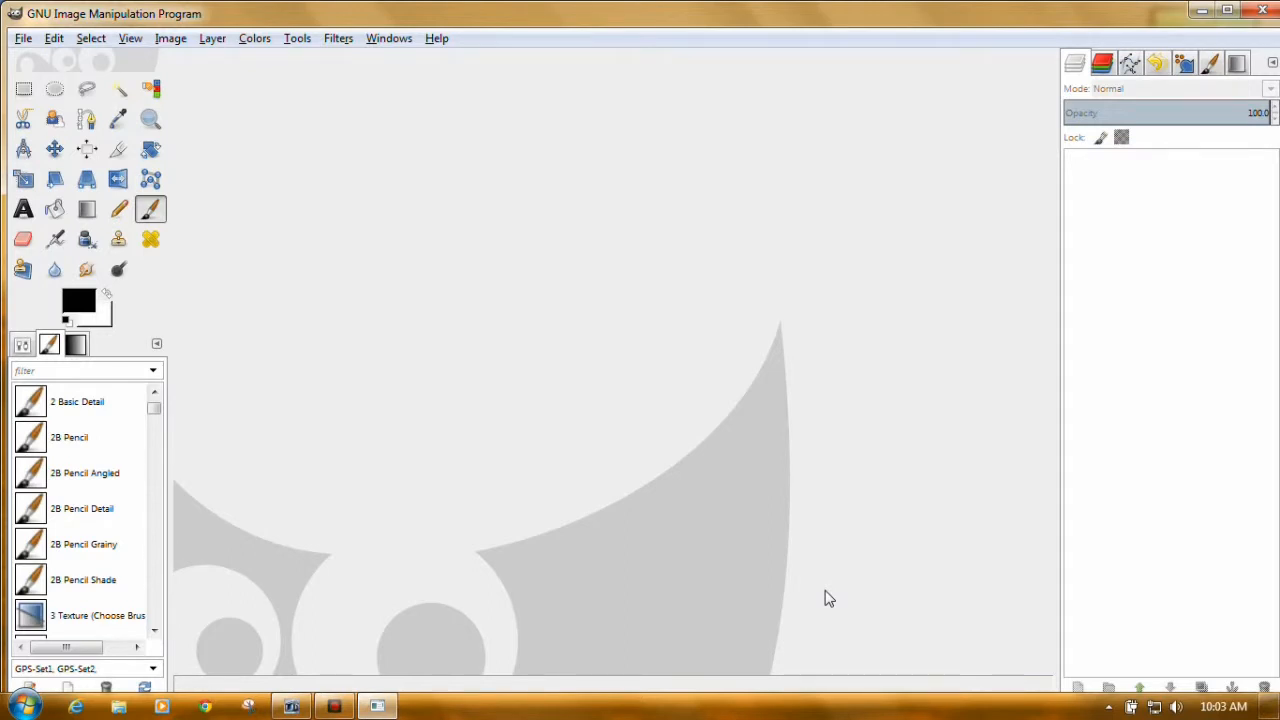
{"action": "mouse_move", "coordinate": [1058, 404]}
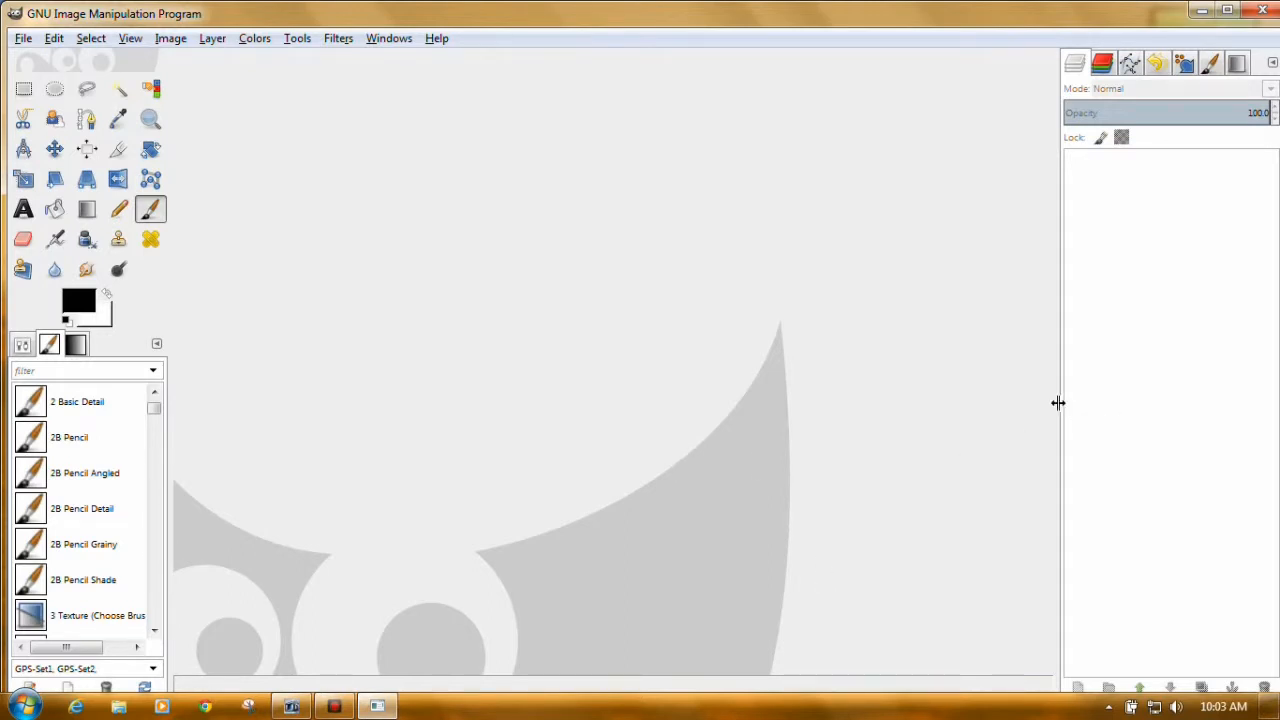
{"action": "mouse_move", "coordinate": [1068, 414]}
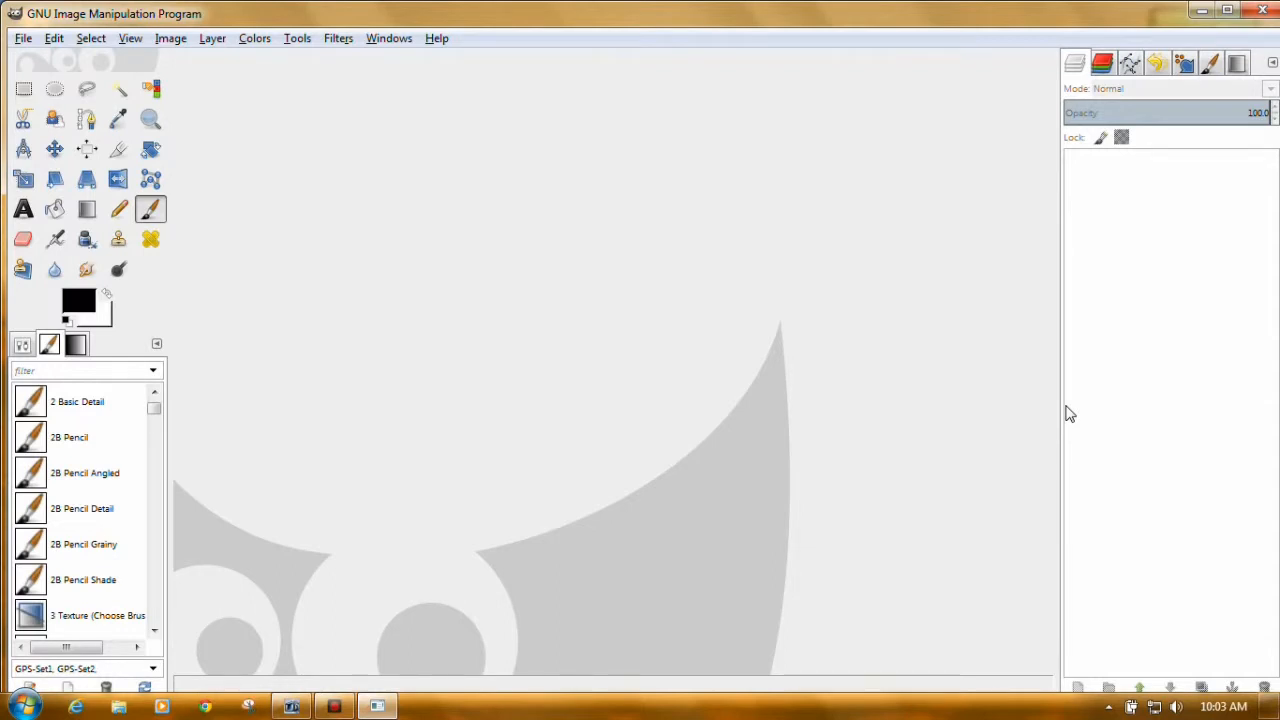
{"action": "mouse_move", "coordinate": [1118, 428]}
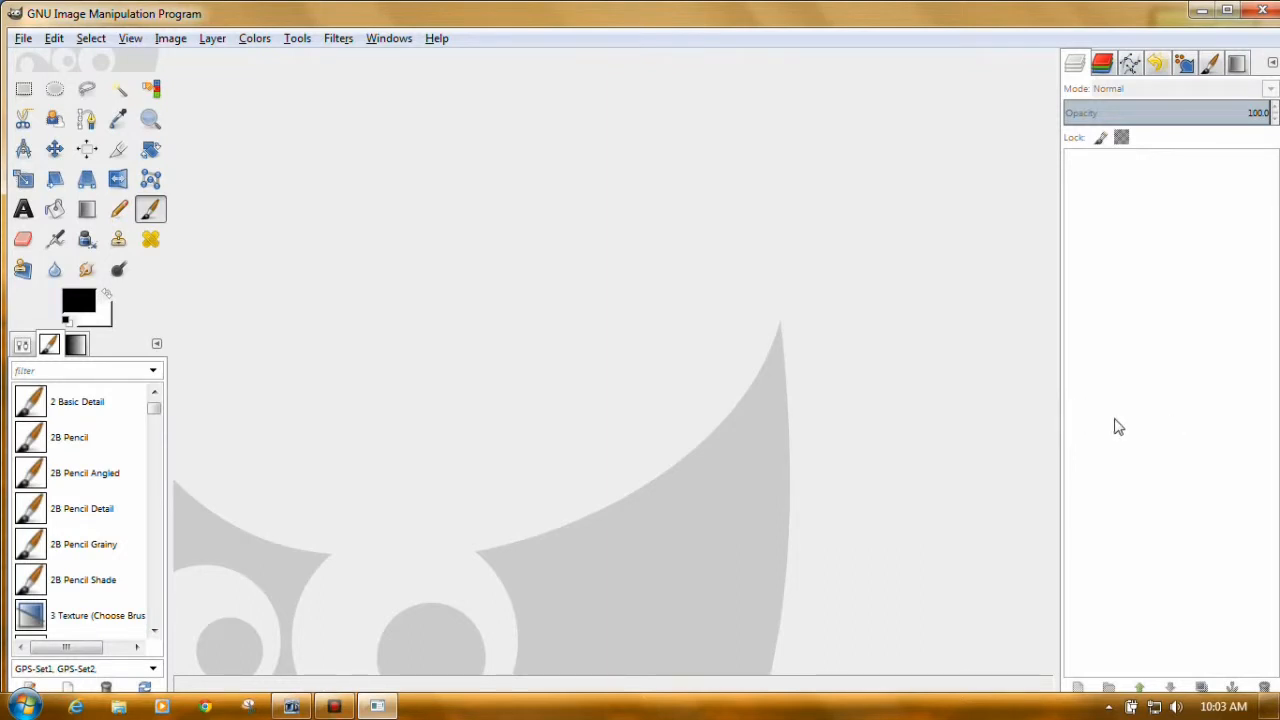
{"action": "mouse_move", "coordinate": [1082, 434]}
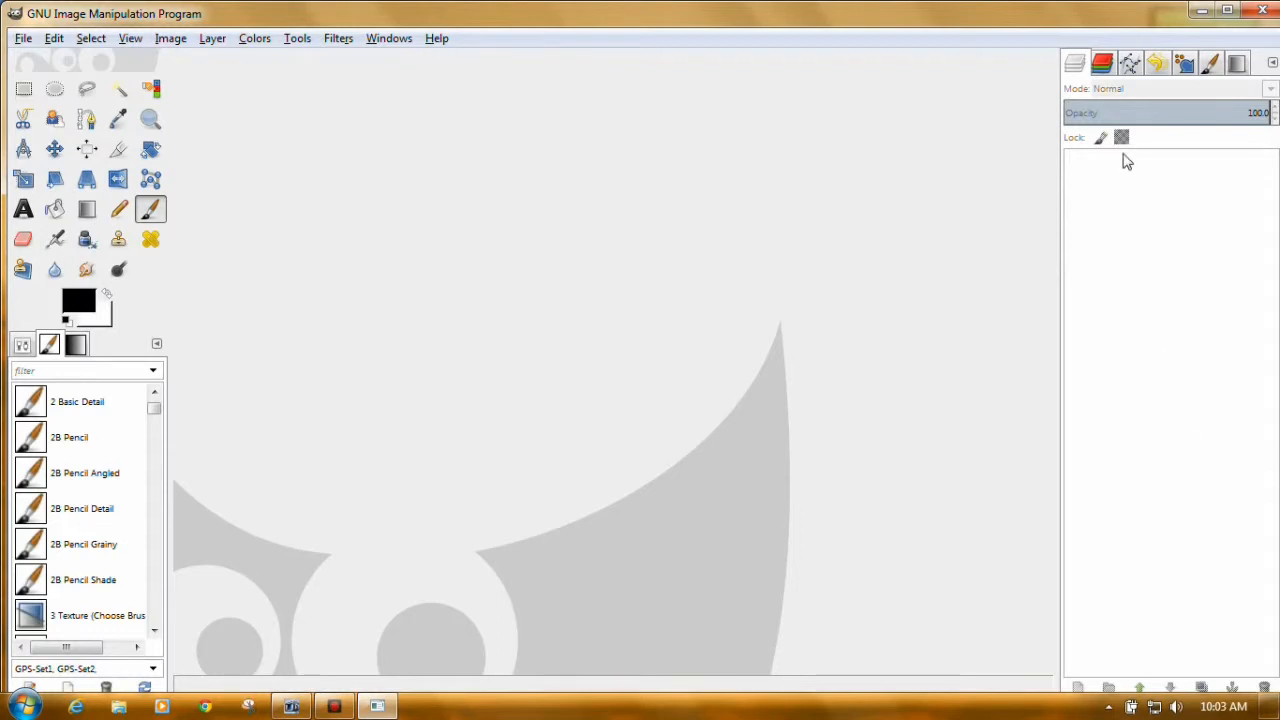
{"action": "mouse_move", "coordinate": [1144, 198]}
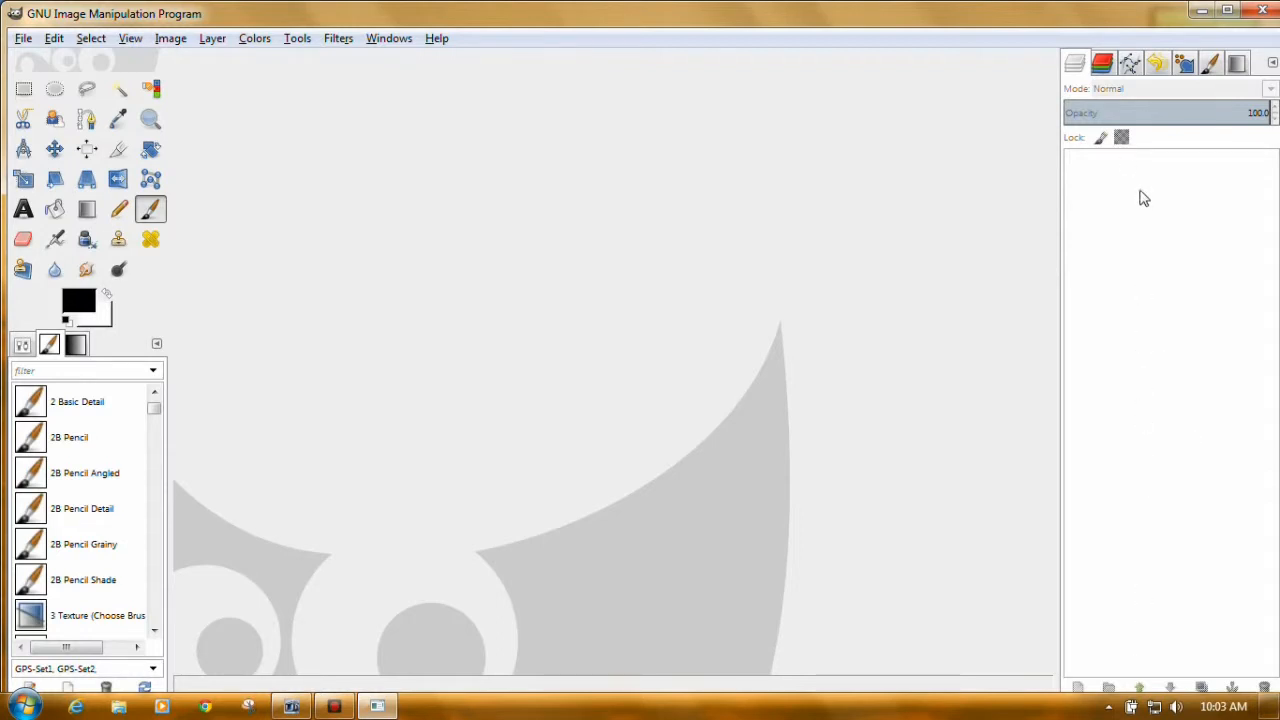
{"action": "mouse_move", "coordinate": [344, 258]}
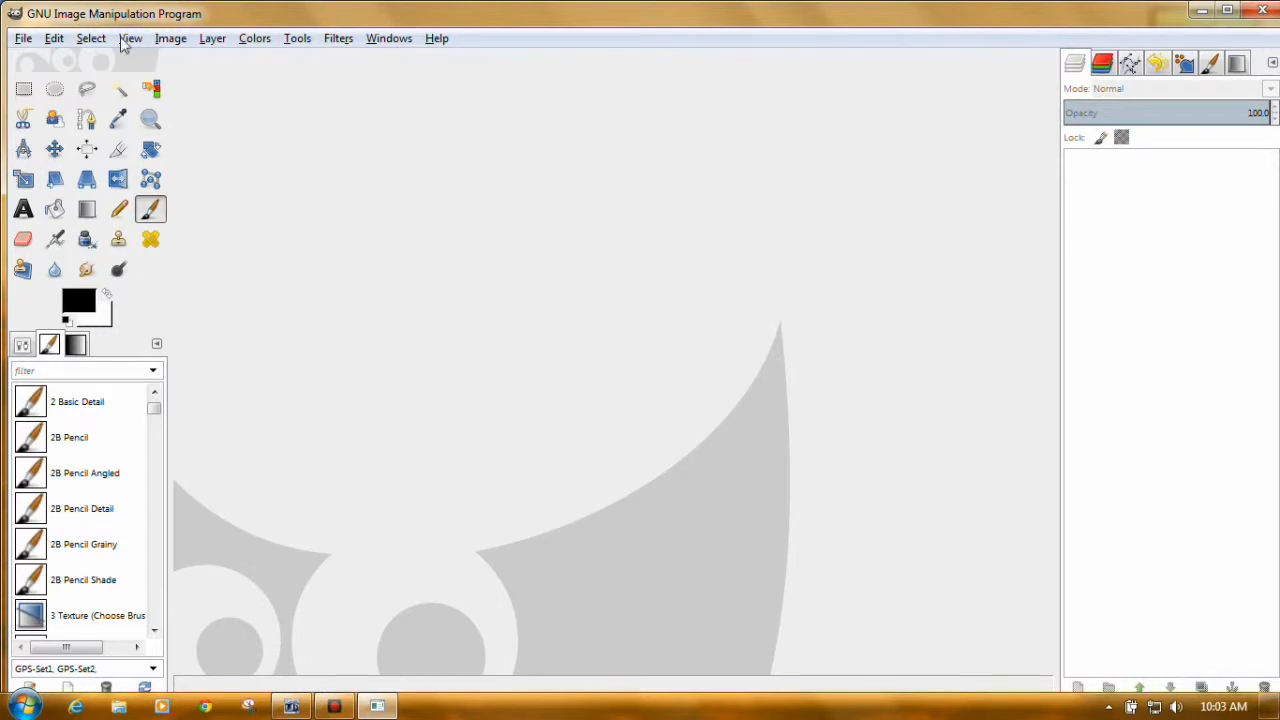
{"action": "left_click", "coordinate": [54, 38]}
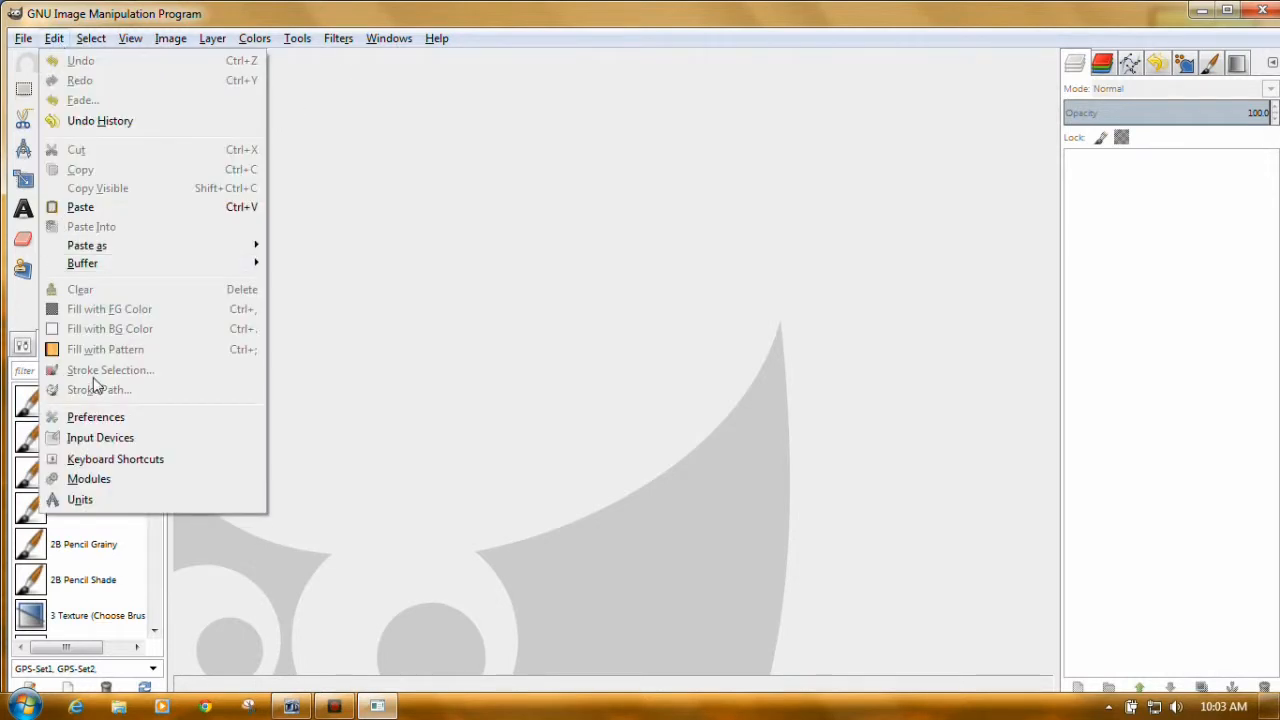
{"action": "left_click", "coordinate": [96, 418]}
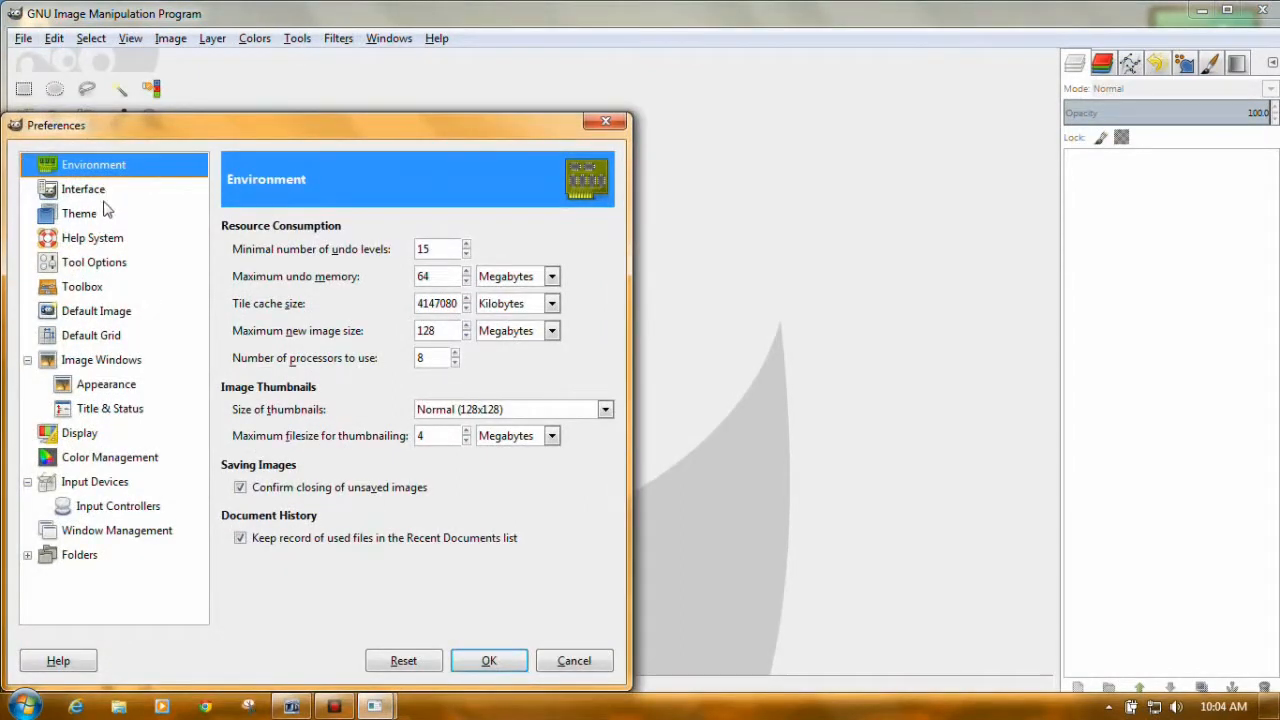
{"action": "mouse_move", "coordinate": [100, 384]}
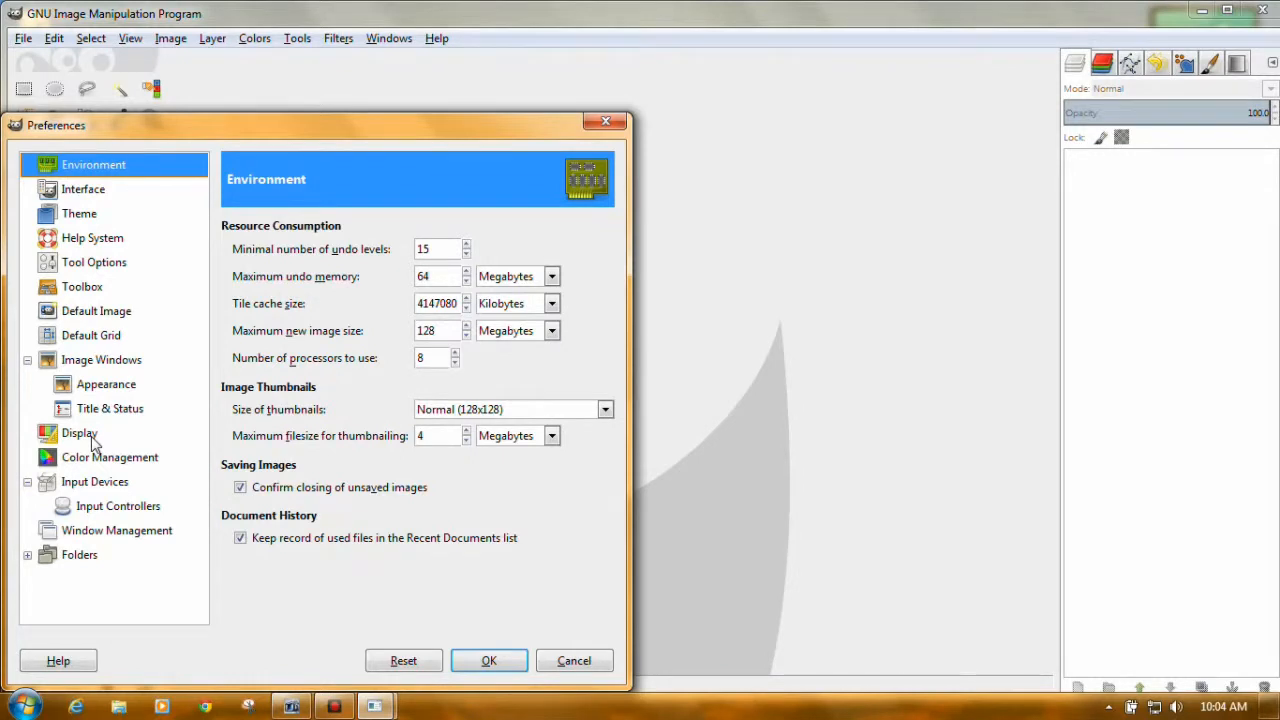
{"action": "left_click", "coordinate": [80, 432]}
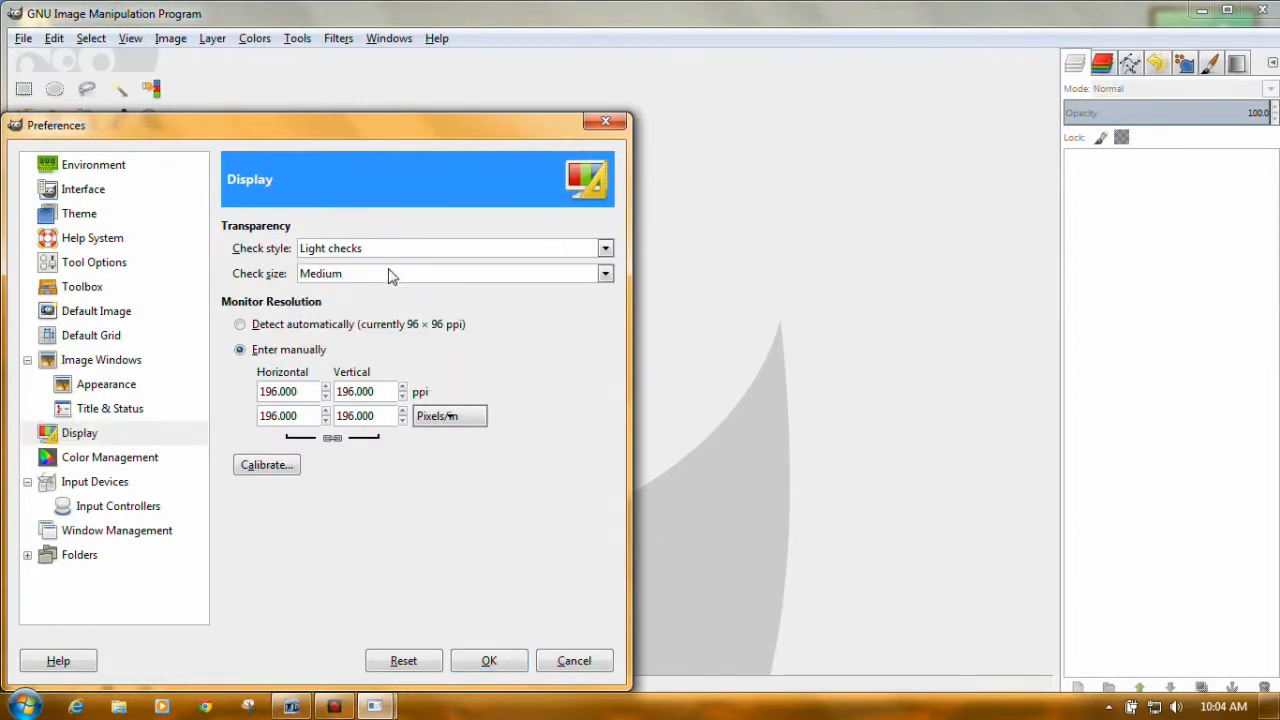
{"action": "mouse_move", "coordinate": [424, 290]}
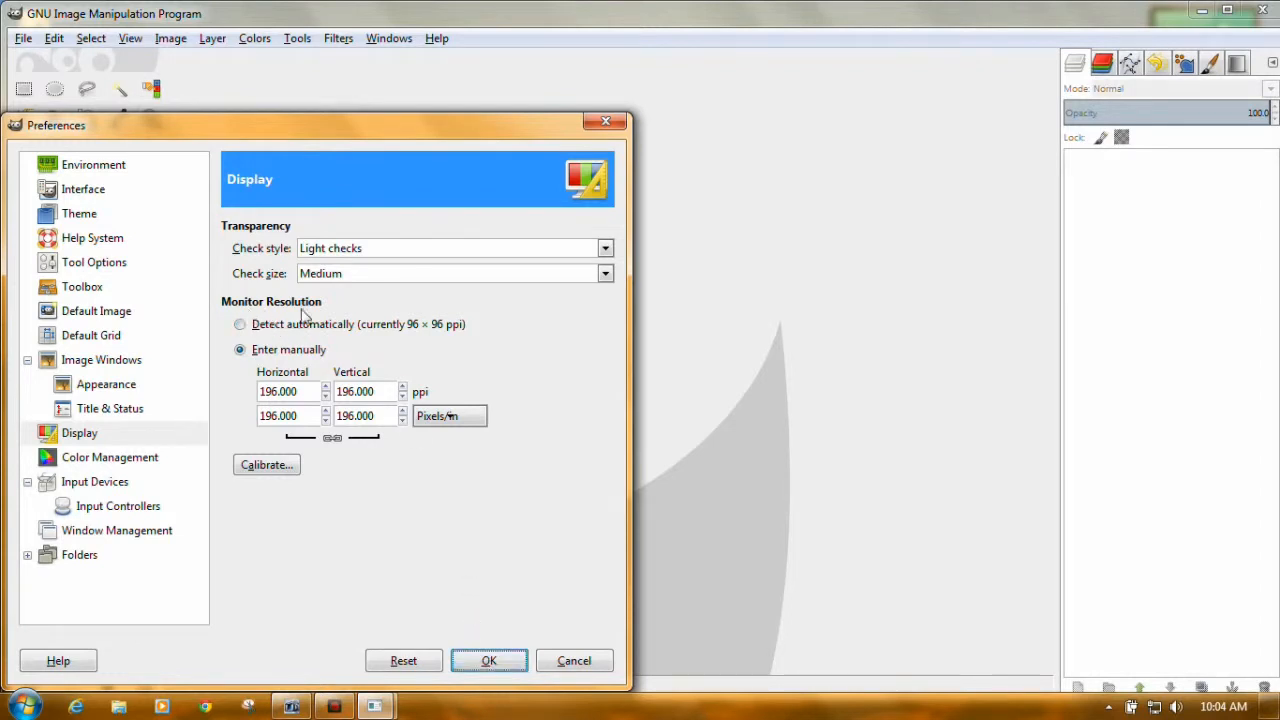
{"action": "mouse_move", "coordinate": [410, 356]}
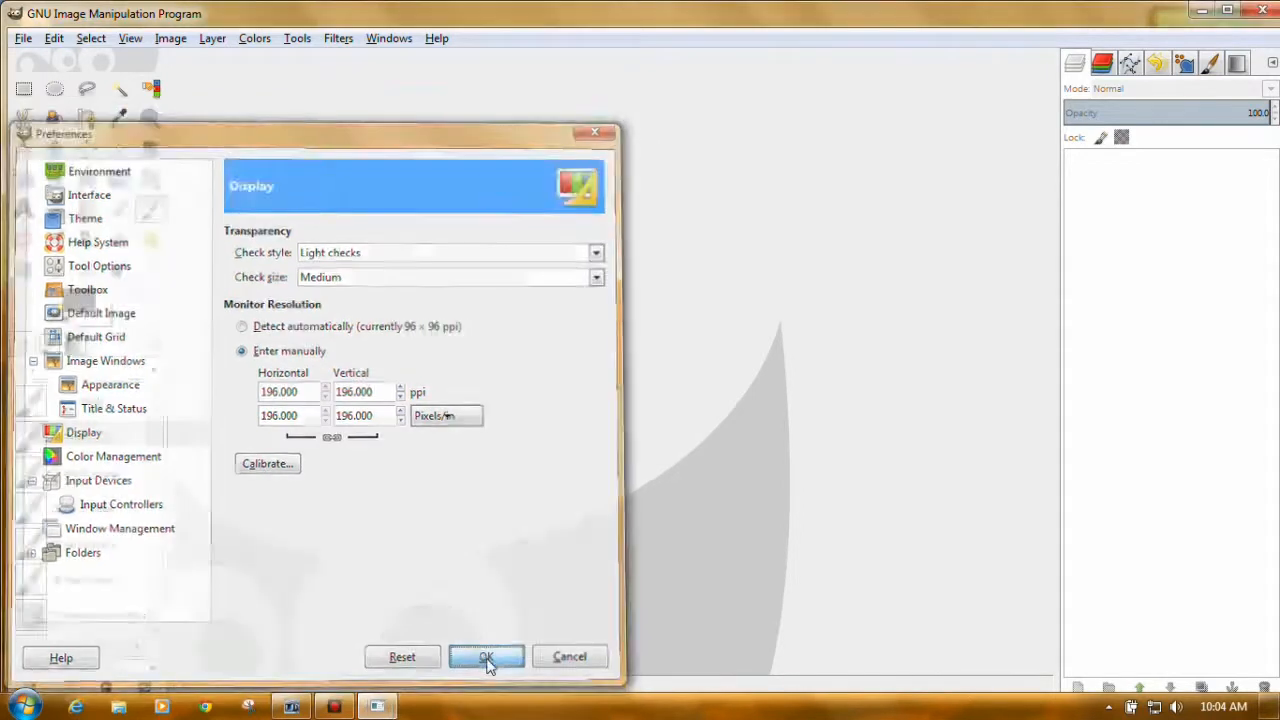
{"action": "left_click", "coordinate": [486, 656]}
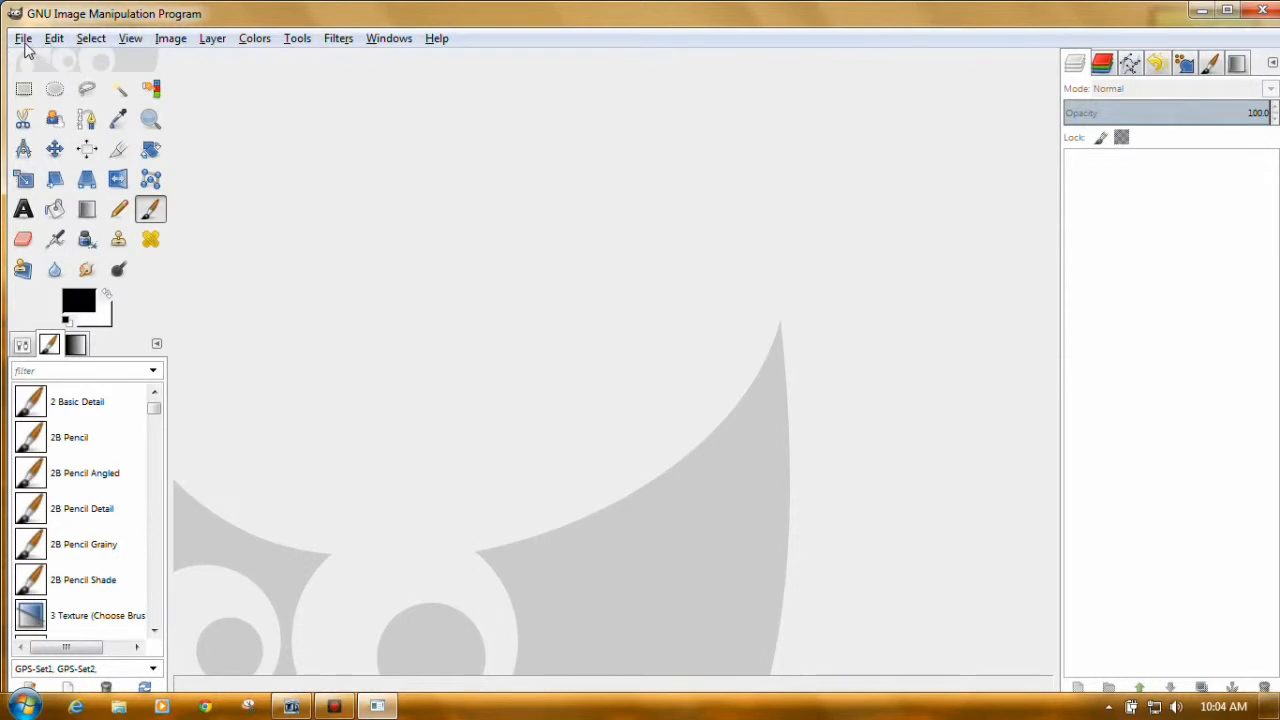
Step: Start opening an image from the Pictures folder, filtered to show only GIF files
{"action": "left_click", "coordinate": [24, 38]}
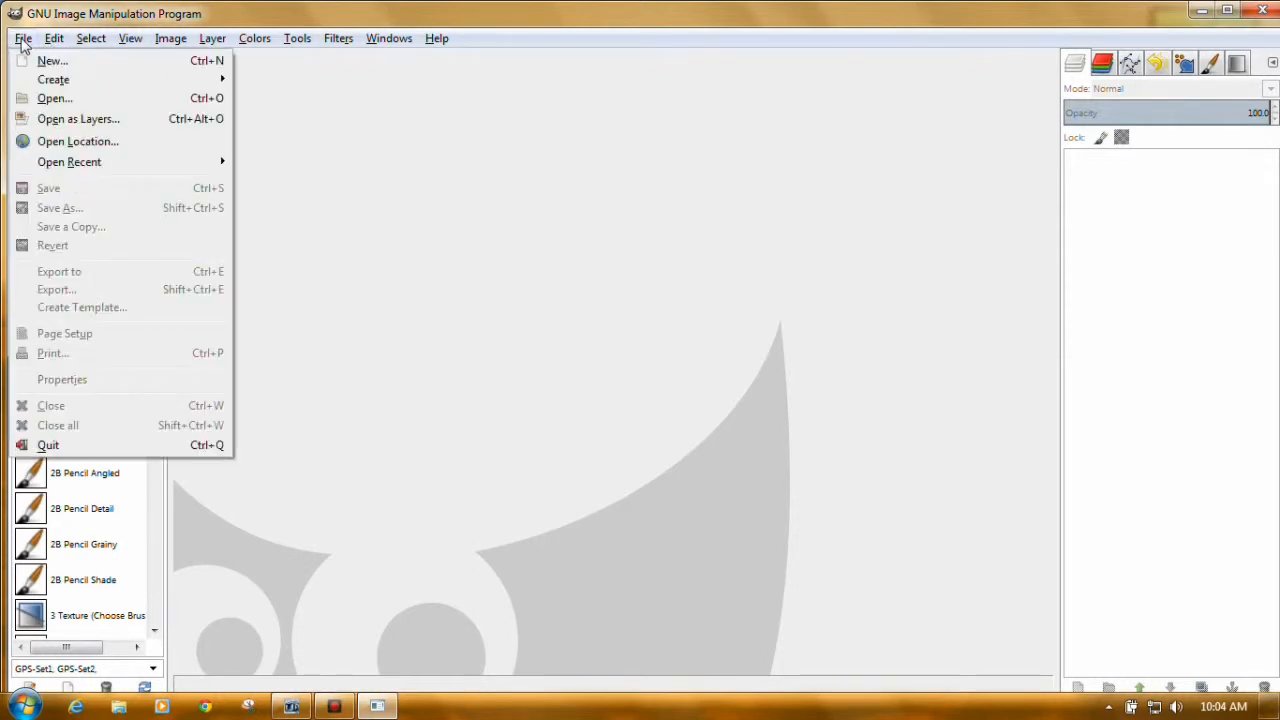
{"action": "mouse_move", "coordinate": [78, 118]}
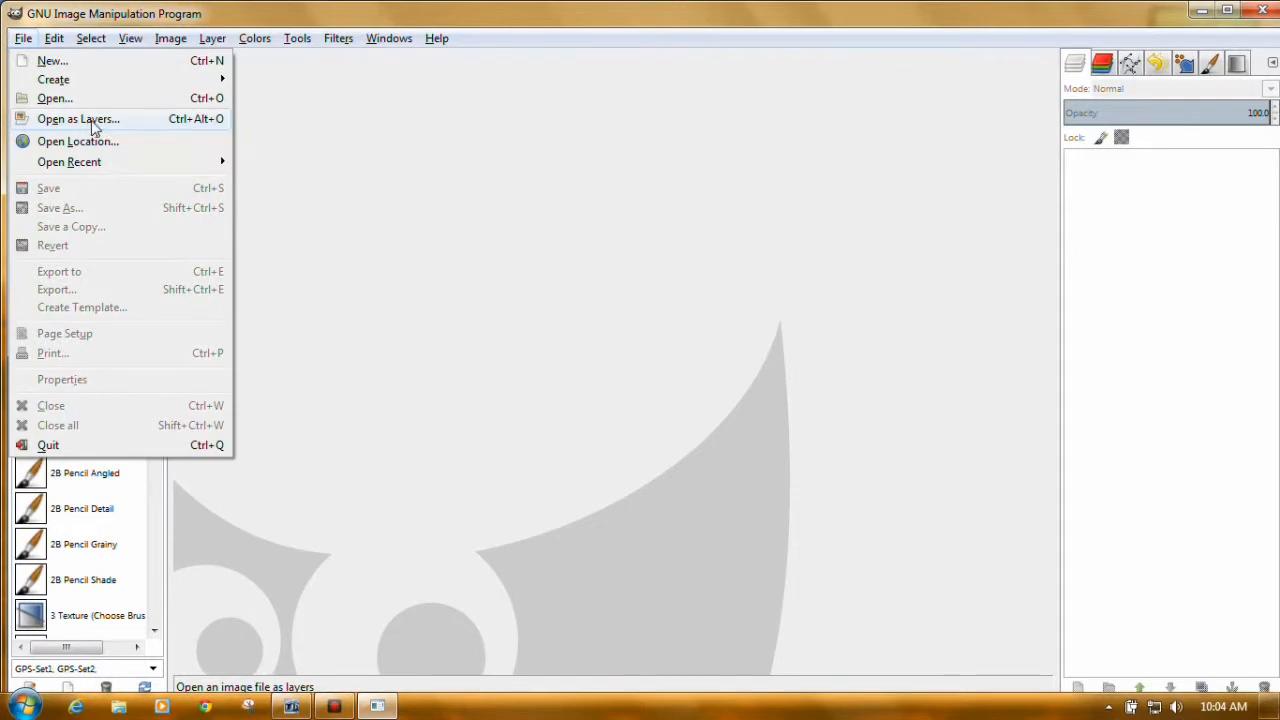
{"action": "left_click", "coordinate": [54, 98]}
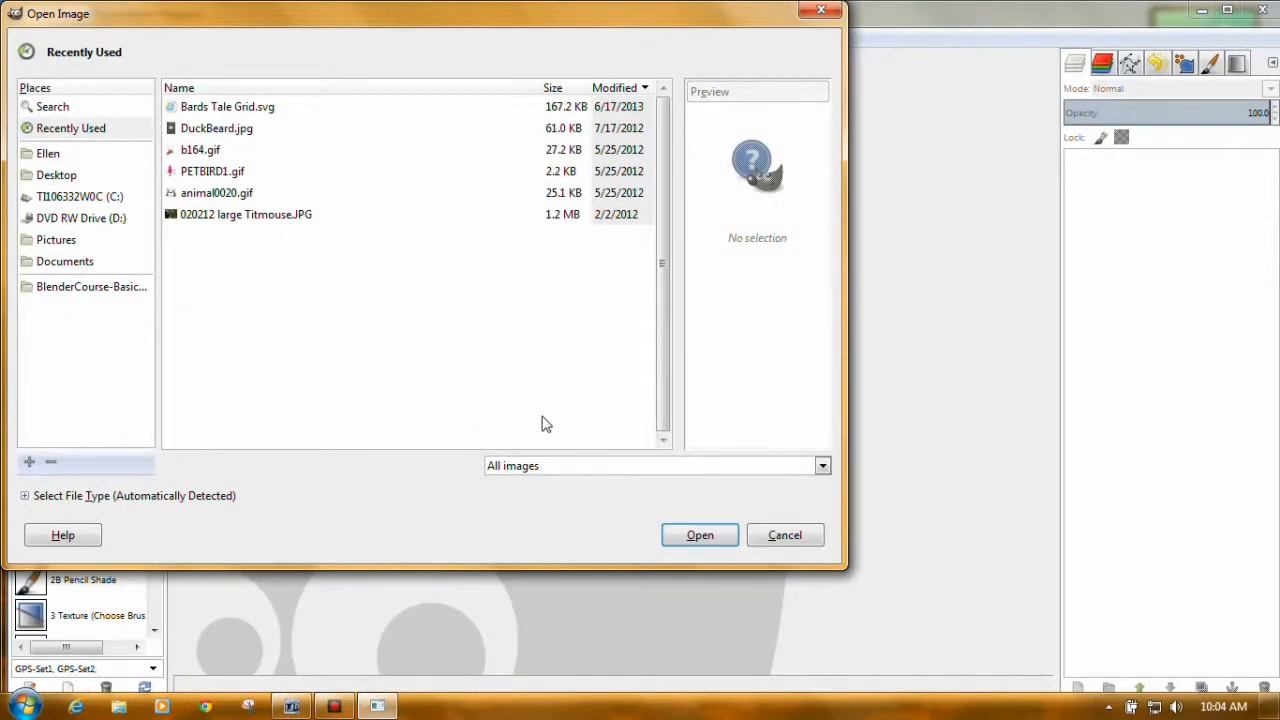
{"action": "mouse_move", "coordinate": [504, 178]}
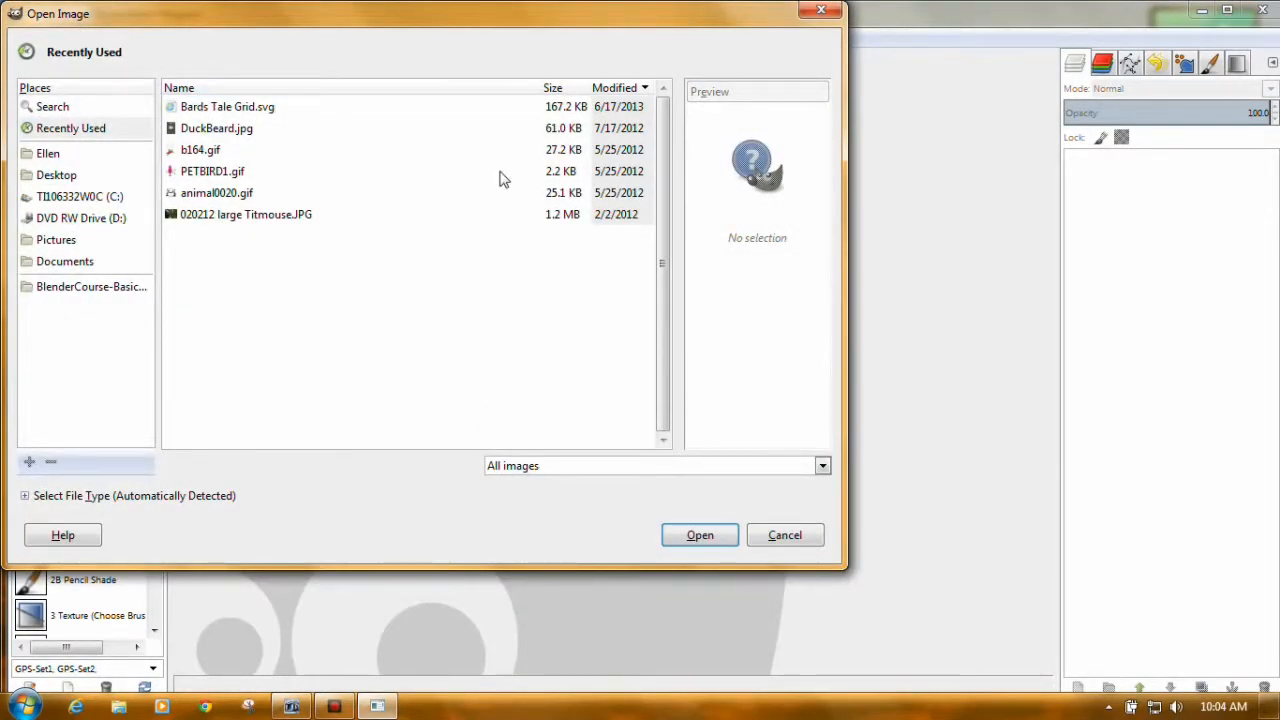
{"action": "mouse_move", "coordinate": [108, 200]}
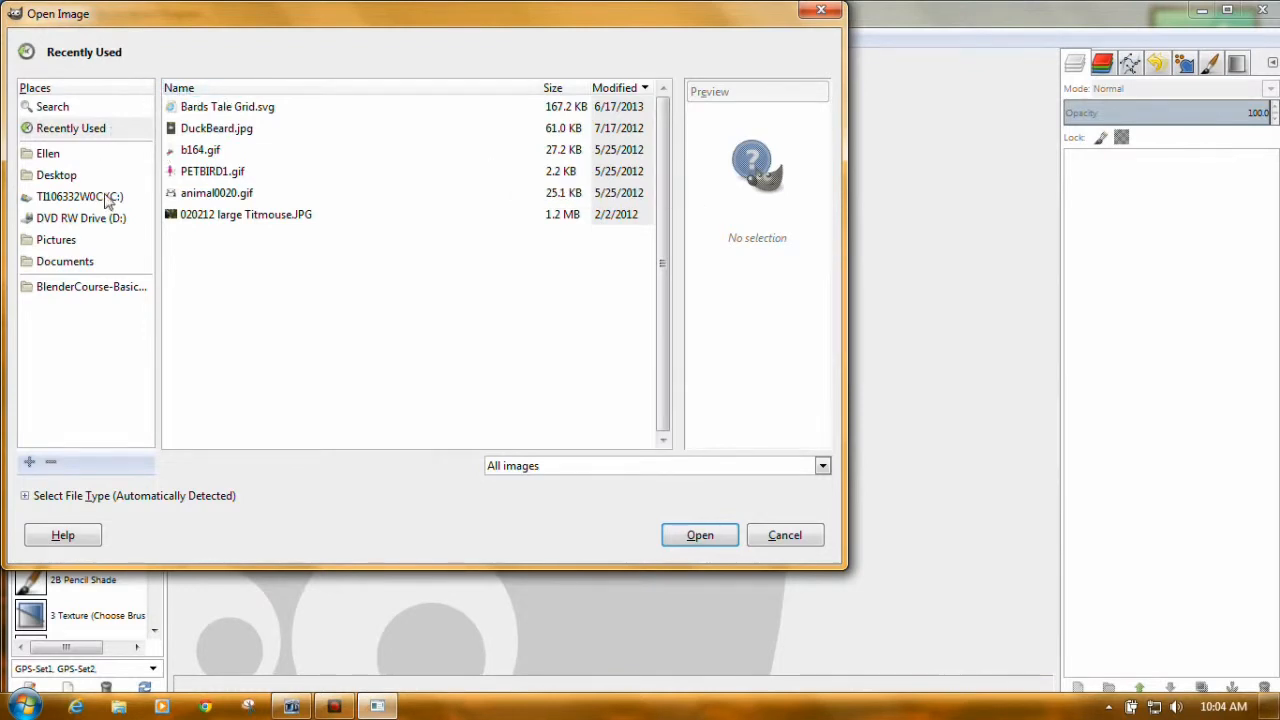
{"action": "mouse_move", "coordinate": [38, 224]}
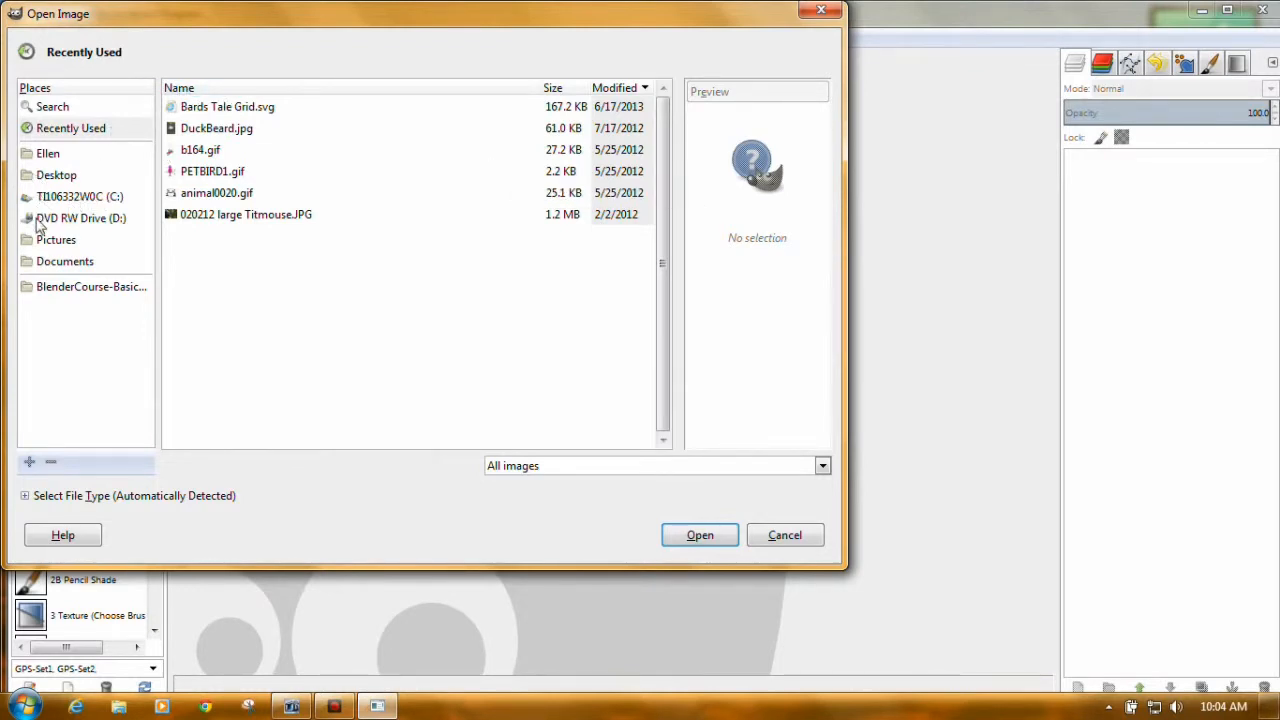
{"action": "left_click", "coordinate": [56, 240]}
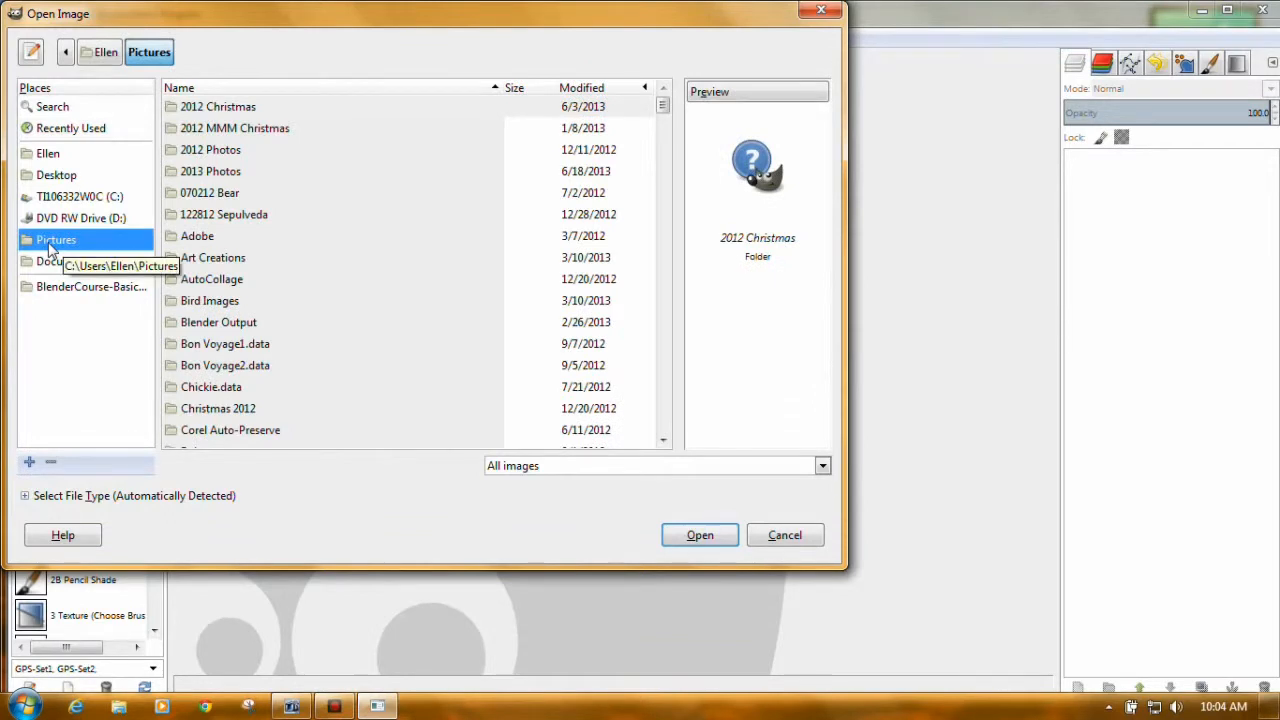
{"action": "mouse_move", "coordinate": [364, 144]}
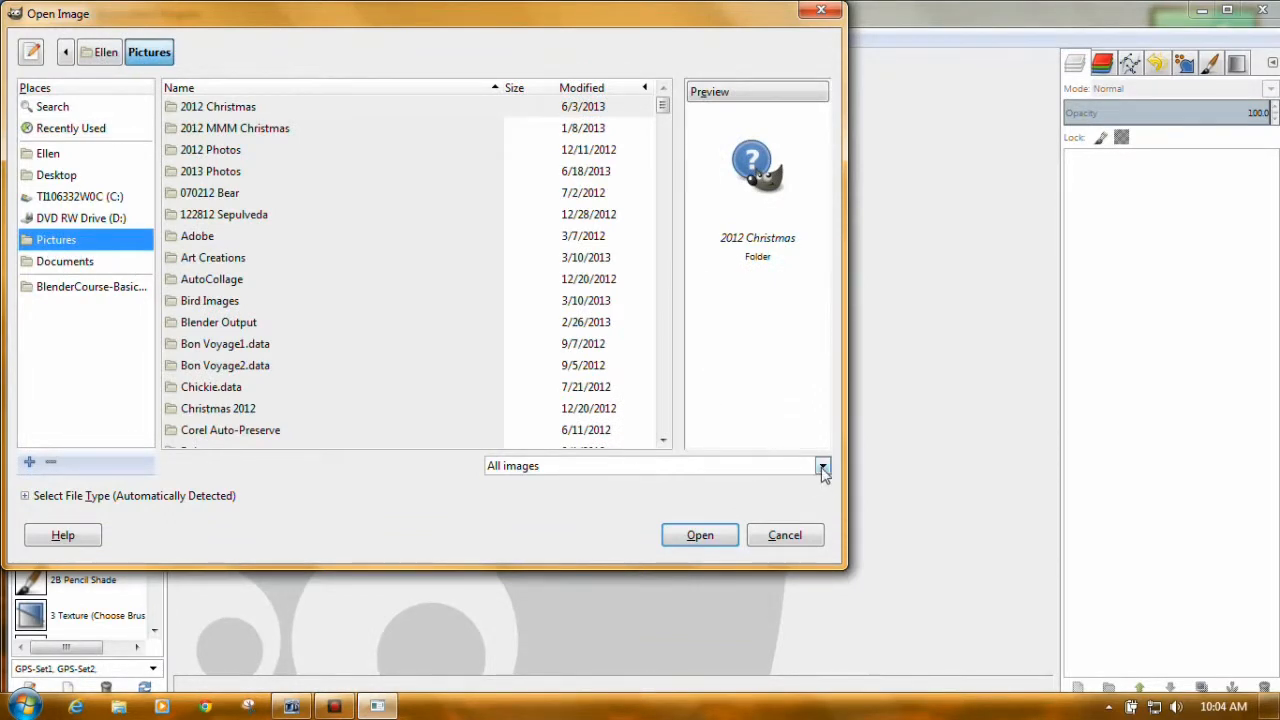
{"action": "left_click", "coordinate": [822, 466]}
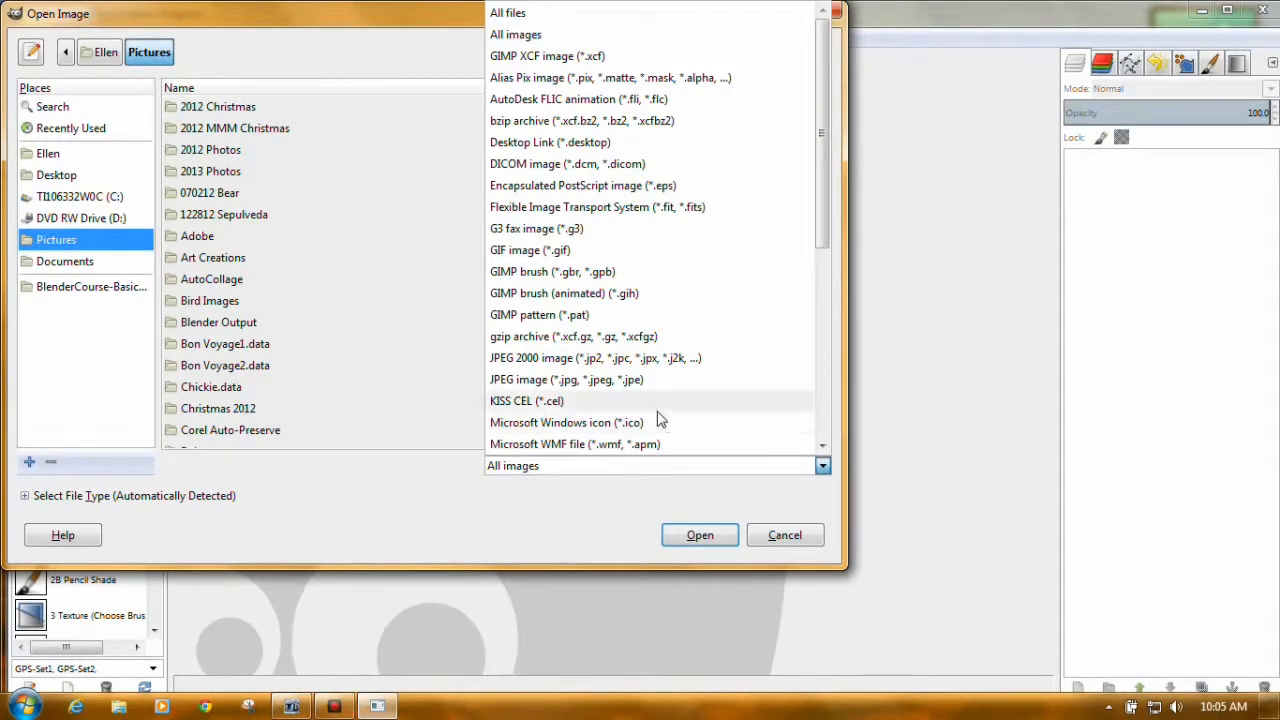
{"action": "left_click", "coordinate": [530, 250]}
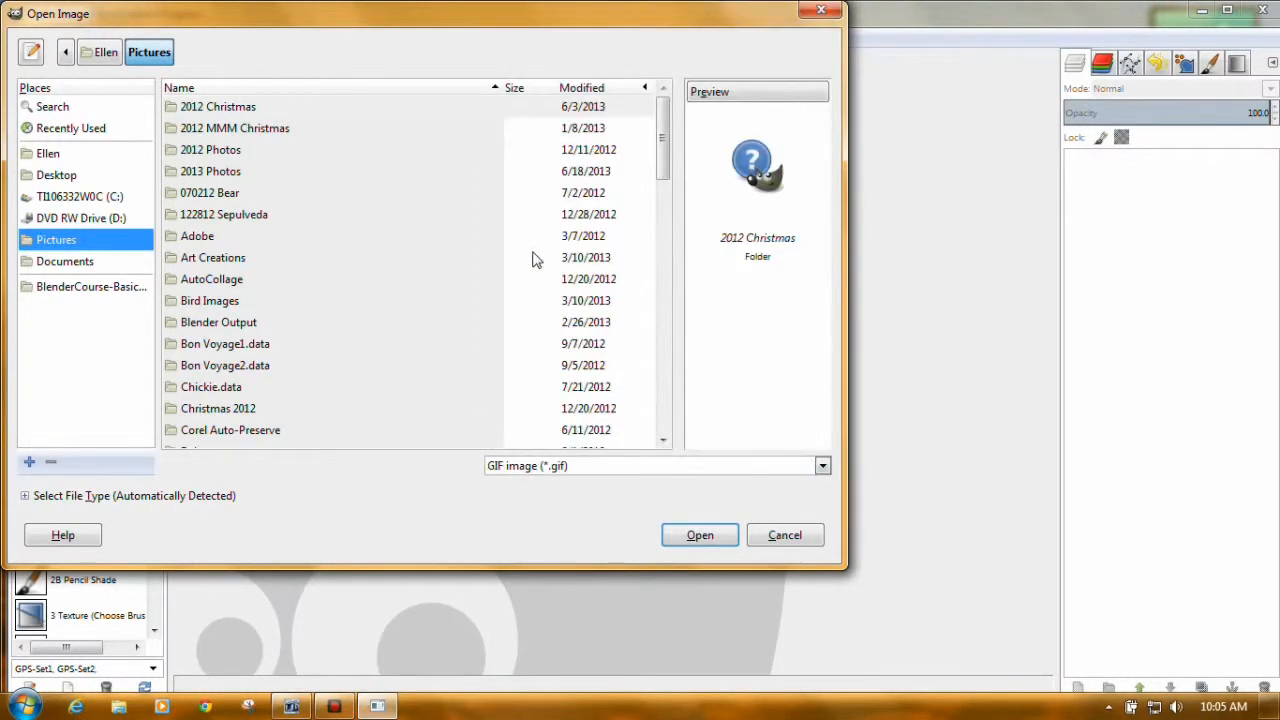
{"action": "mouse_move", "coordinate": [764, 478]}
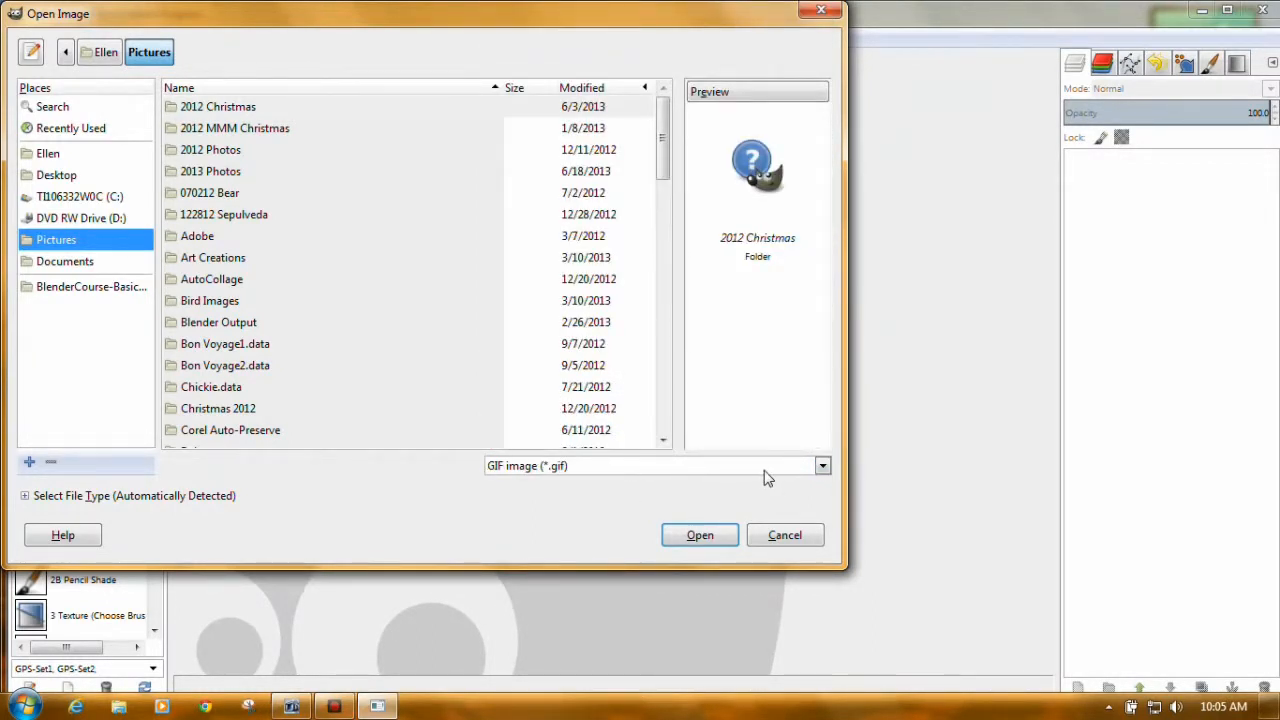
Step: Locate and open the panda animation animal0020.gif
{"action": "scroll", "scroll_direction": "down", "scroll_amount": 3}
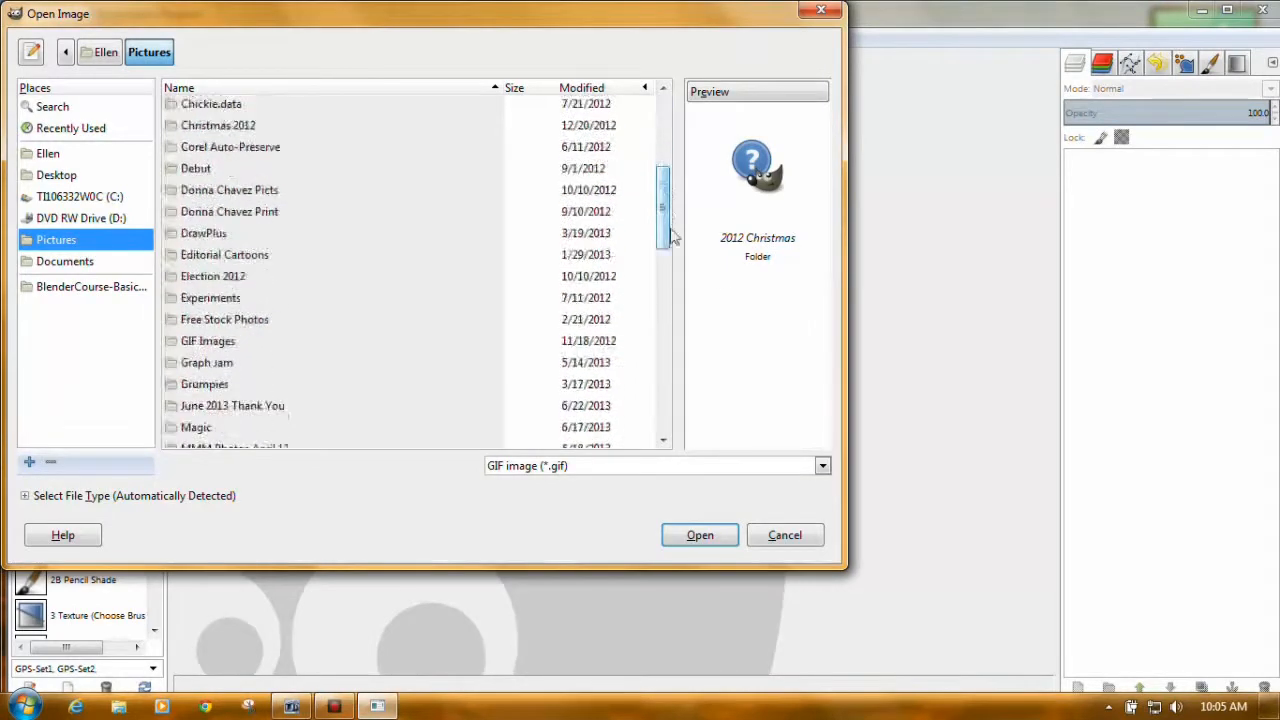
{"action": "scroll", "scroll_direction": "down", "scroll_amount": 3}
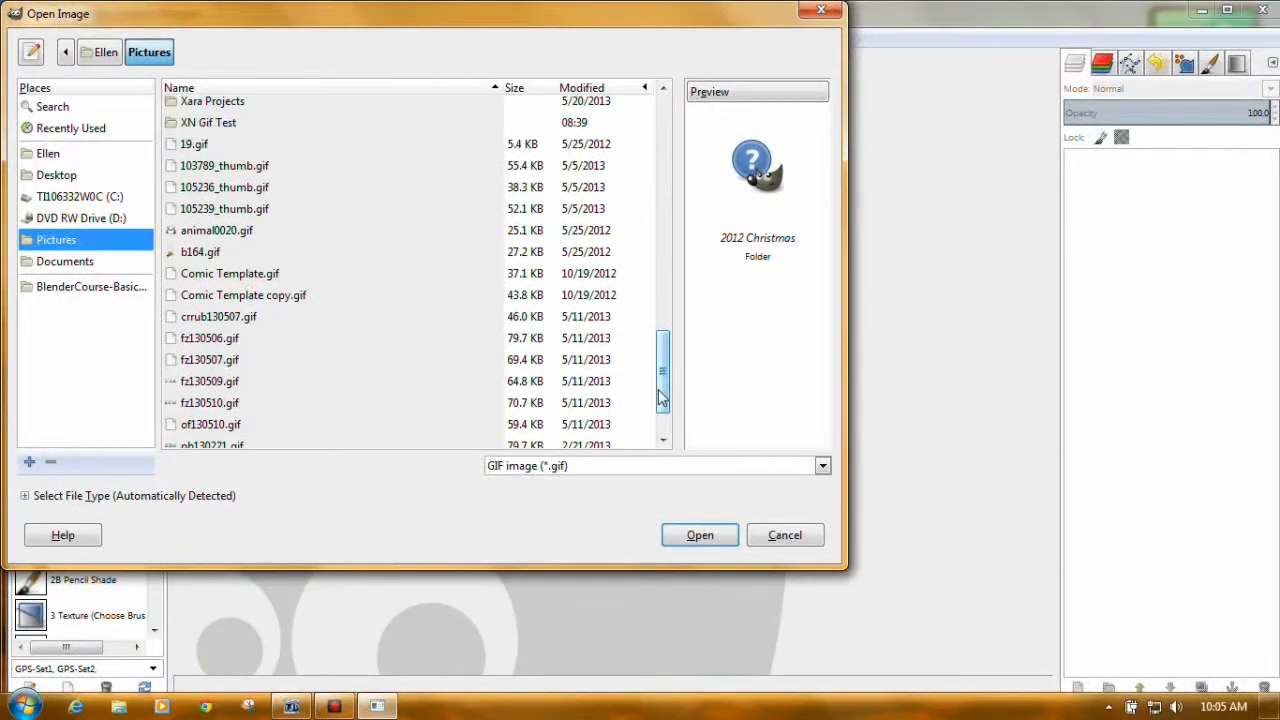
{"action": "scroll", "scroll_direction": "down", "scroll_amount": 3}
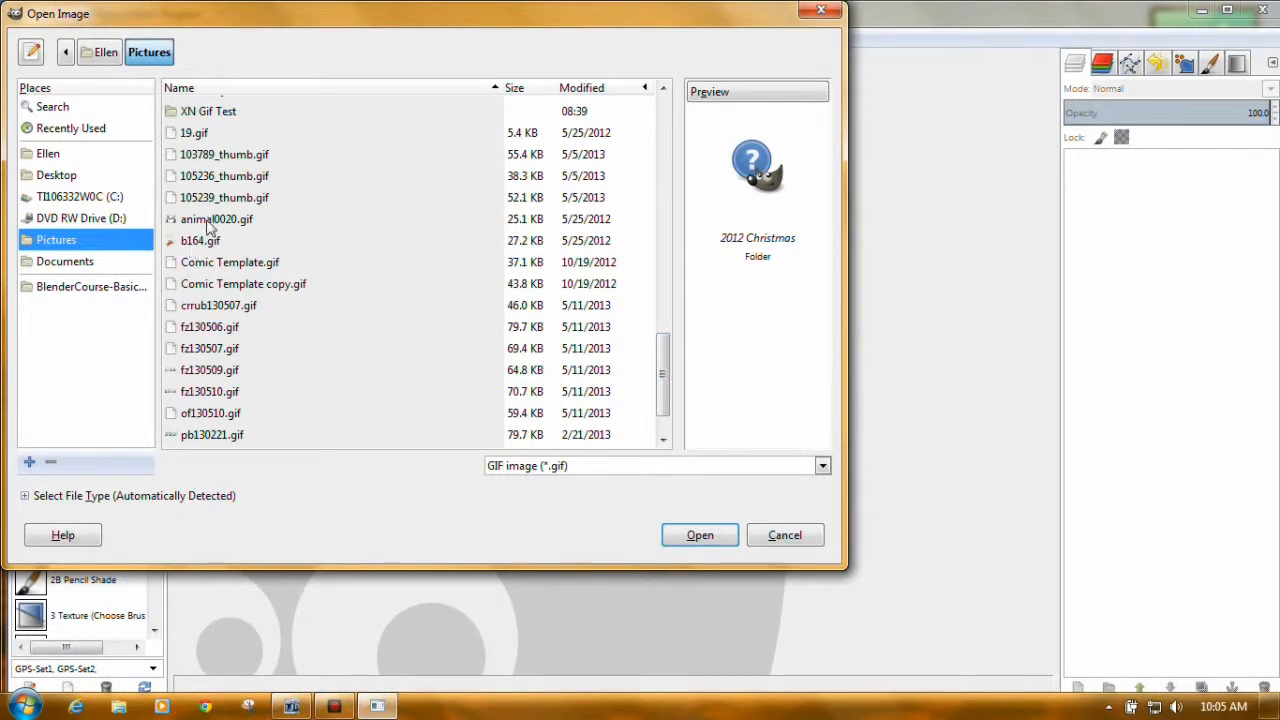
{"action": "left_click", "coordinate": [216, 218]}
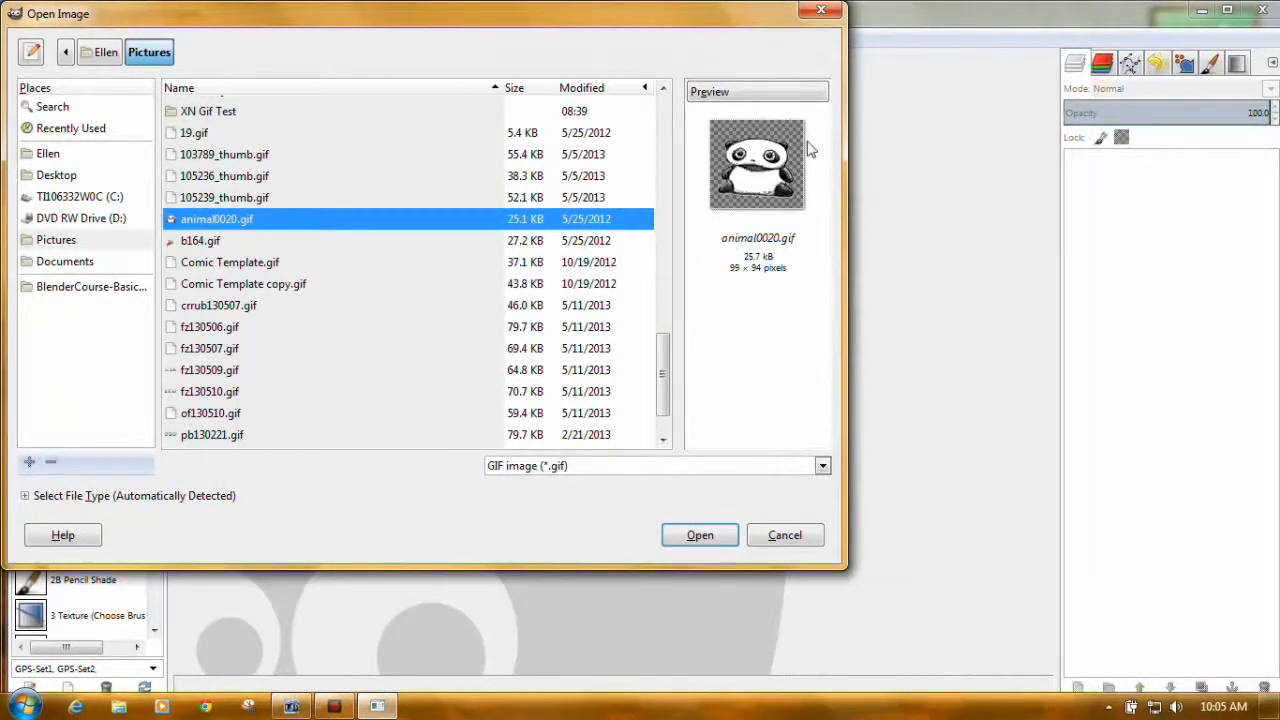
{"action": "left_click", "coordinate": [700, 534]}
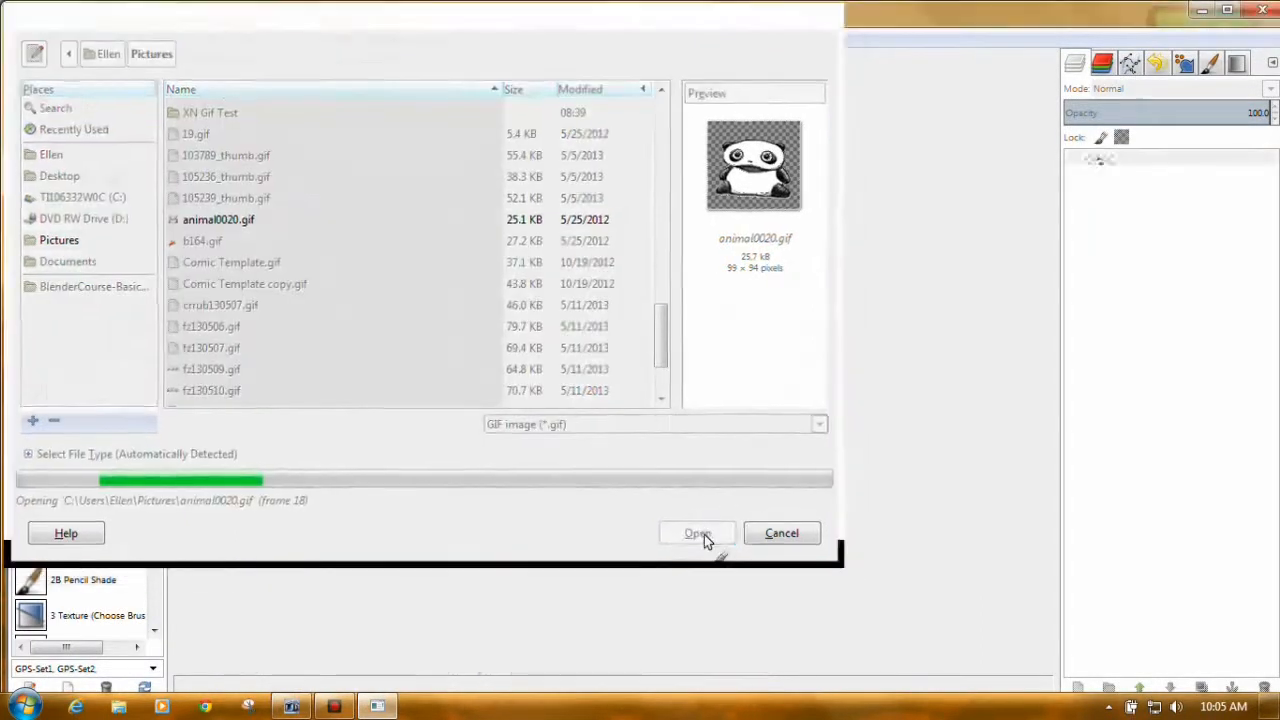
Step: Let animal0020.gif finish loading and look through its 18 frame layers
{"action": "left_click", "coordinate": [696, 532]}
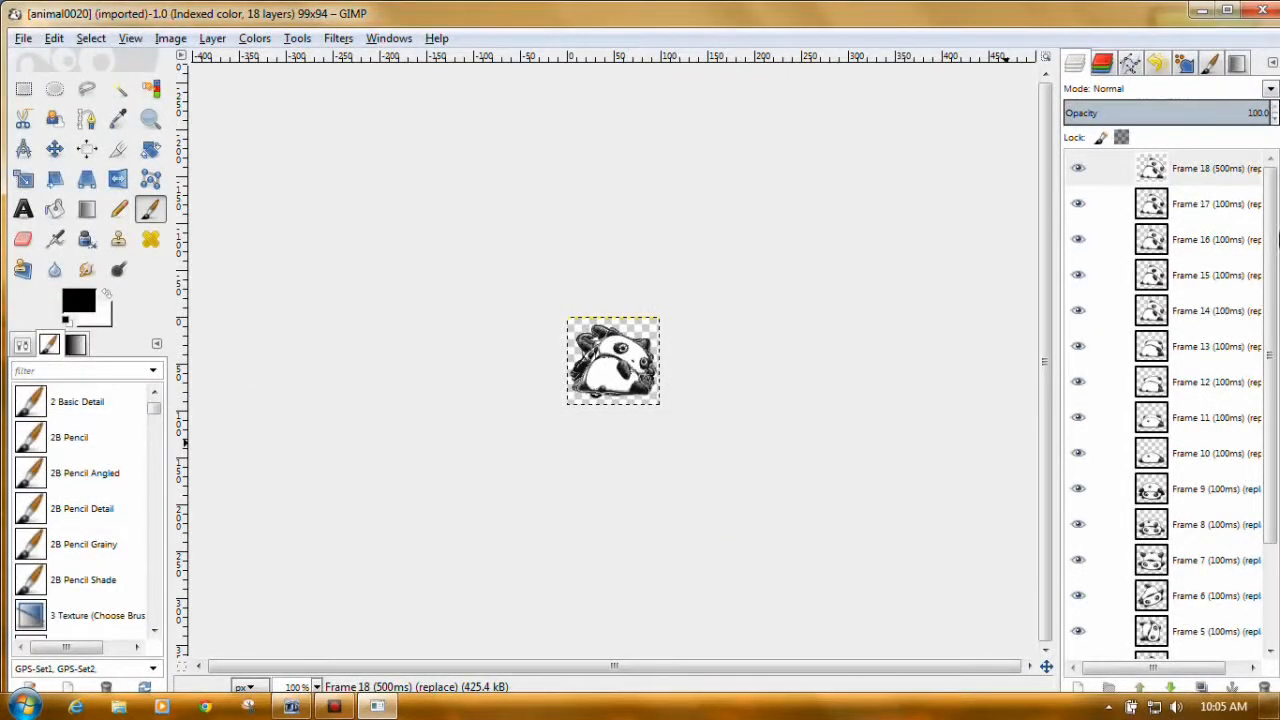
{"action": "scroll", "scroll_direction": "down", "scroll_amount": 3}
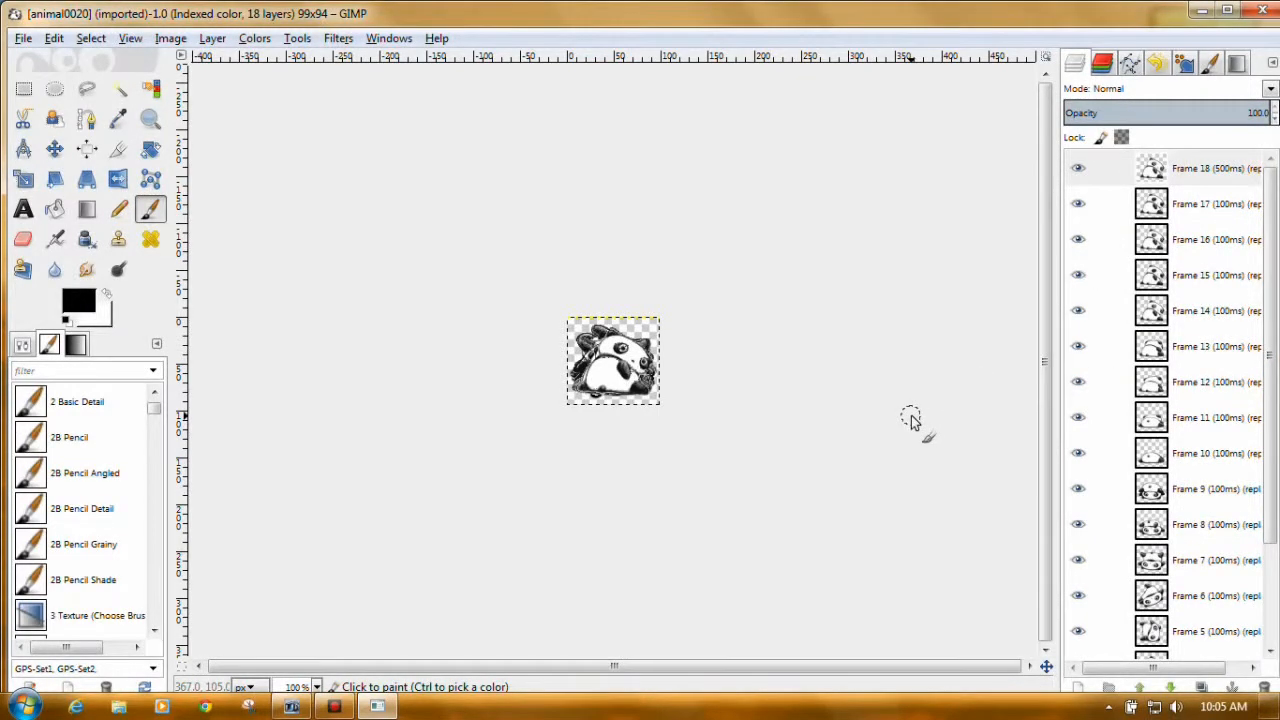
{"action": "mouse_move", "coordinate": [1004, 368]}
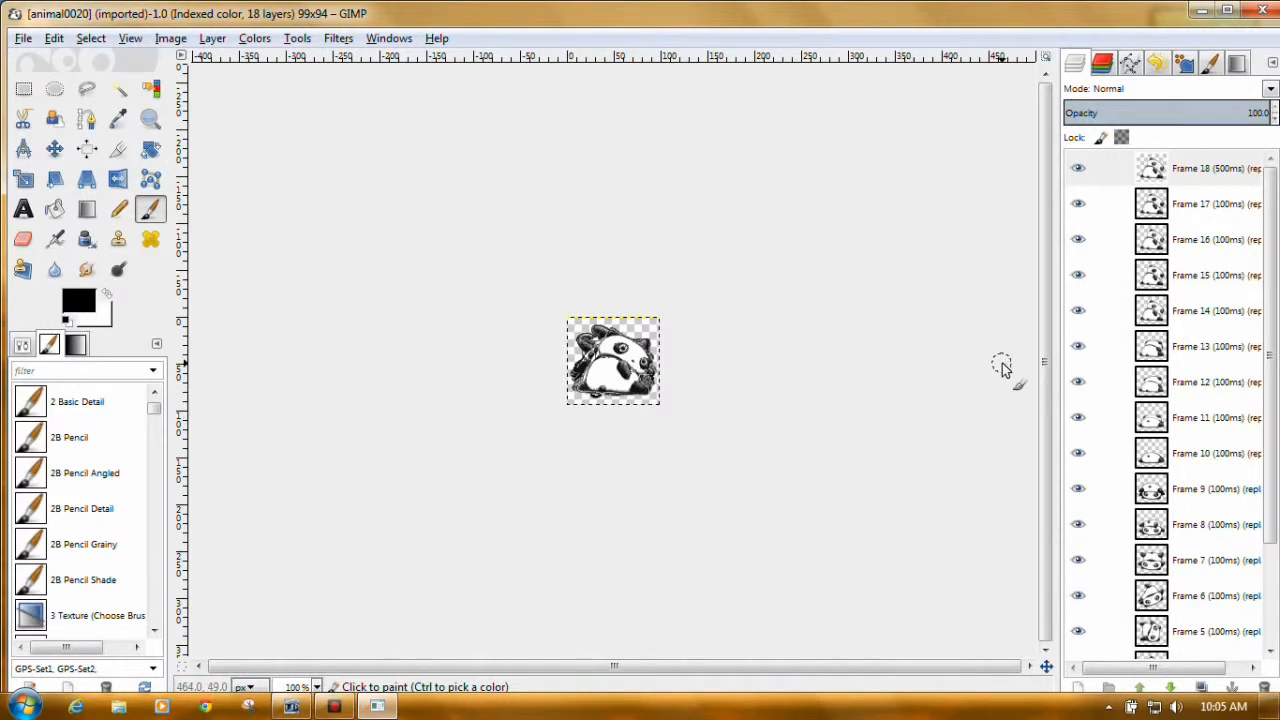
{"action": "mouse_move", "coordinate": [960, 530]}
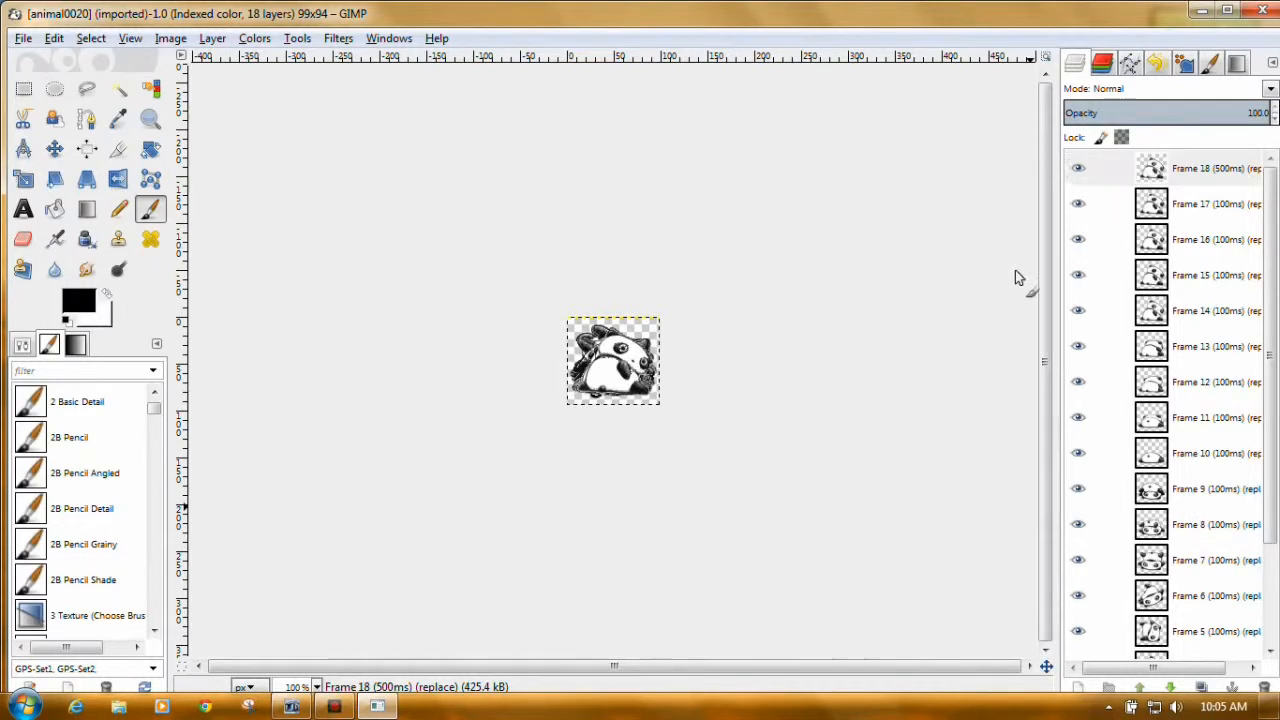
{"action": "mouse_move", "coordinate": [456, 190]}
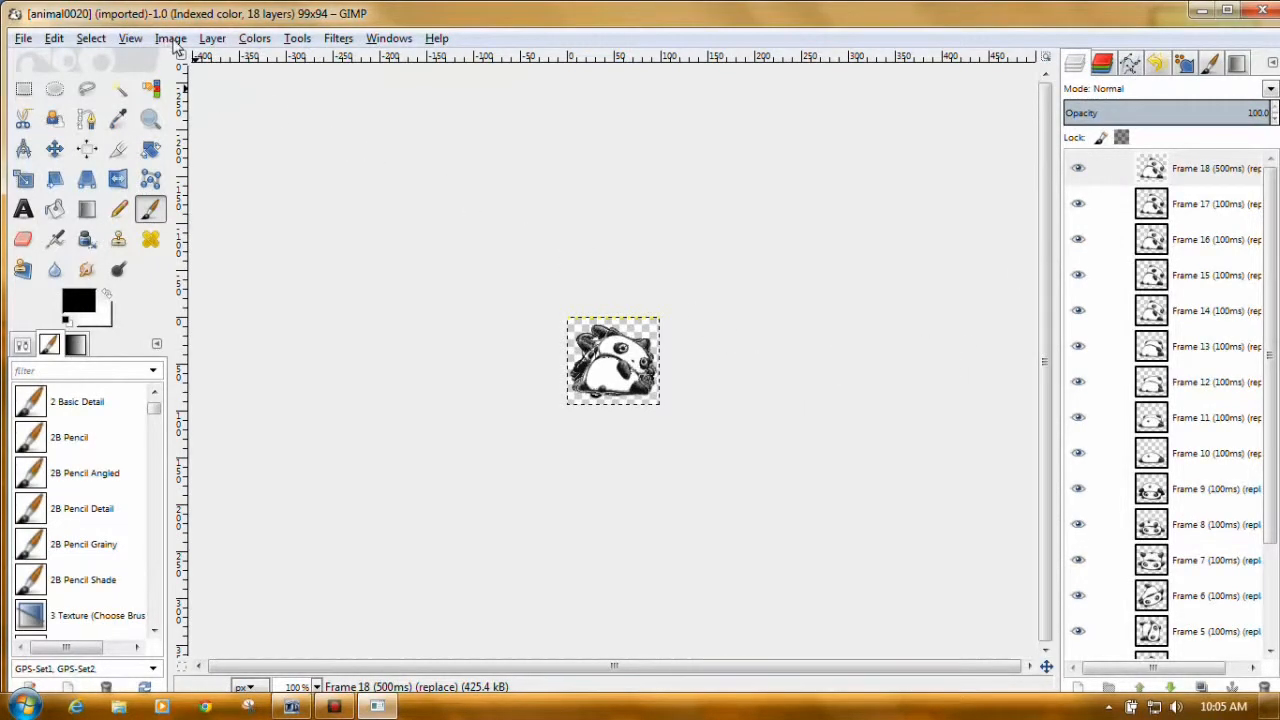
Step: Bring up the Image menu to change the panda animation's colour mode
{"action": "left_click", "coordinate": [170, 38]}
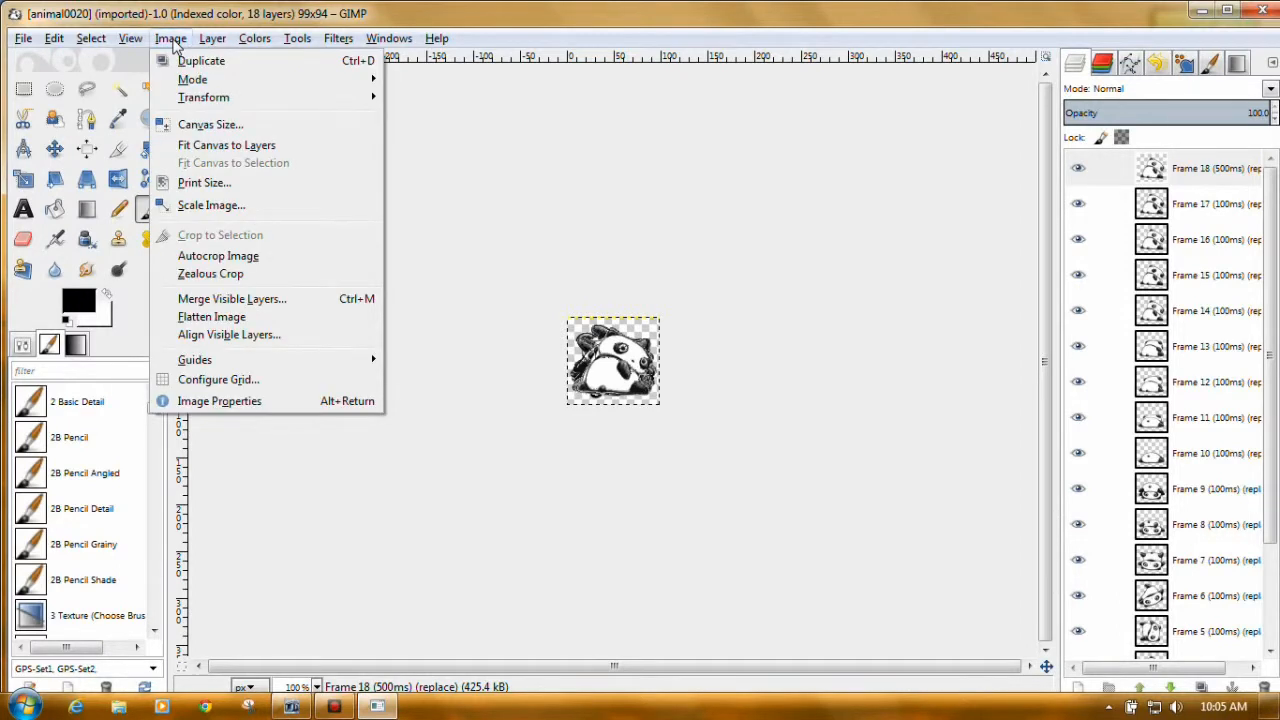
{"action": "mouse_move", "coordinate": [192, 80]}
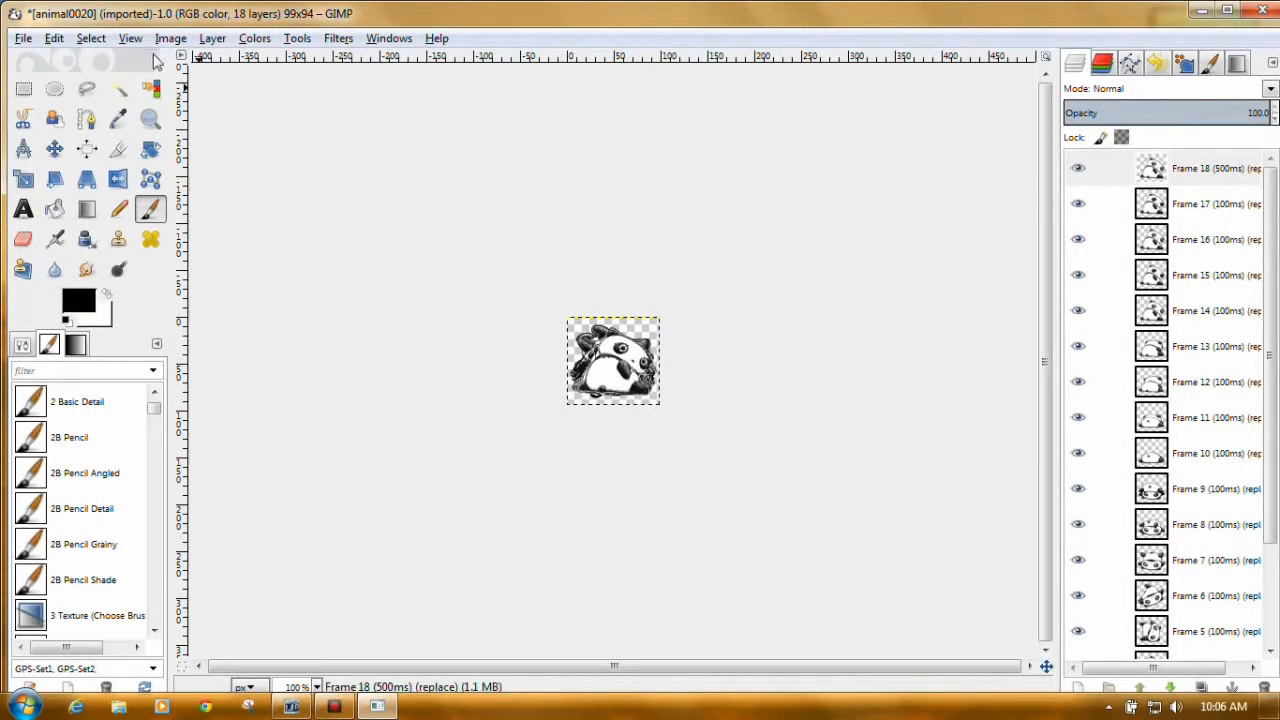
Step: Export the panda animation as a Photoshop image, animal0020.psd, in Pictures
{"action": "left_click", "coordinate": [22, 38]}
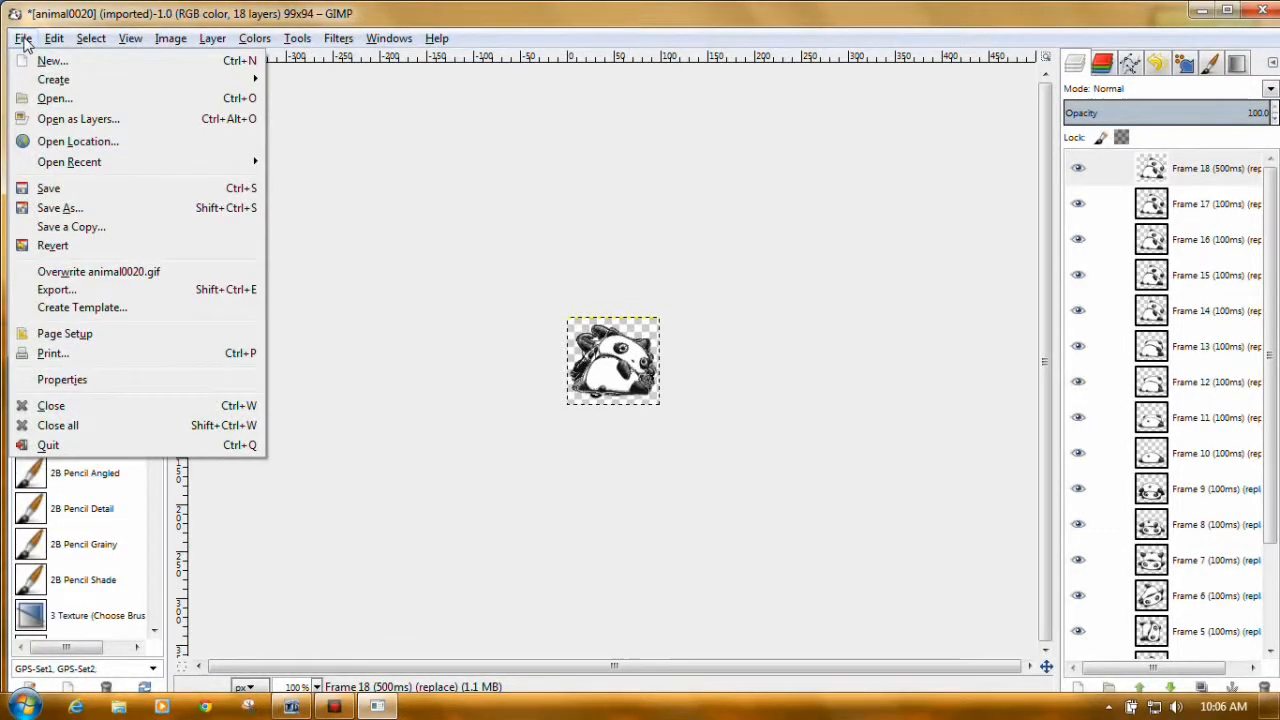
{"action": "mouse_move", "coordinate": [56, 288]}
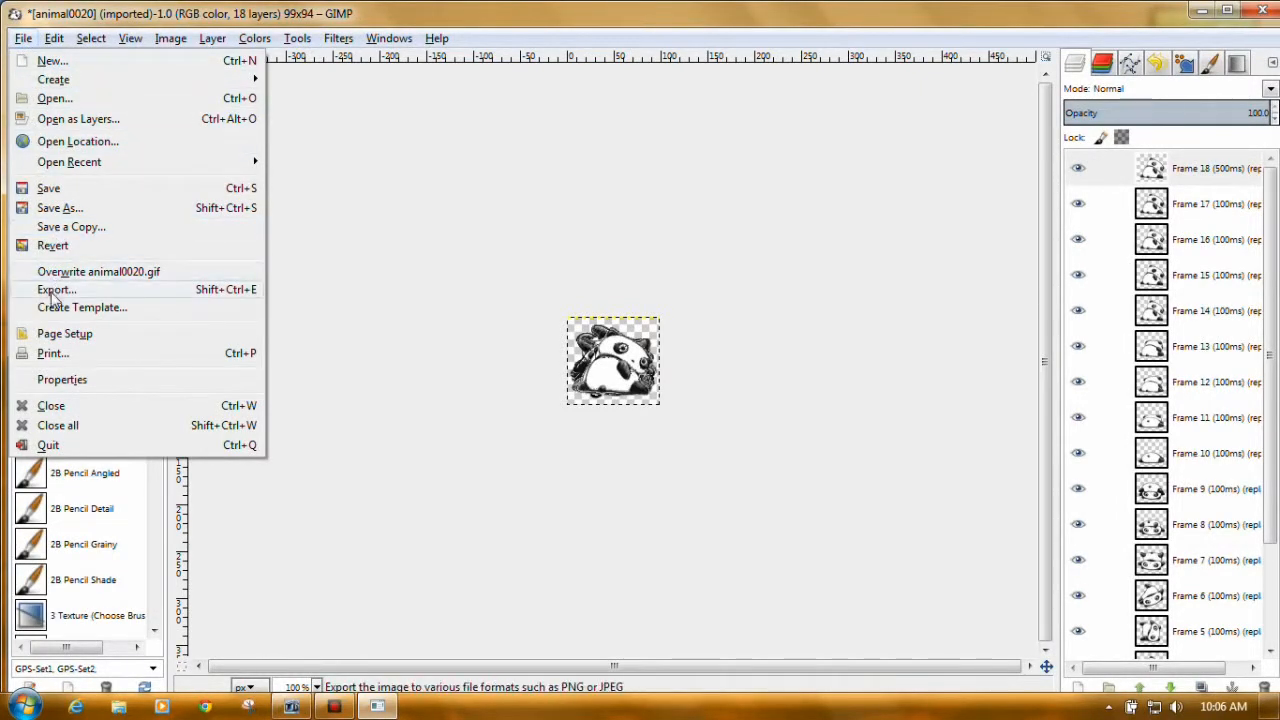
{"action": "left_click", "coordinate": [56, 288]}
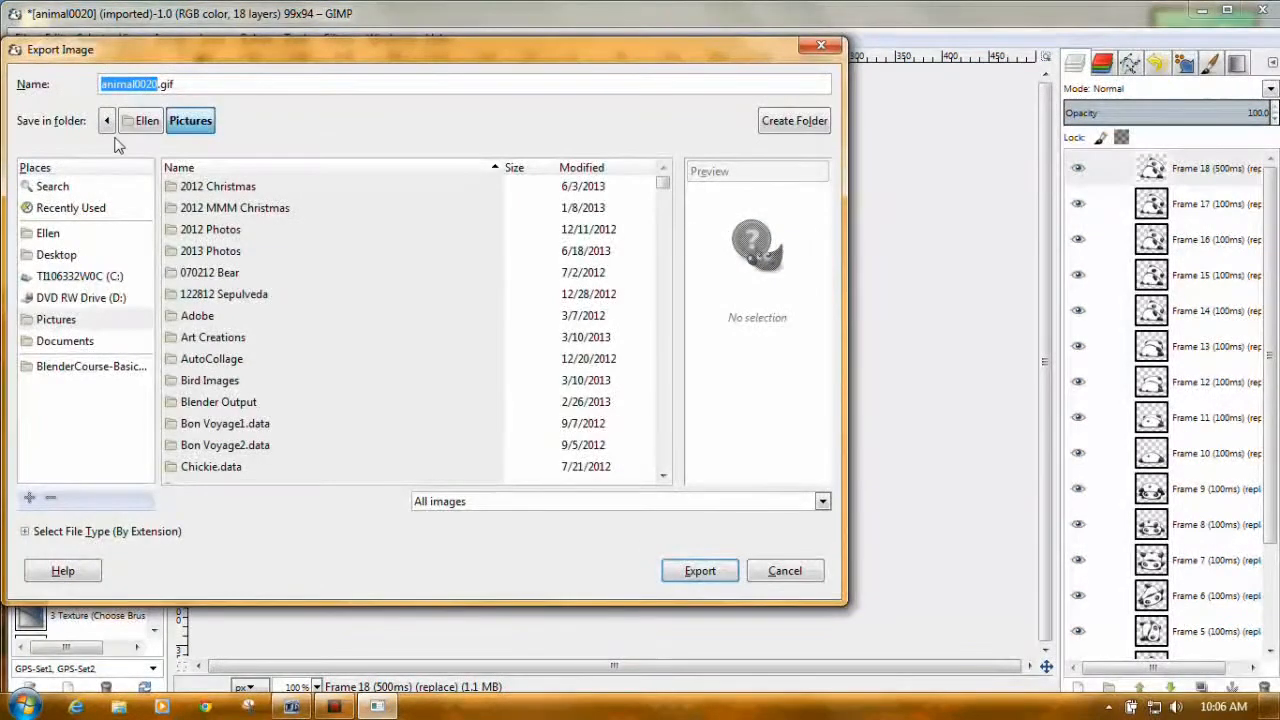
{"action": "mouse_move", "coordinate": [144, 552]}
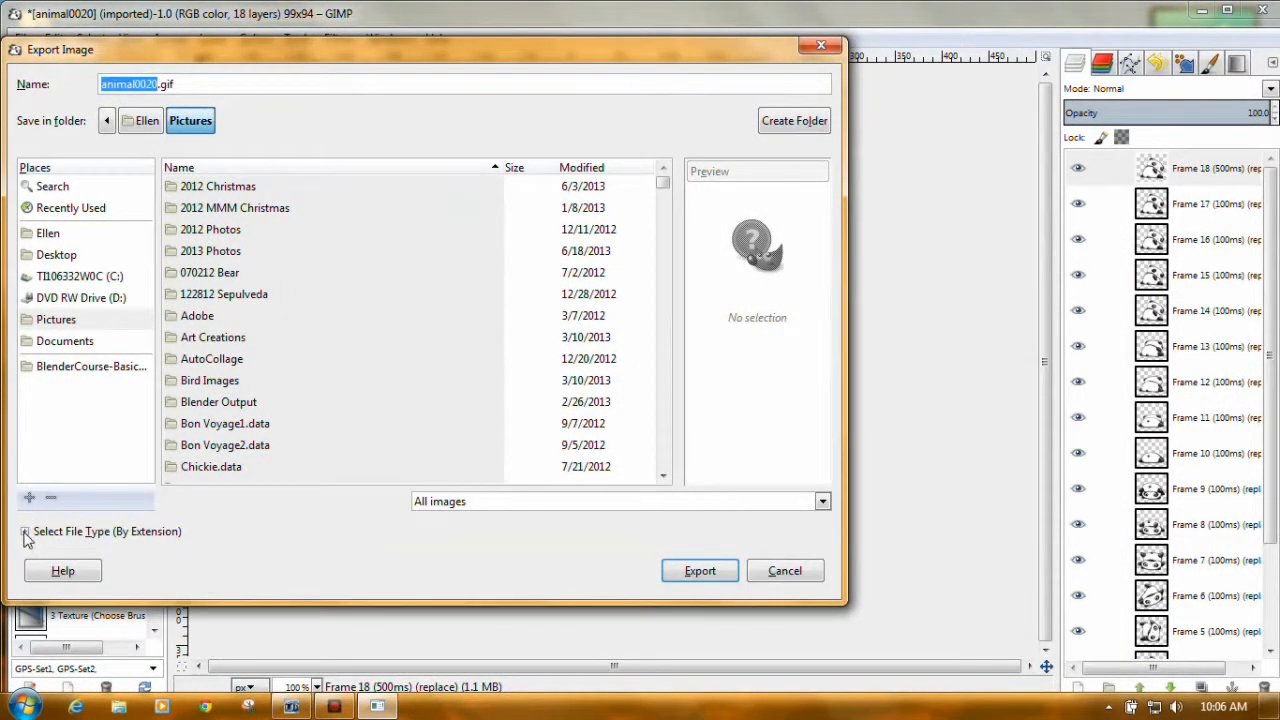
{"action": "left_click", "coordinate": [24, 532]}
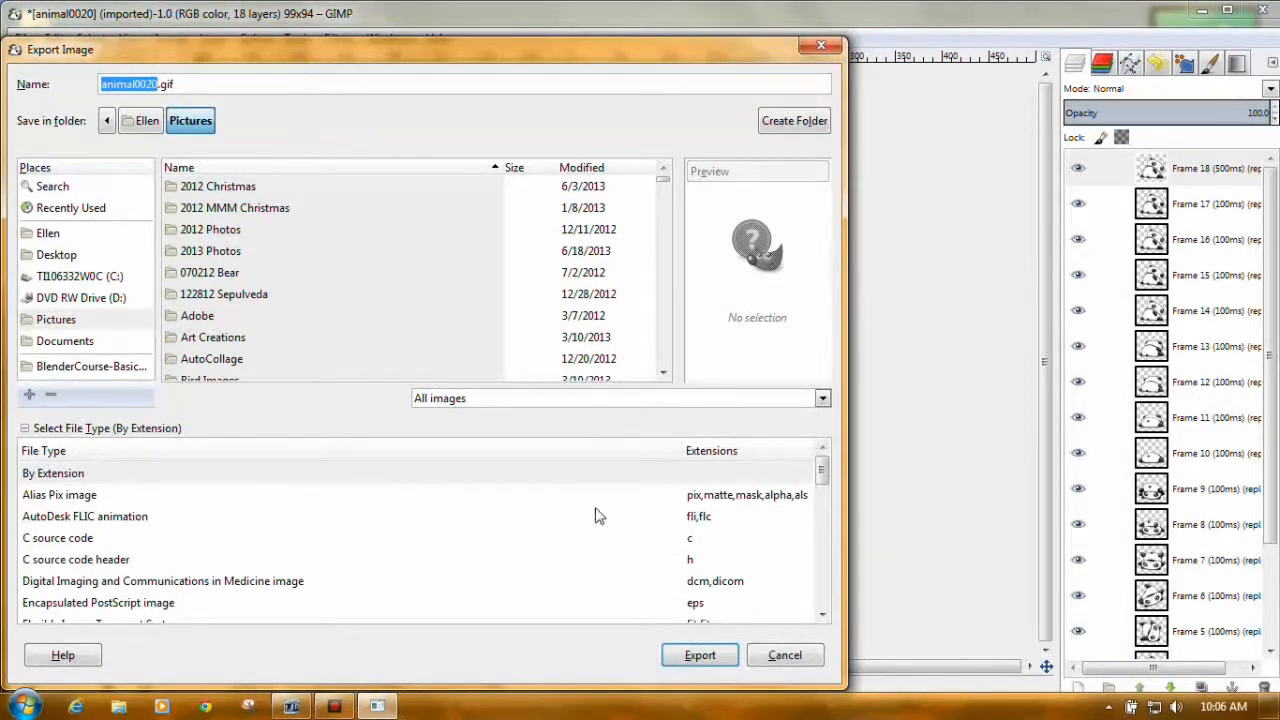
{"action": "scroll", "scroll_direction": "down", "scroll_amount": 3}
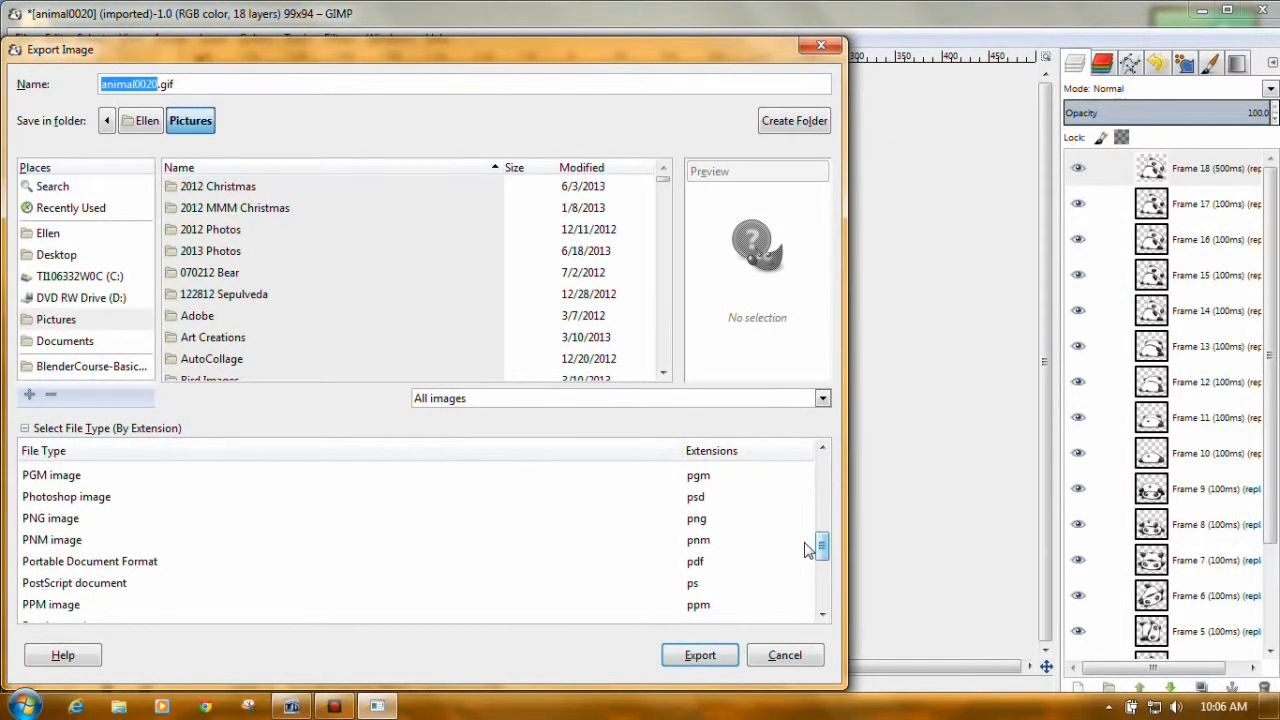
{"action": "left_click", "coordinate": [66, 496]}
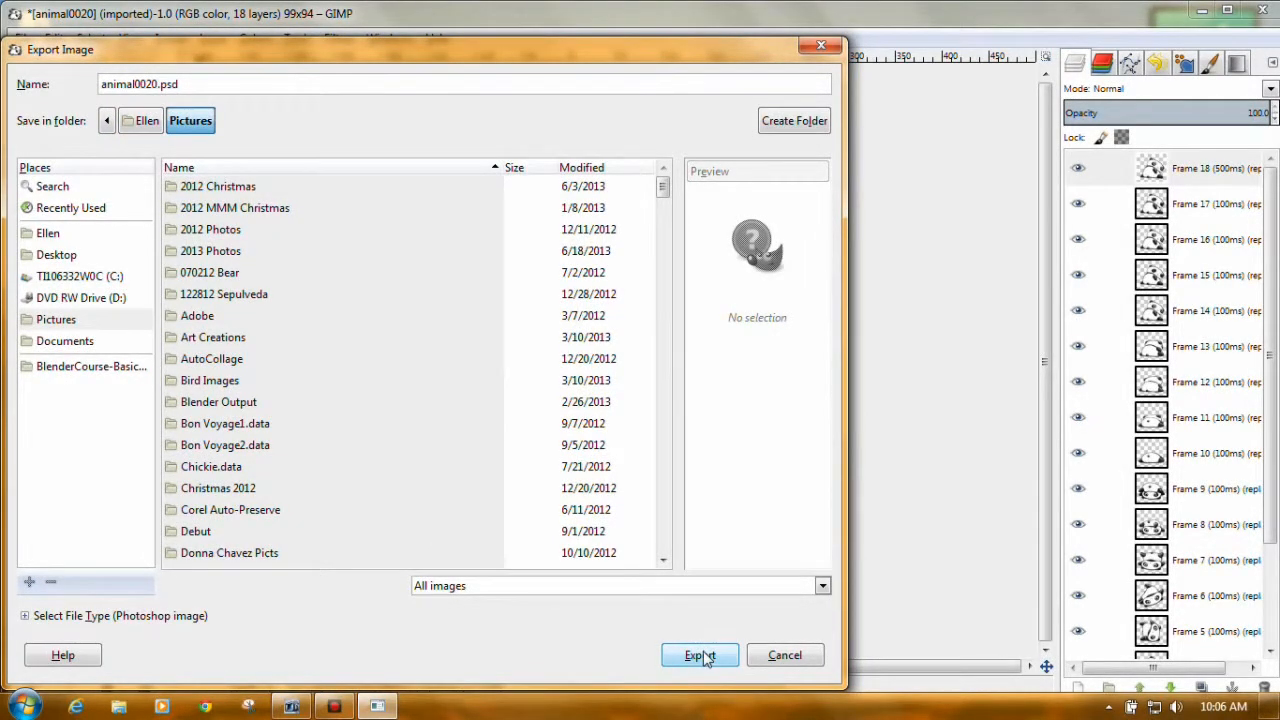
{"action": "left_click", "coordinate": [700, 656]}
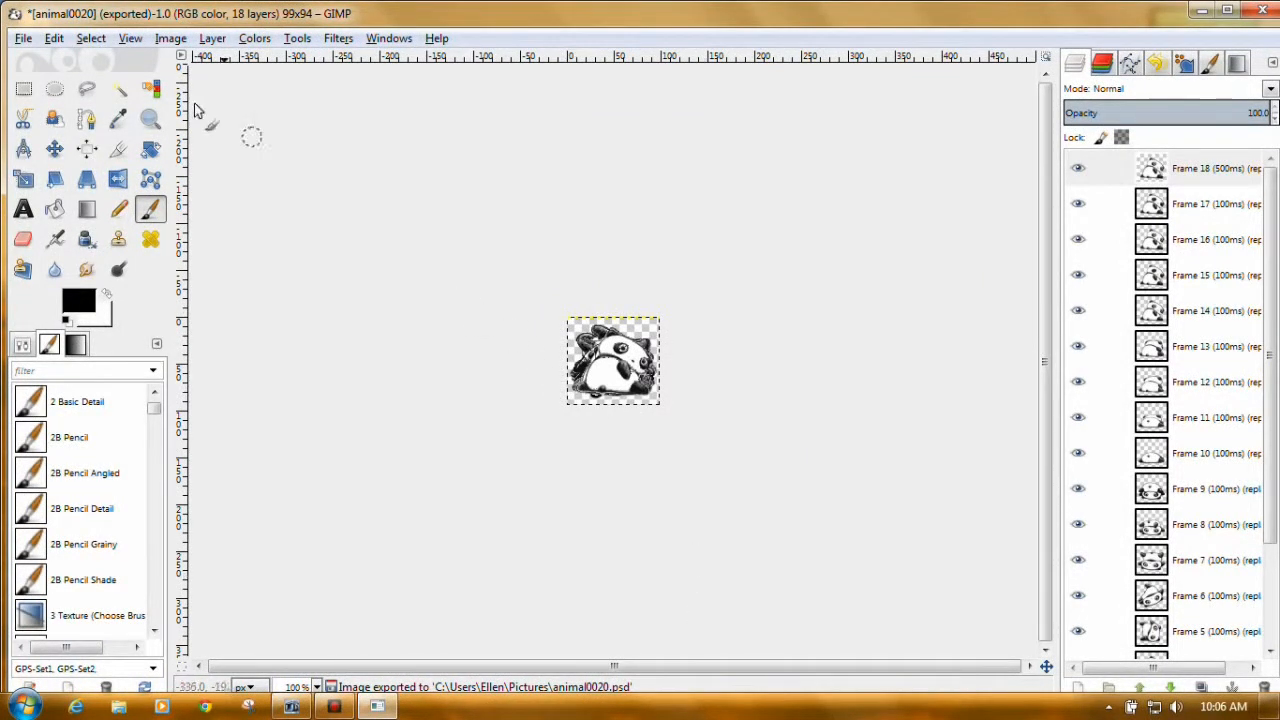
{"action": "mouse_move", "coordinate": [604, 304]}
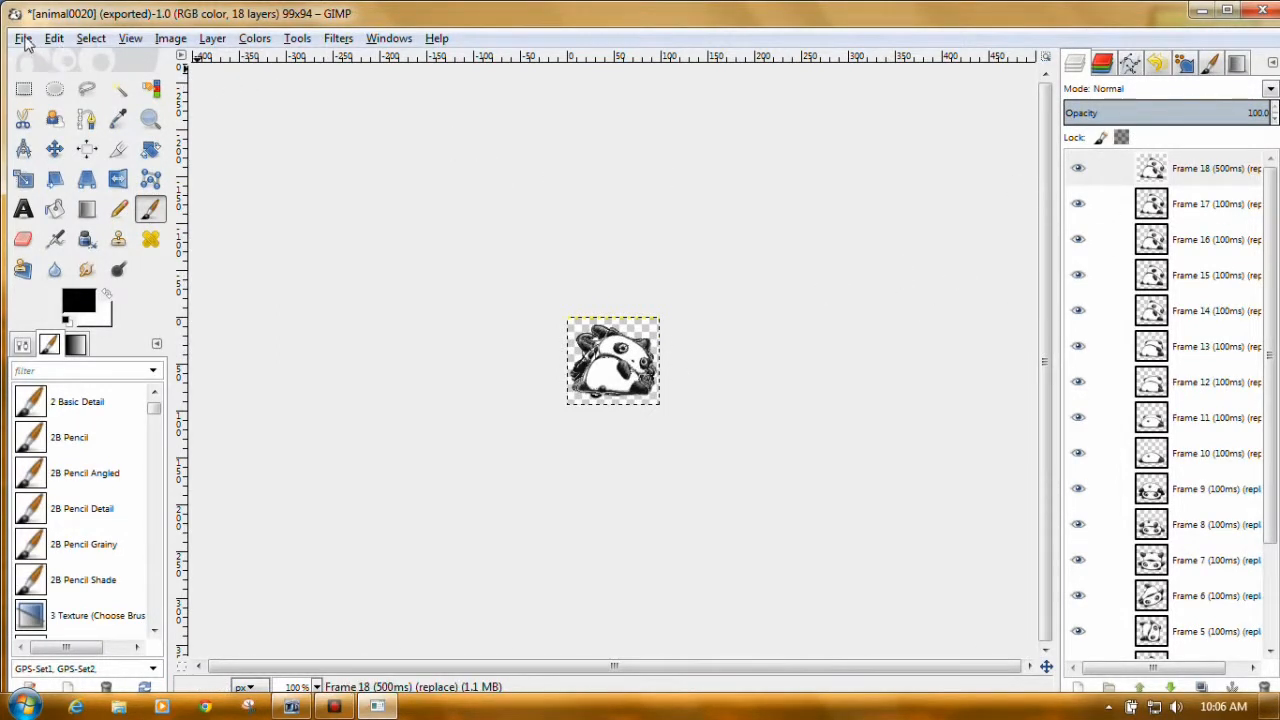
Step: Close the panda image, discarding changes
{"action": "left_click", "coordinate": [24, 38]}
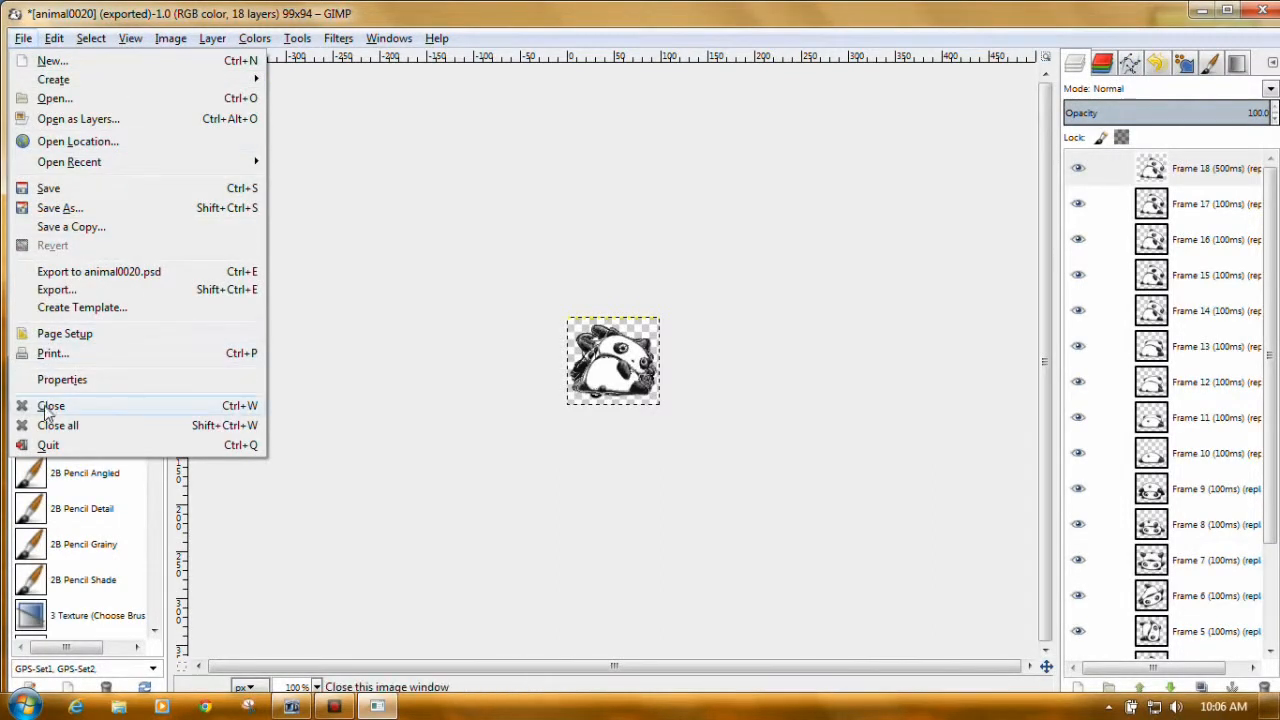
{"action": "mouse_move", "coordinate": [52, 404]}
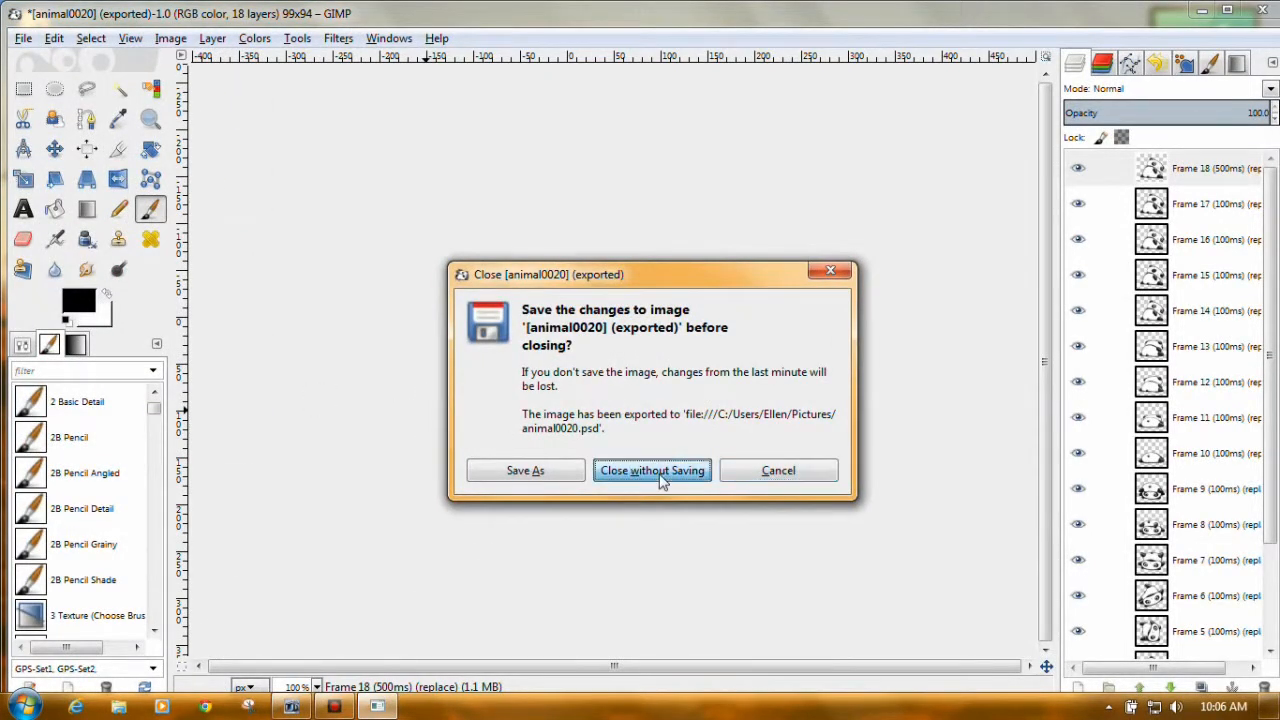
{"action": "left_click", "coordinate": [652, 470]}
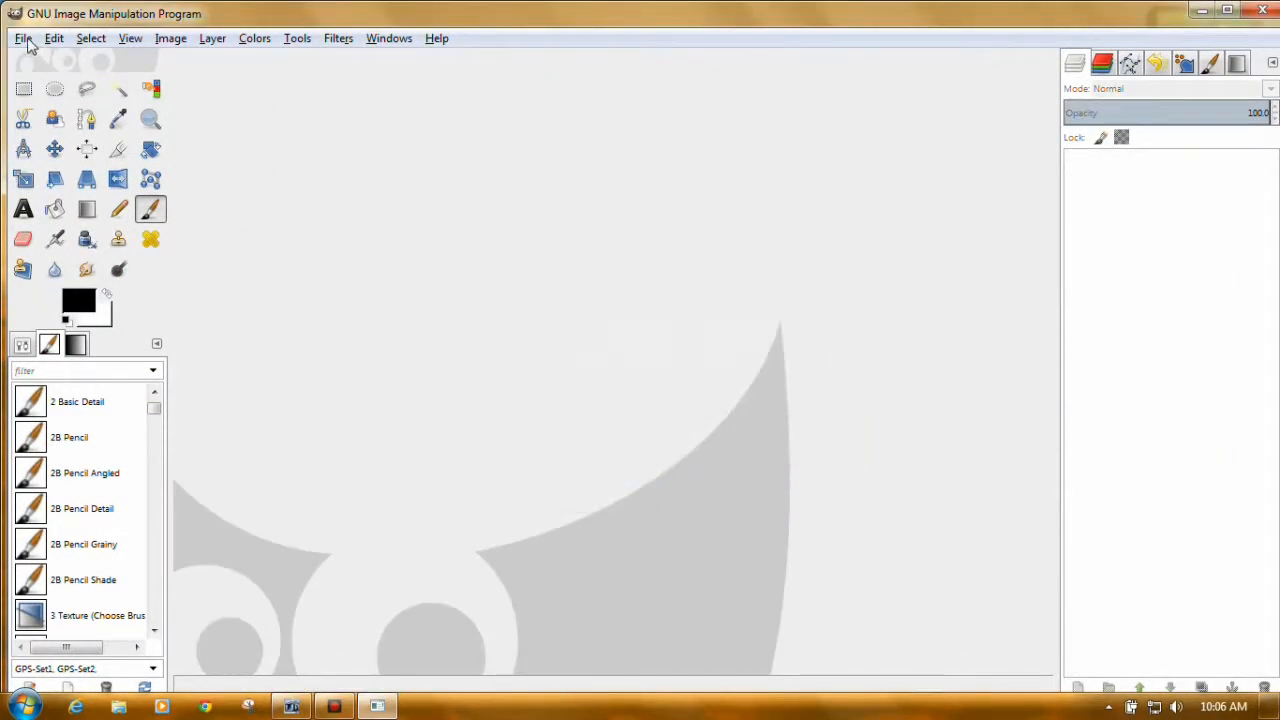
Step: Open the bird animation b164.gif from Pictures
{"action": "left_click", "coordinate": [24, 38]}
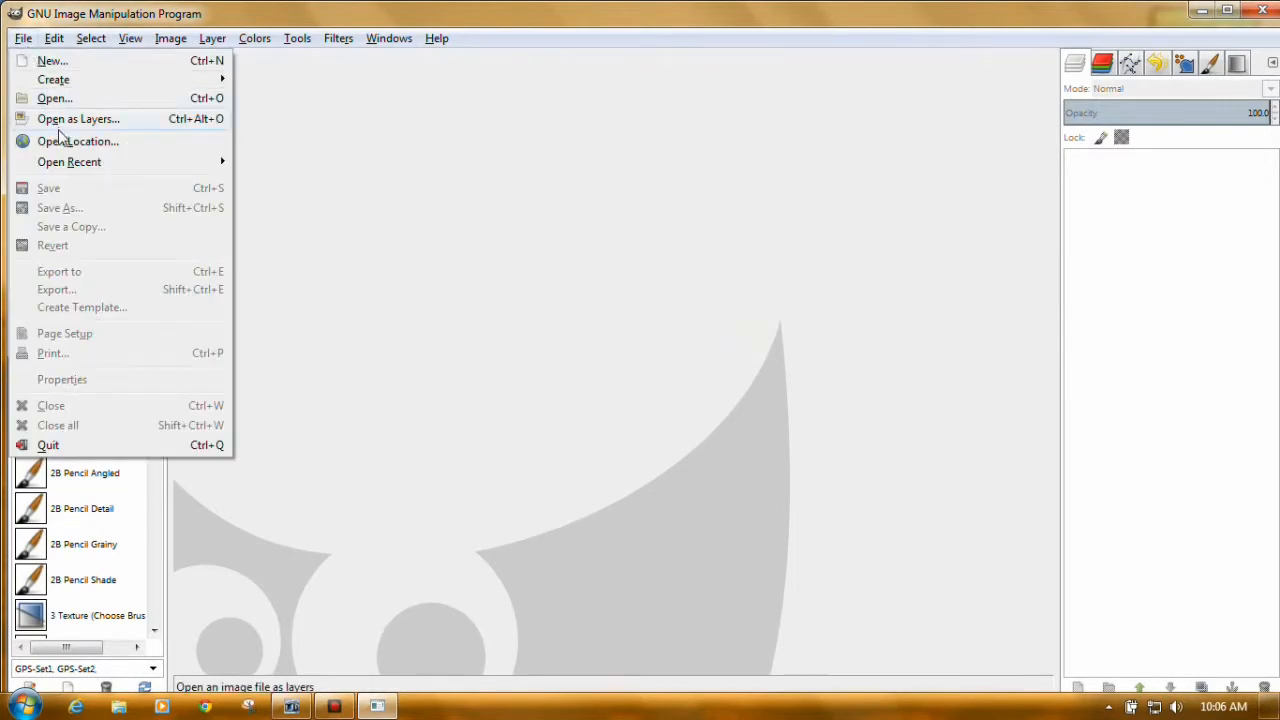
{"action": "left_click", "coordinate": [54, 96]}
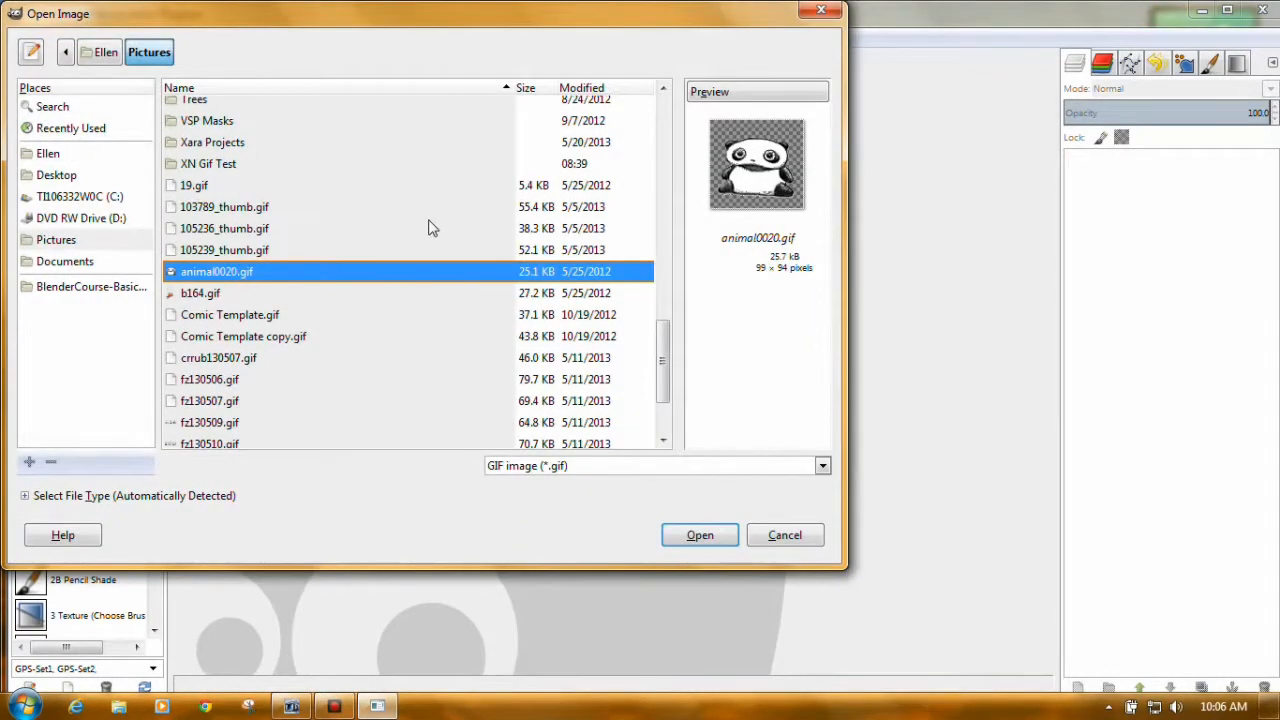
{"action": "left_click", "coordinate": [200, 292]}
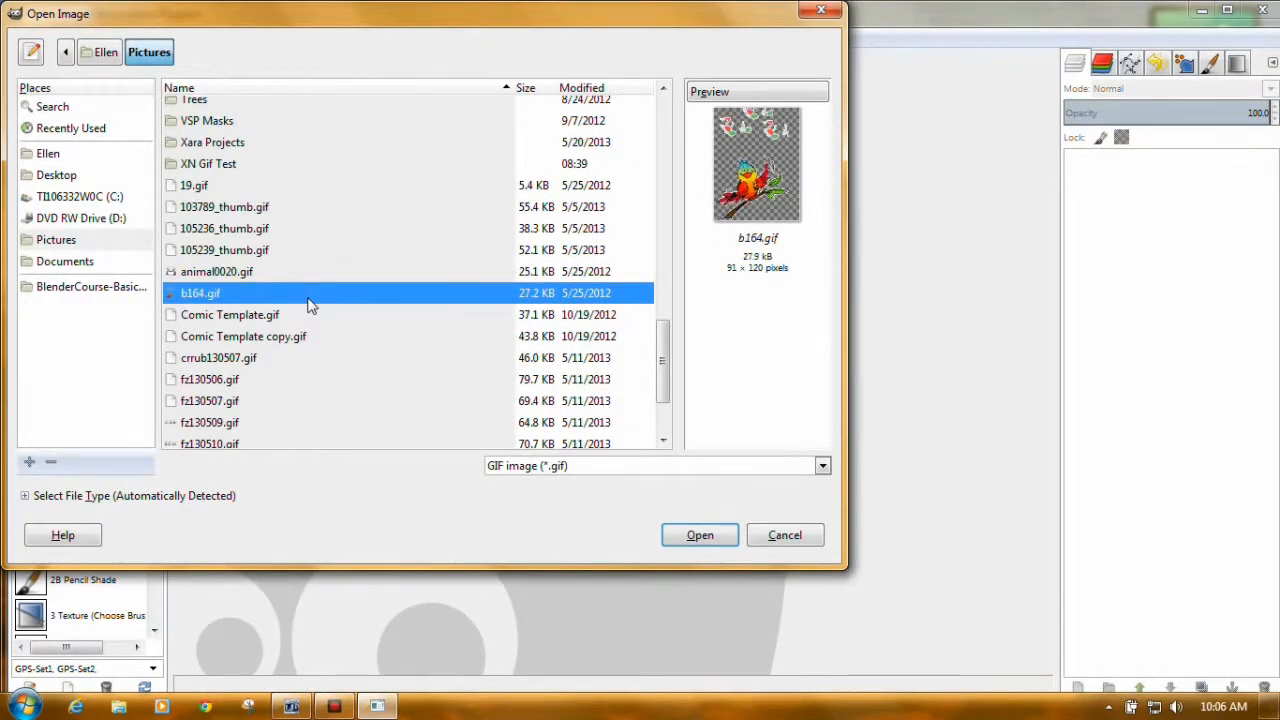
{"action": "left_click", "coordinate": [700, 536]}
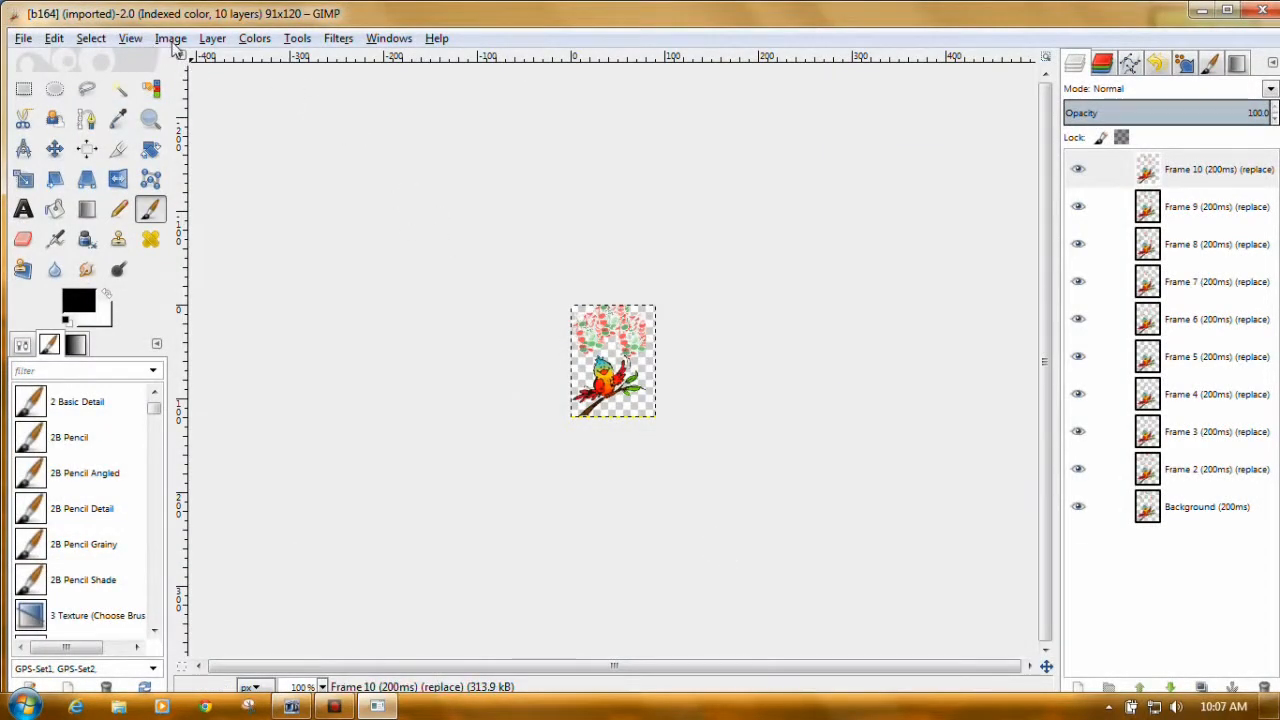
Step: Convert the bird animation to RGB colour and bring up the File menu
{"action": "left_click", "coordinate": [170, 38]}
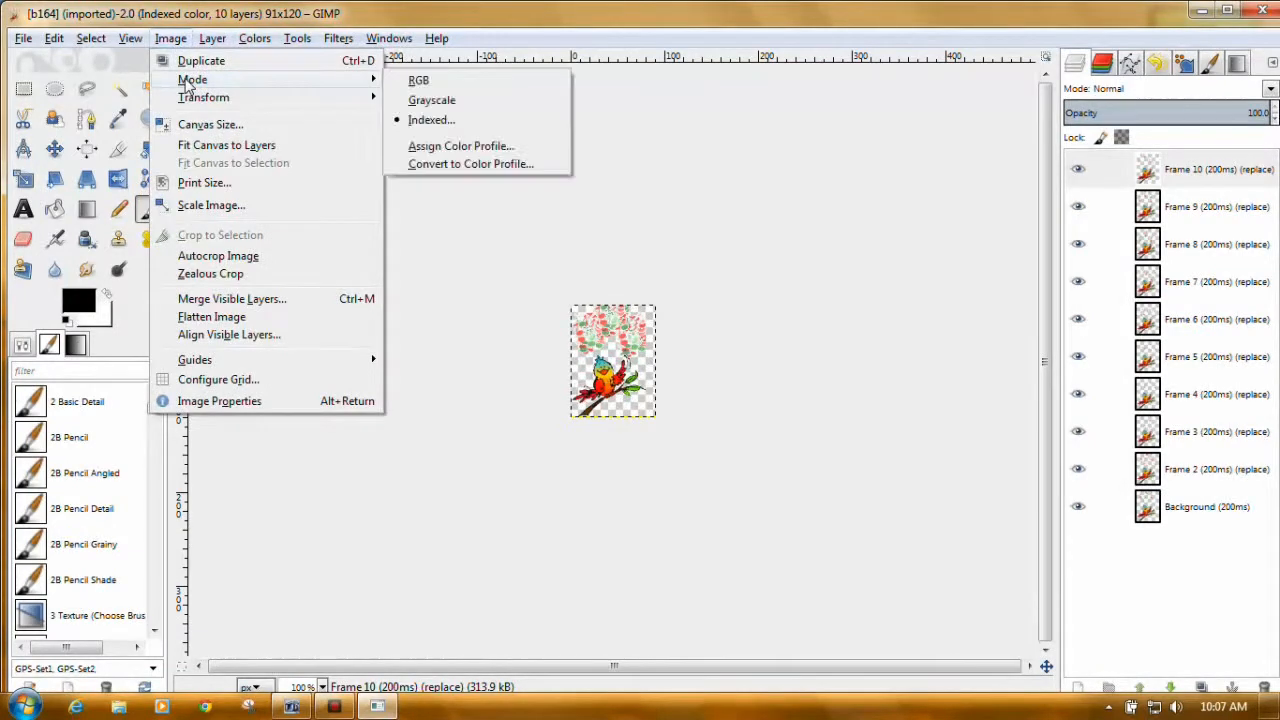
{"action": "mouse_move", "coordinate": [432, 120]}
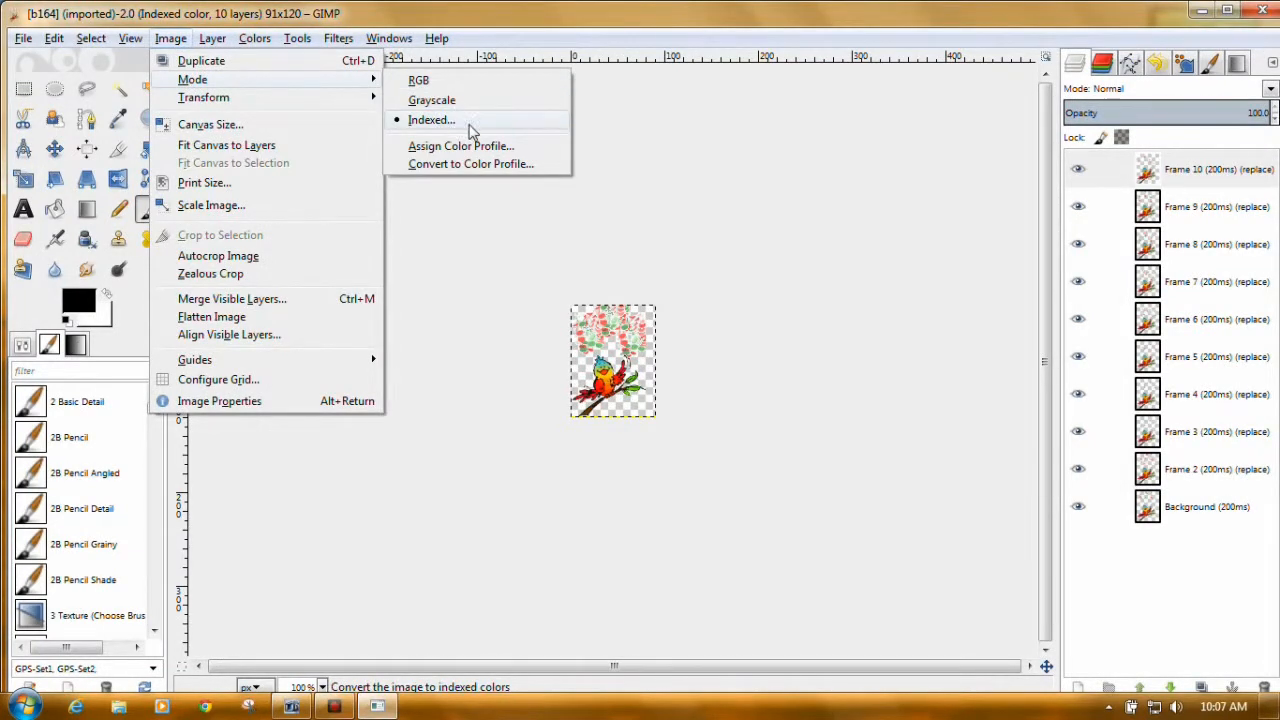
{"action": "mouse_move", "coordinate": [418, 80]}
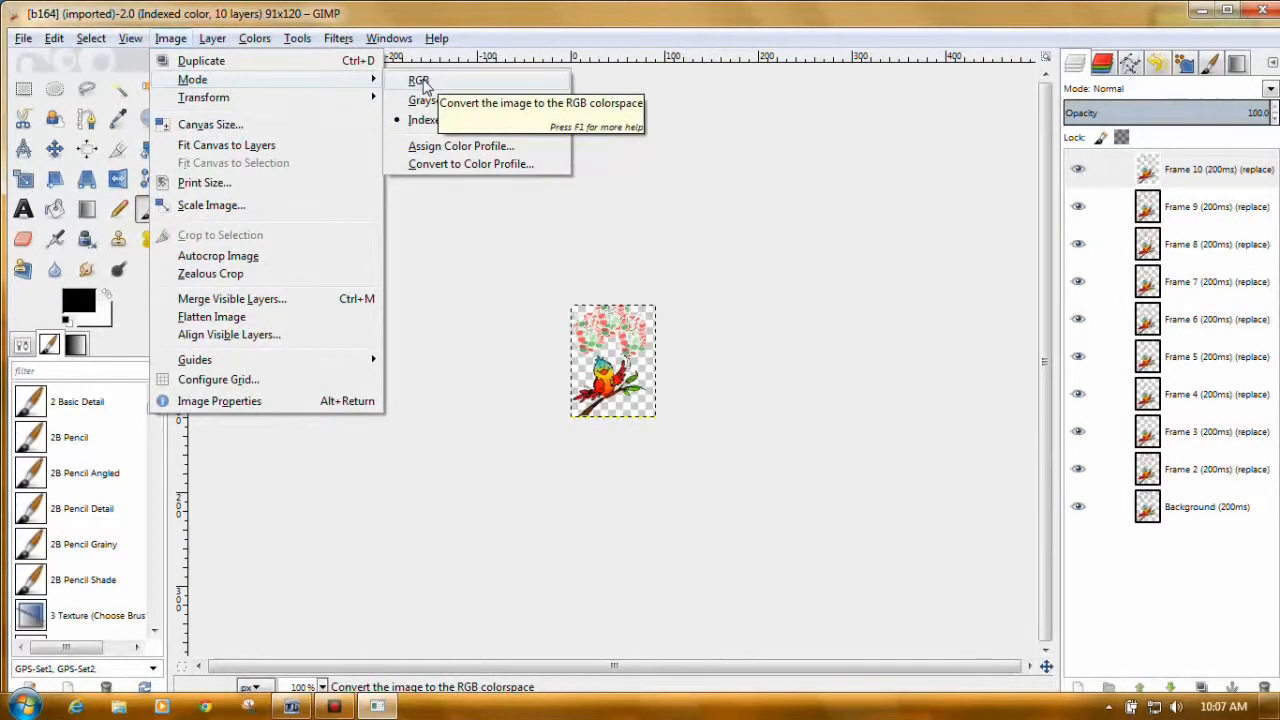
{"action": "left_click", "coordinate": [418, 80]}
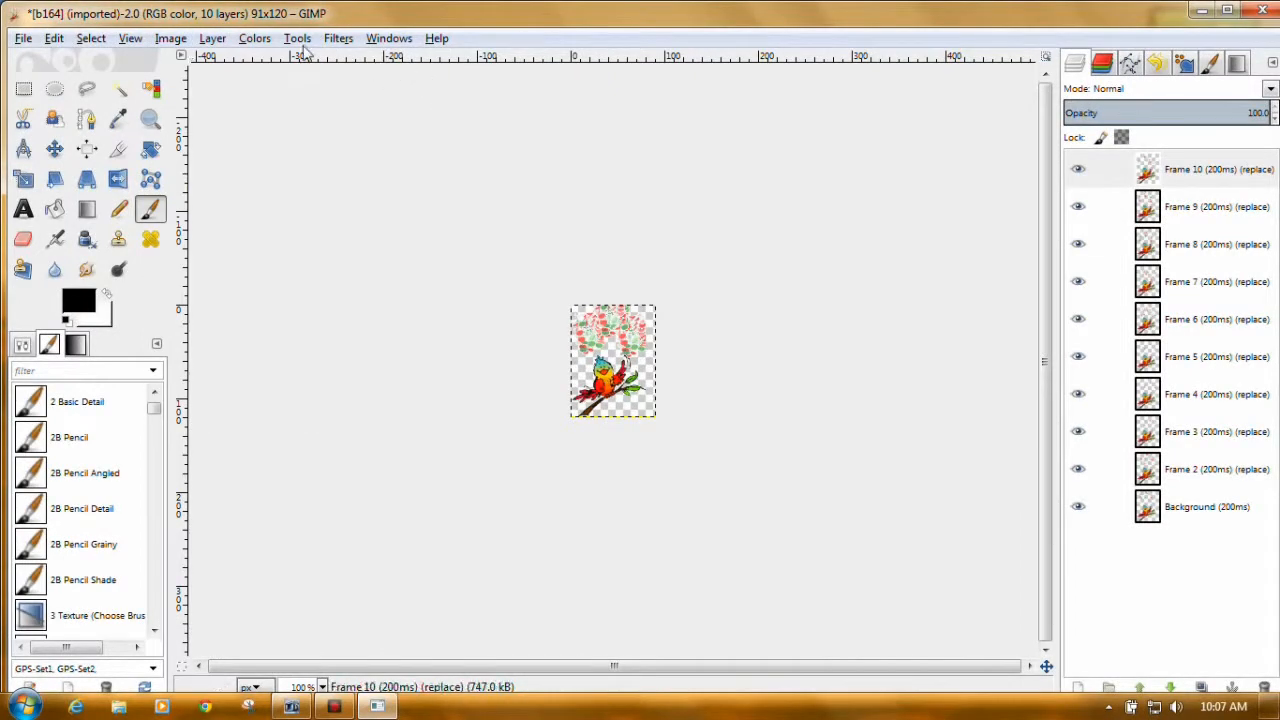
{"action": "left_click", "coordinate": [22, 38]}
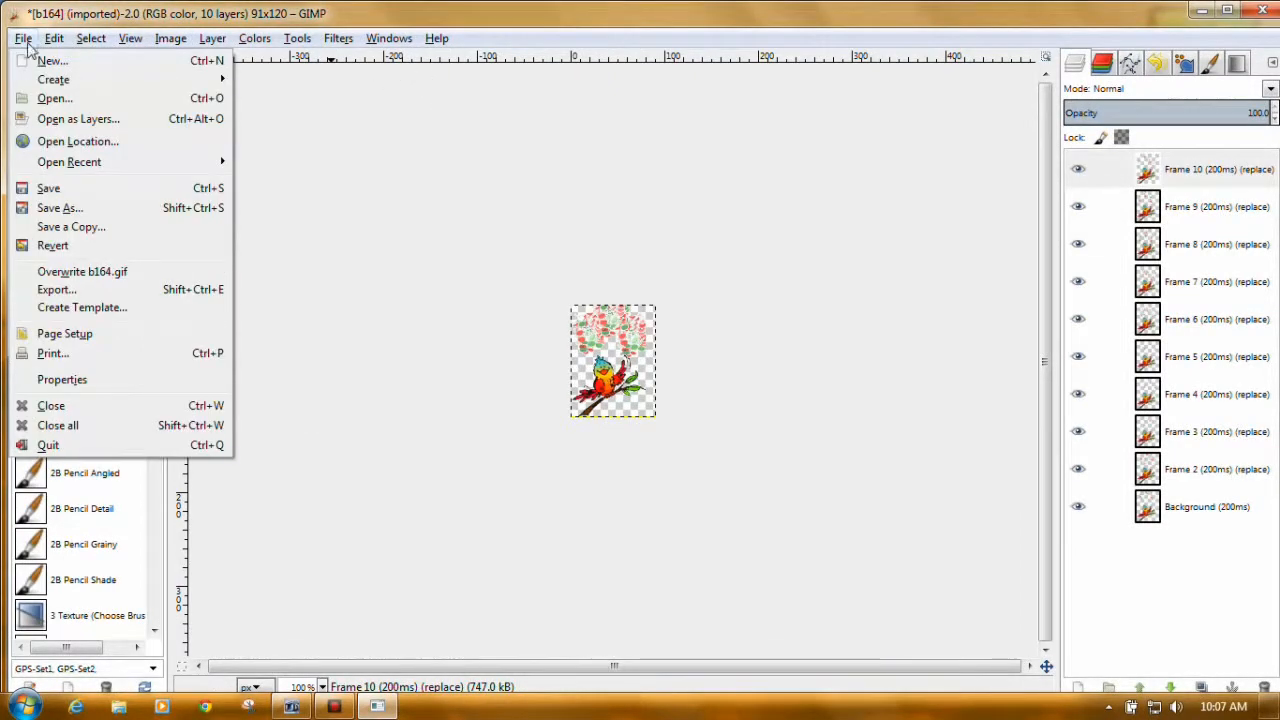
Step: Export the bird animation as b164.psd and close it without saving
{"action": "left_click", "coordinate": [56, 288]}
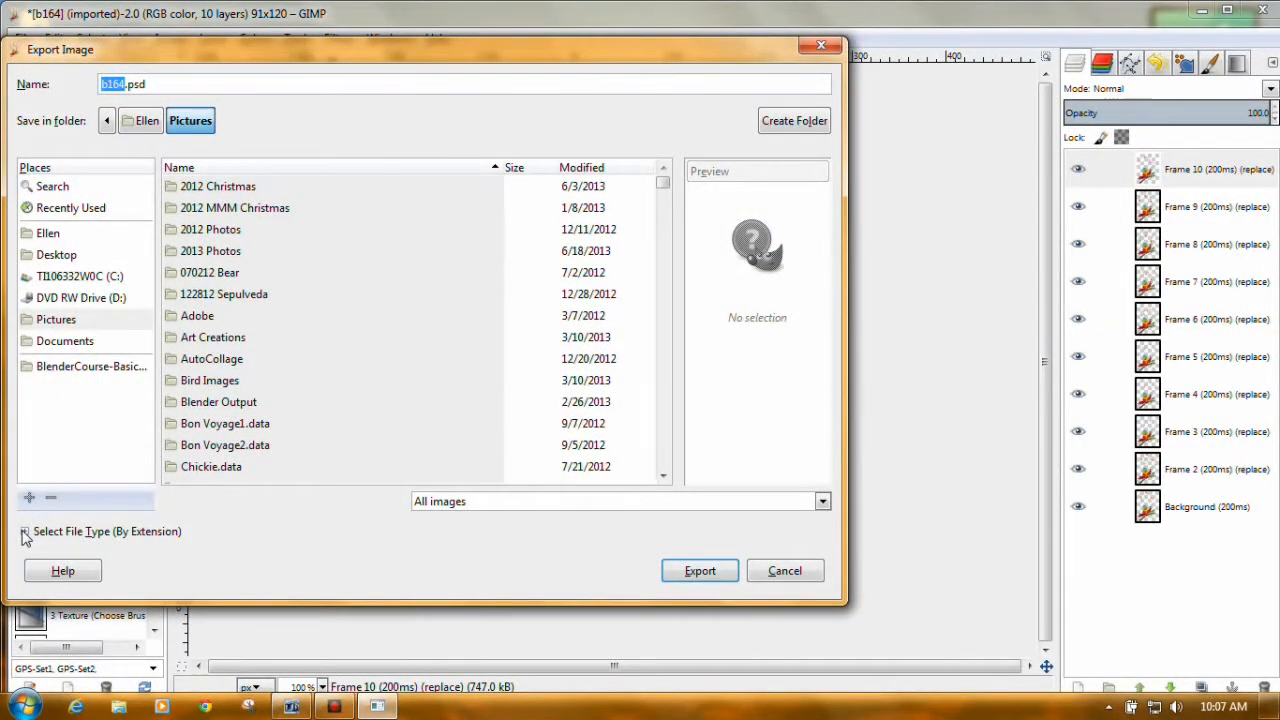
{"action": "left_click", "coordinate": [24, 532]}
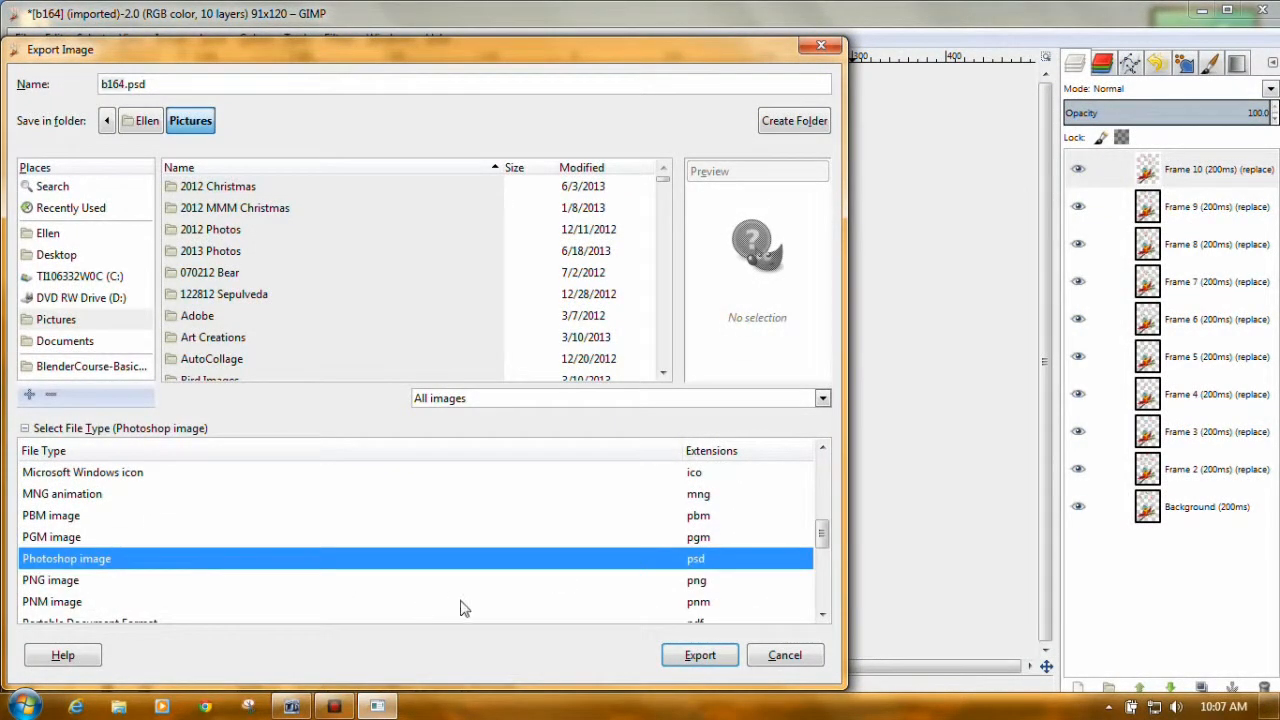
{"action": "left_click", "coordinate": [700, 656]}
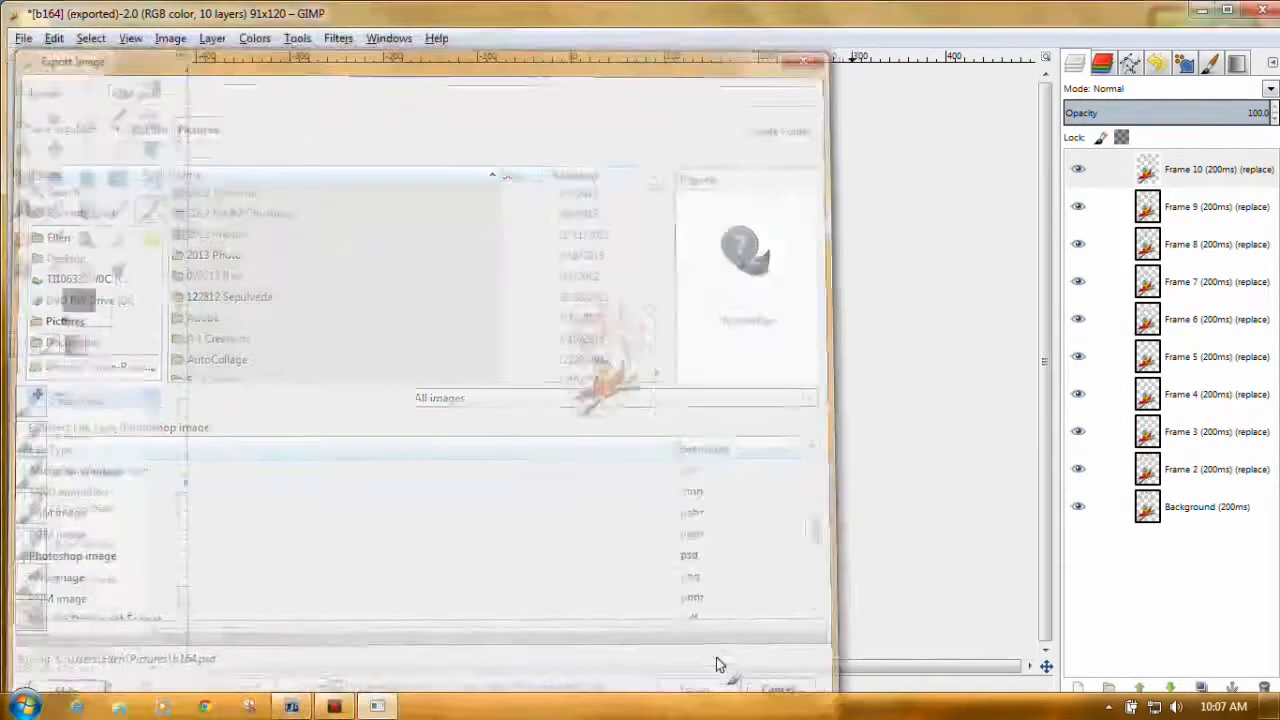
{"action": "left_click", "coordinate": [778, 688]}
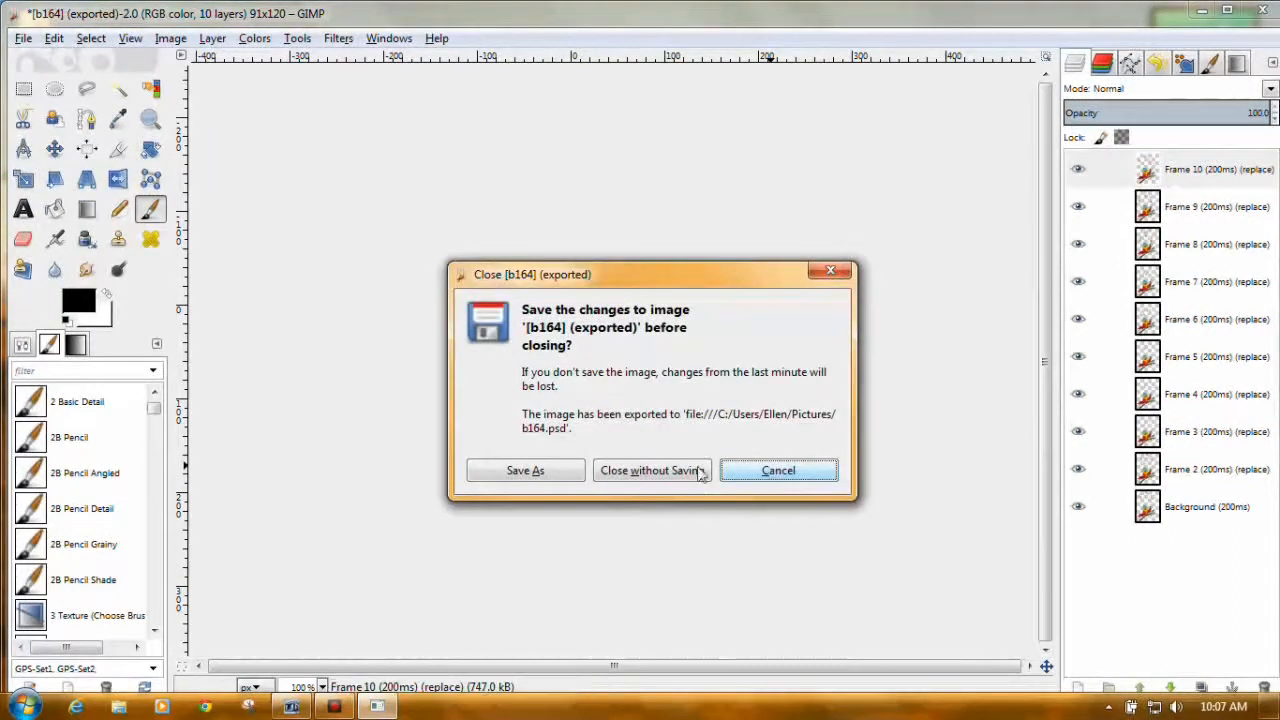
{"action": "left_click", "coordinate": [652, 470]}
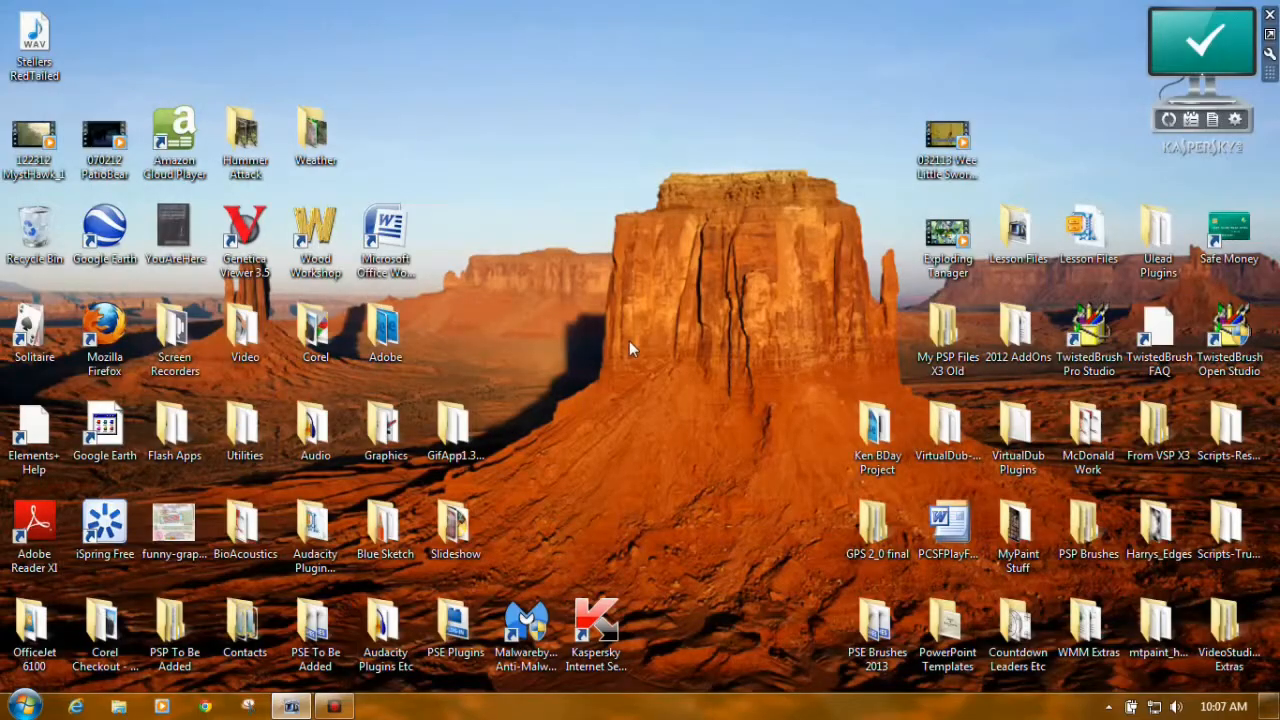
Step: Launch Photoshop Elements Editor from the Adobe shortcuts folder
{"action": "double_click", "coordinate": [384, 330]}
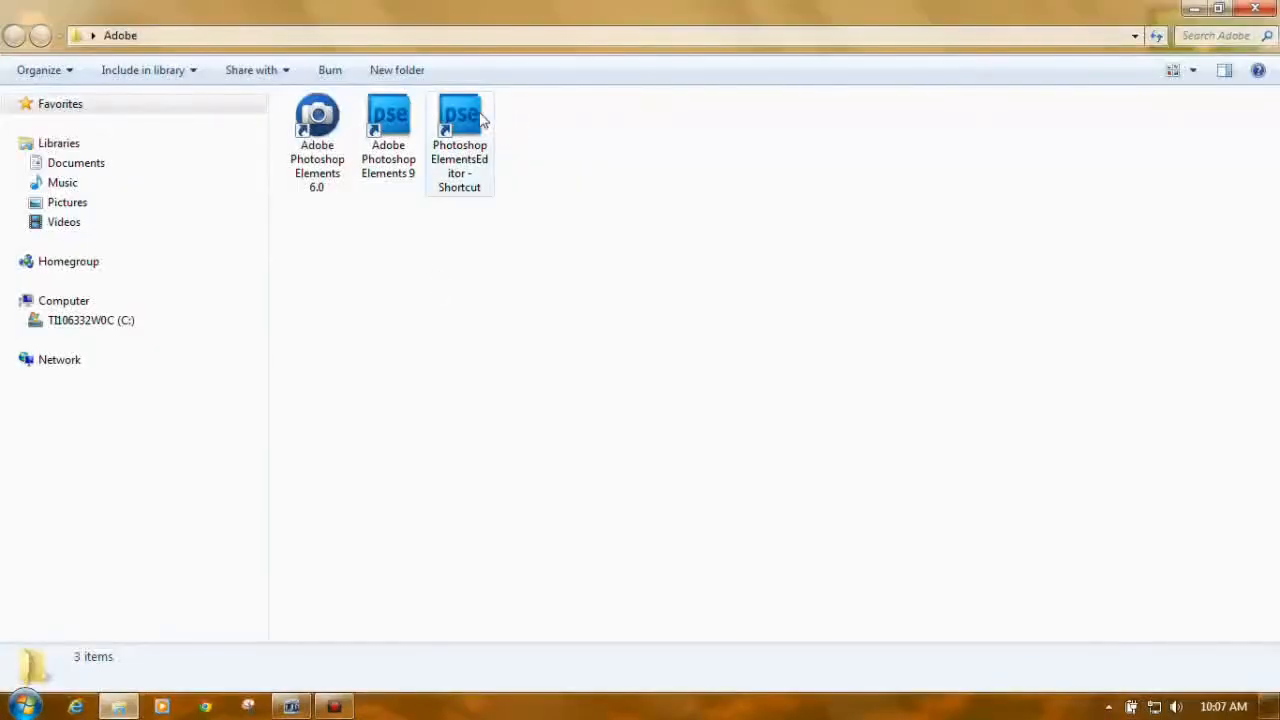
{"action": "double_click", "coordinate": [460, 120]}
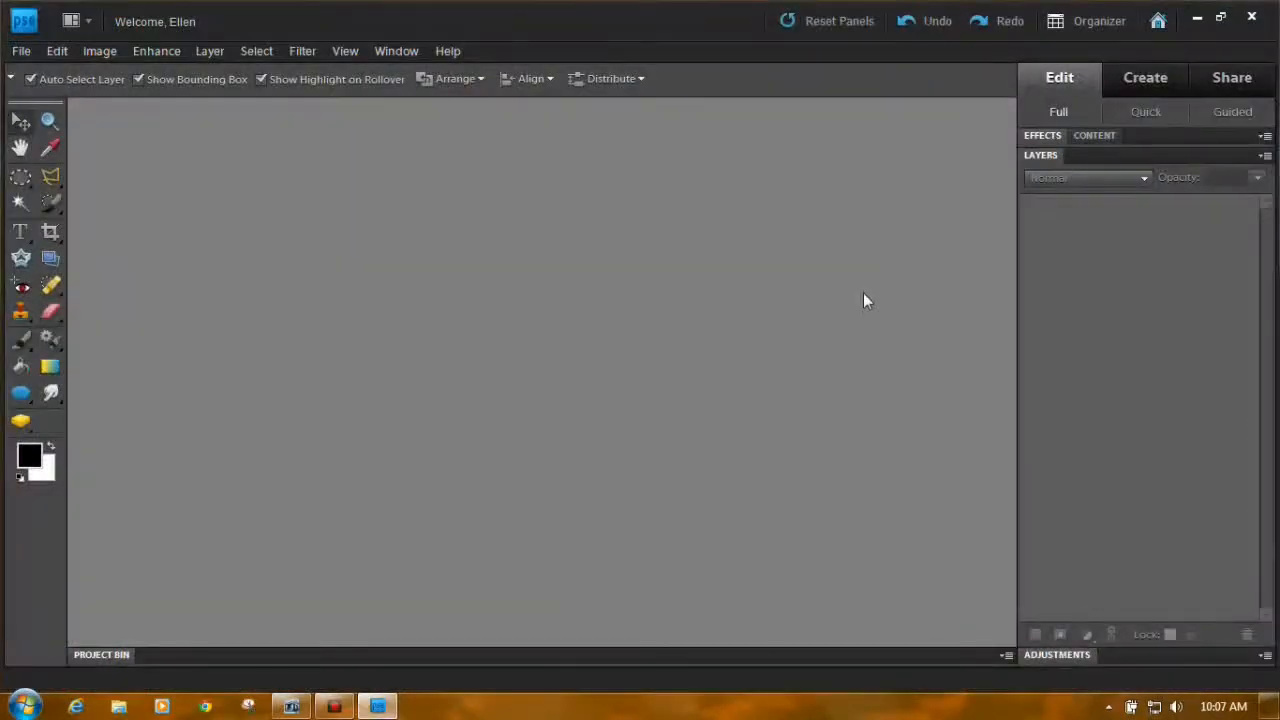
Step: In the Open dialog, select animal0020.psd and add b164.psd to the selection
{"action": "left_click", "coordinate": [20, 52]}
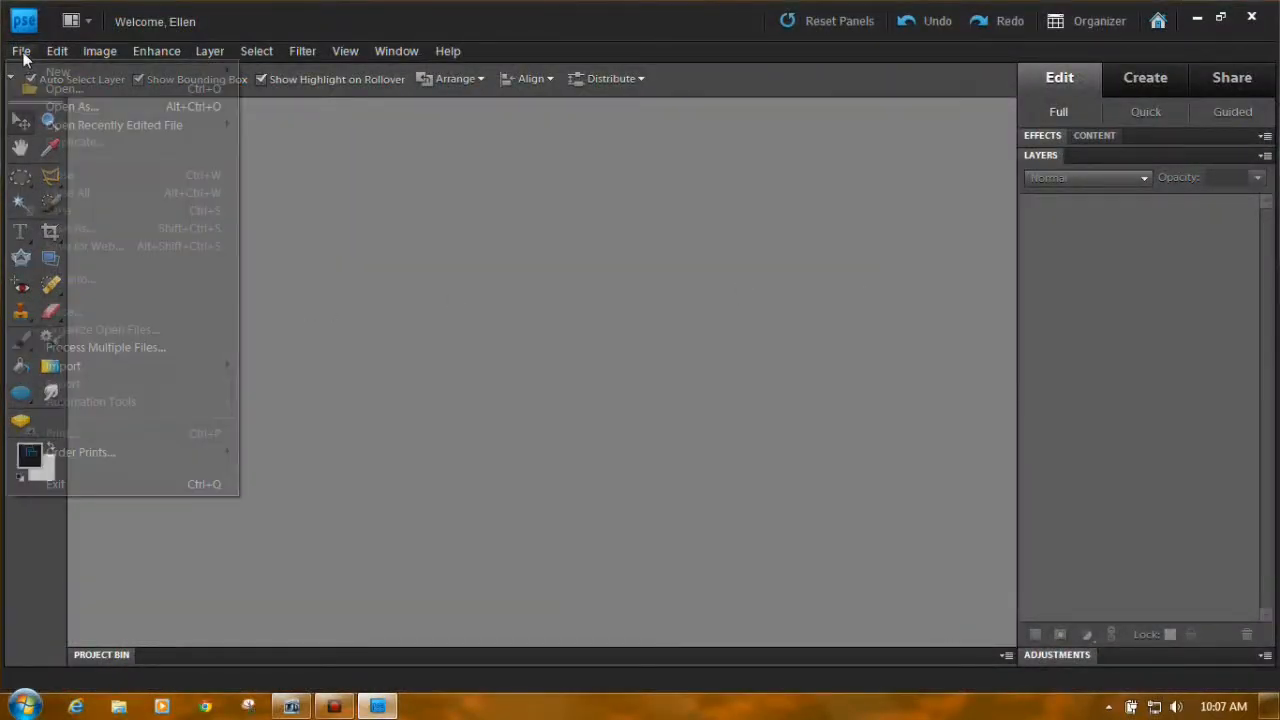
{"action": "left_click", "coordinate": [62, 88]}
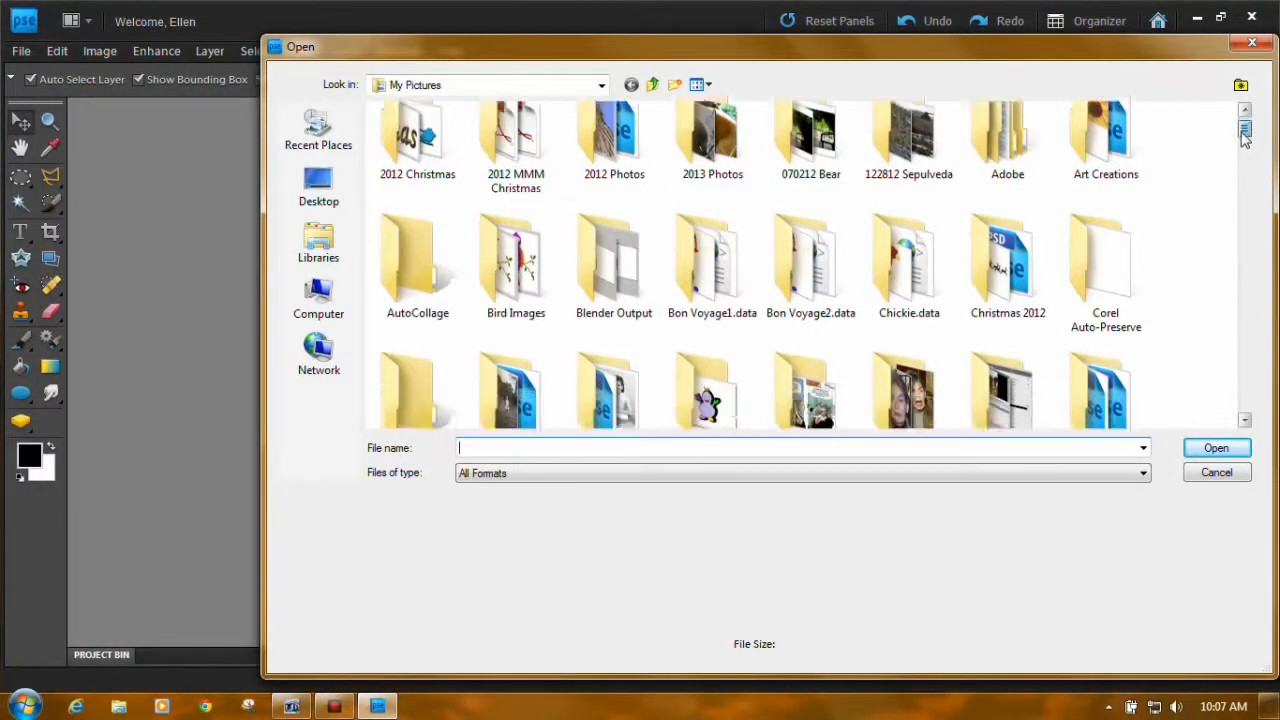
{"action": "scroll", "scroll_direction": "down", "scroll_amount": 3}
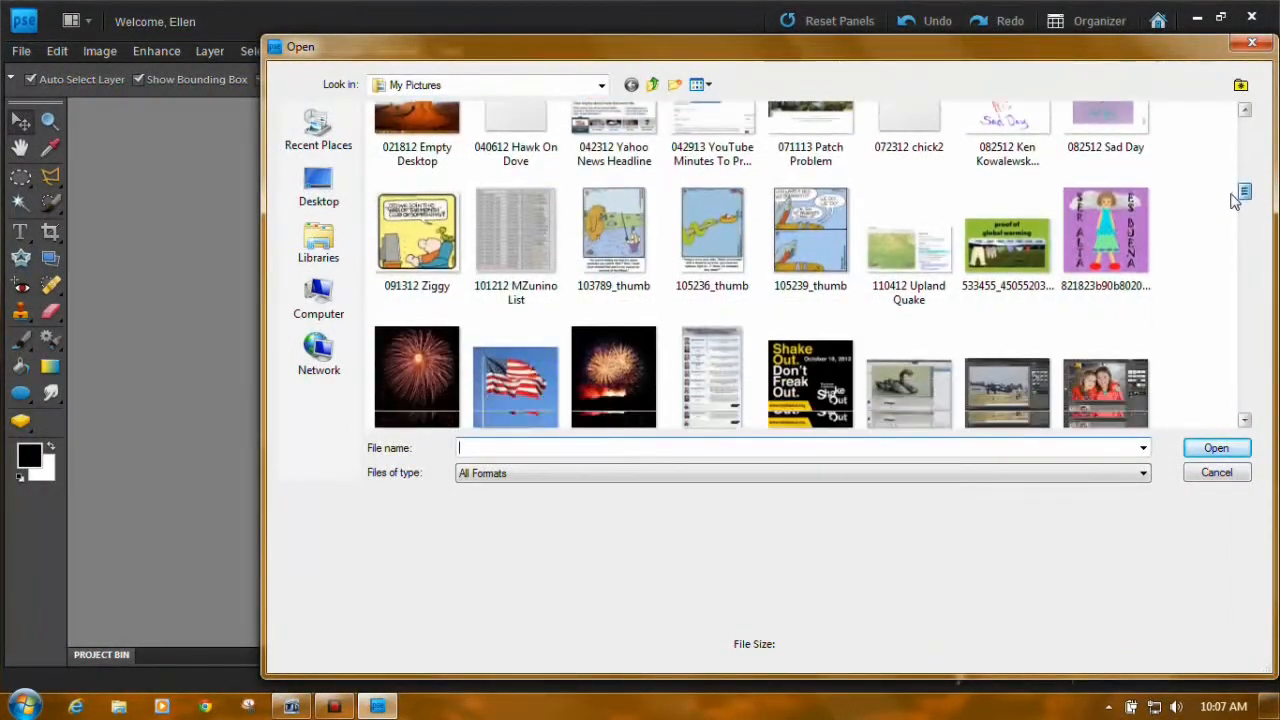
{"action": "scroll", "scroll_direction": "down", "scroll_amount": 3}
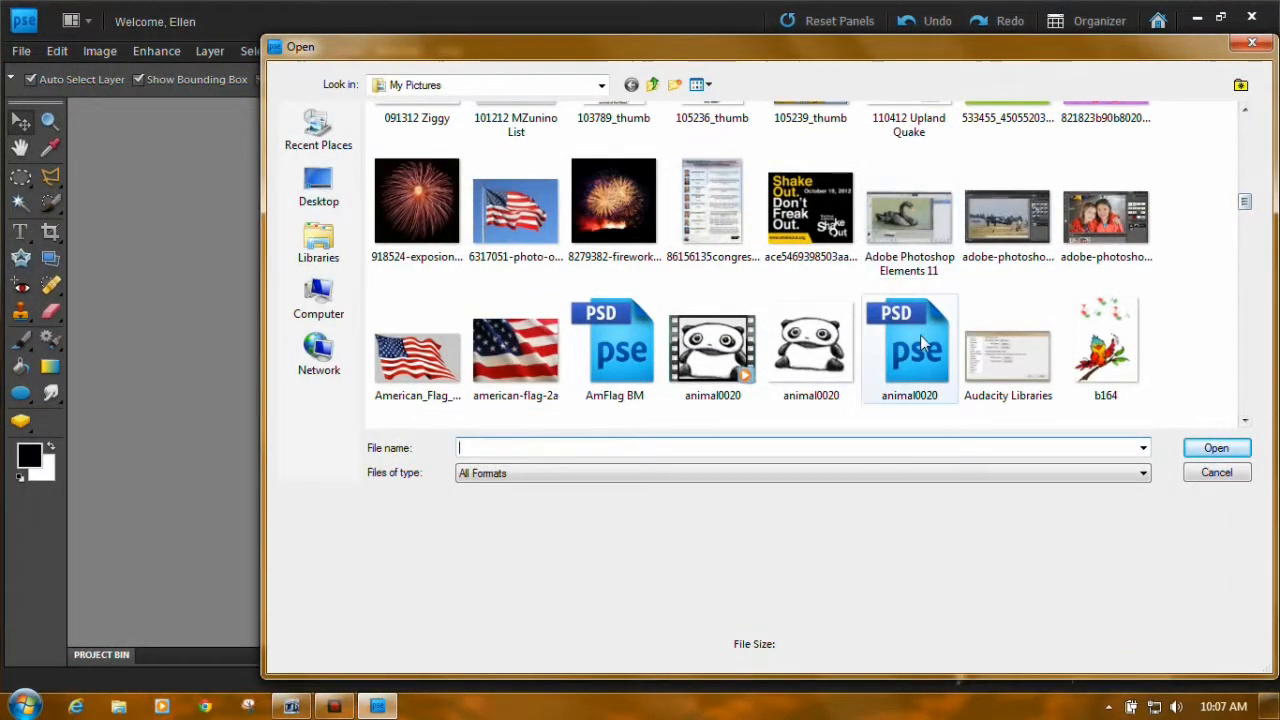
{"action": "left_click", "coordinate": [908, 318]}
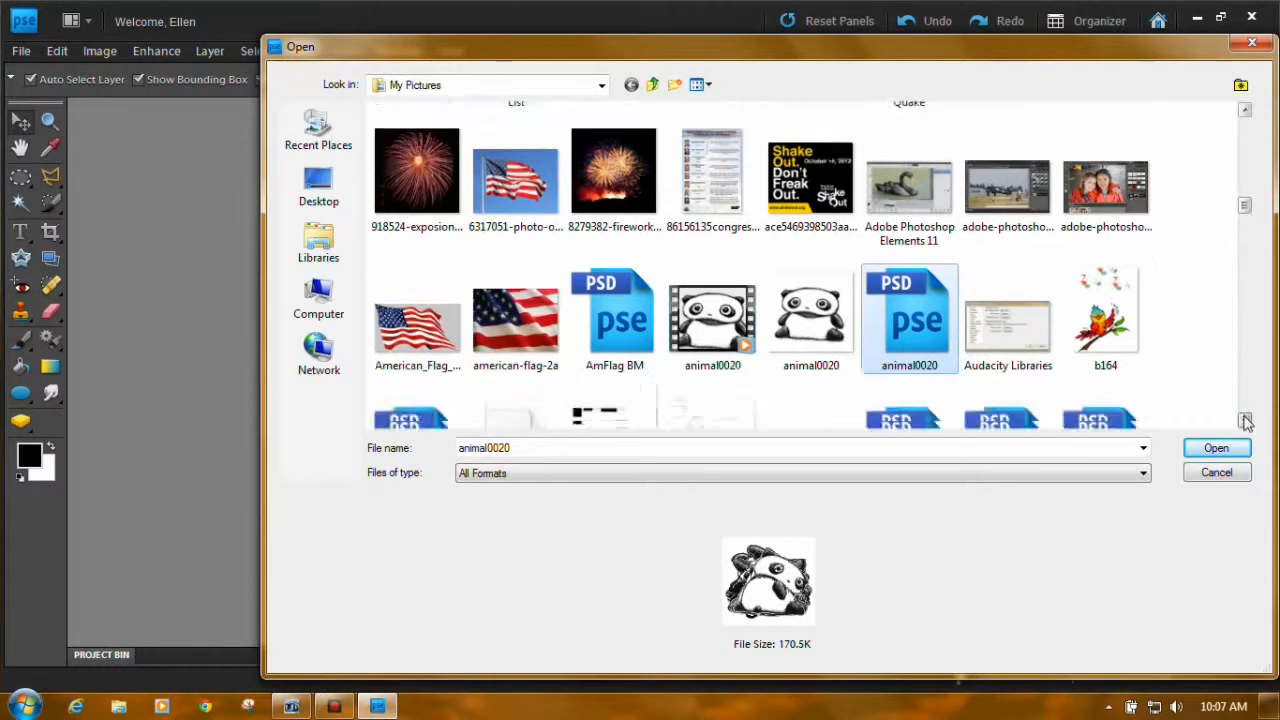
{"action": "scroll", "scroll_direction": "down", "scroll_amount": 3}
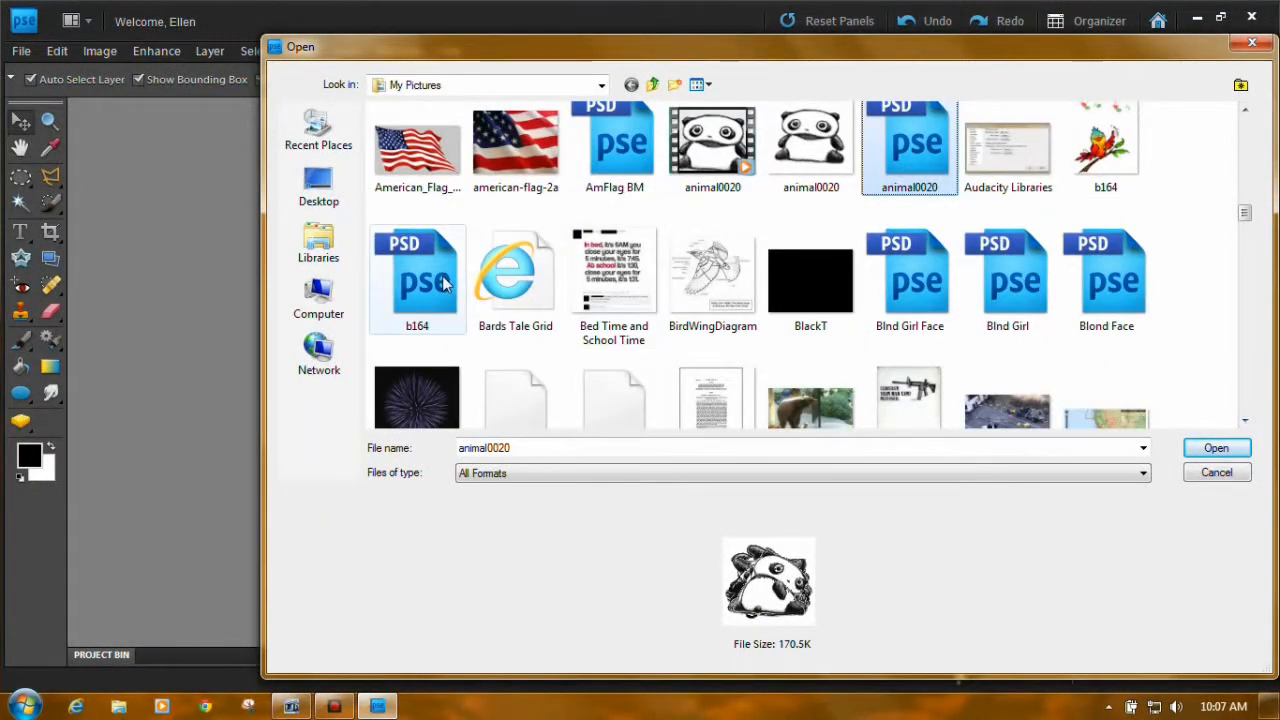
{"action": "left_click", "coordinate": [416, 278]}
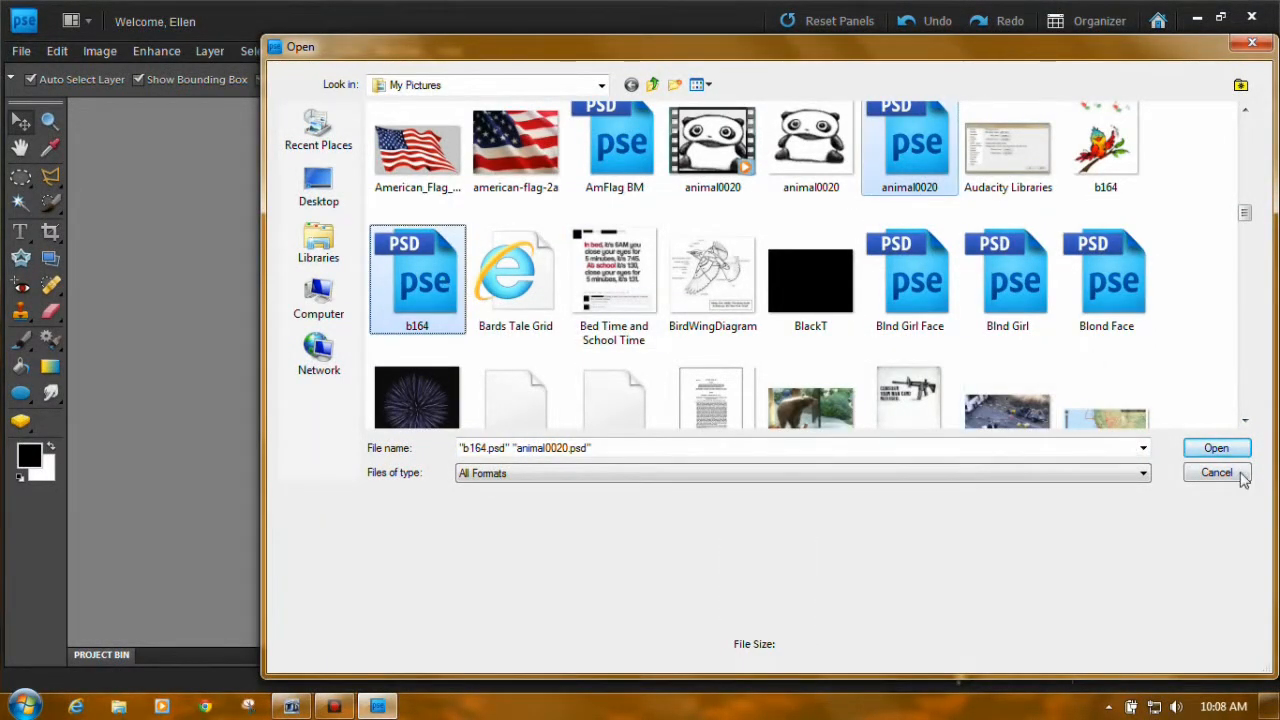
Step: Open b164.psd and animal0020.psd and float each image in its own window
{"action": "left_click", "coordinate": [1216, 448]}
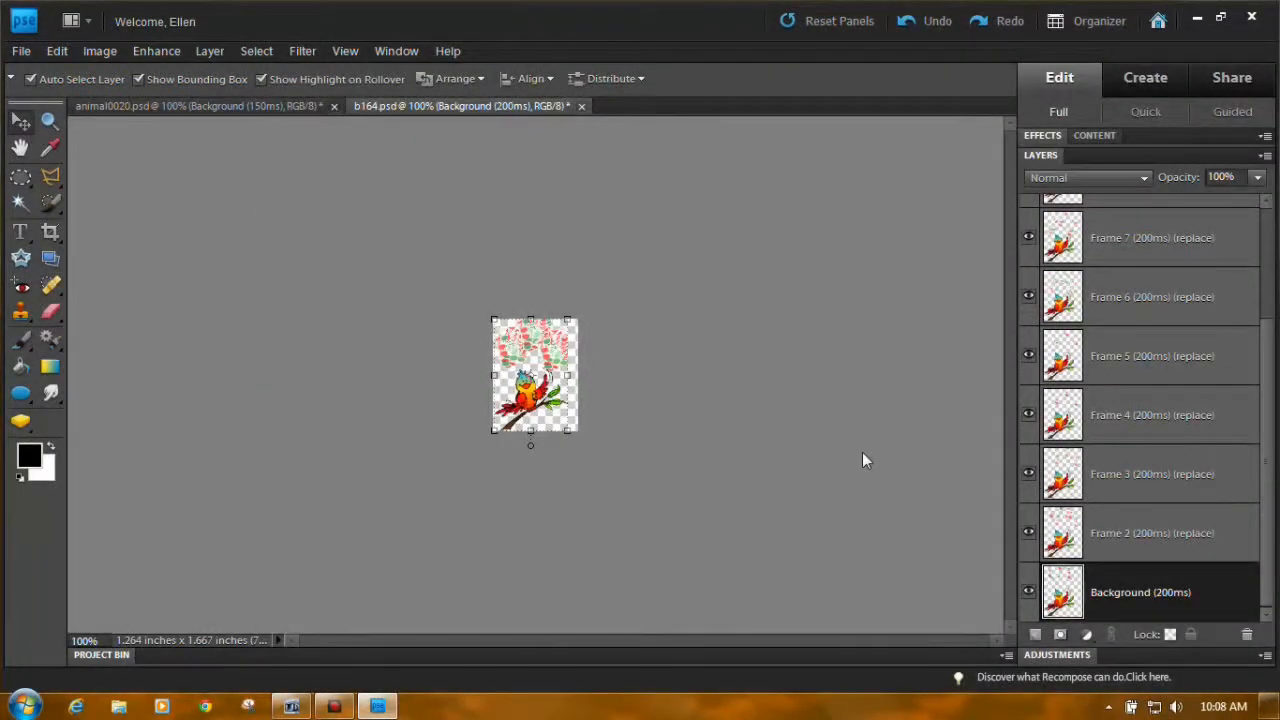
{"action": "mouse_move", "coordinate": [548, 154]}
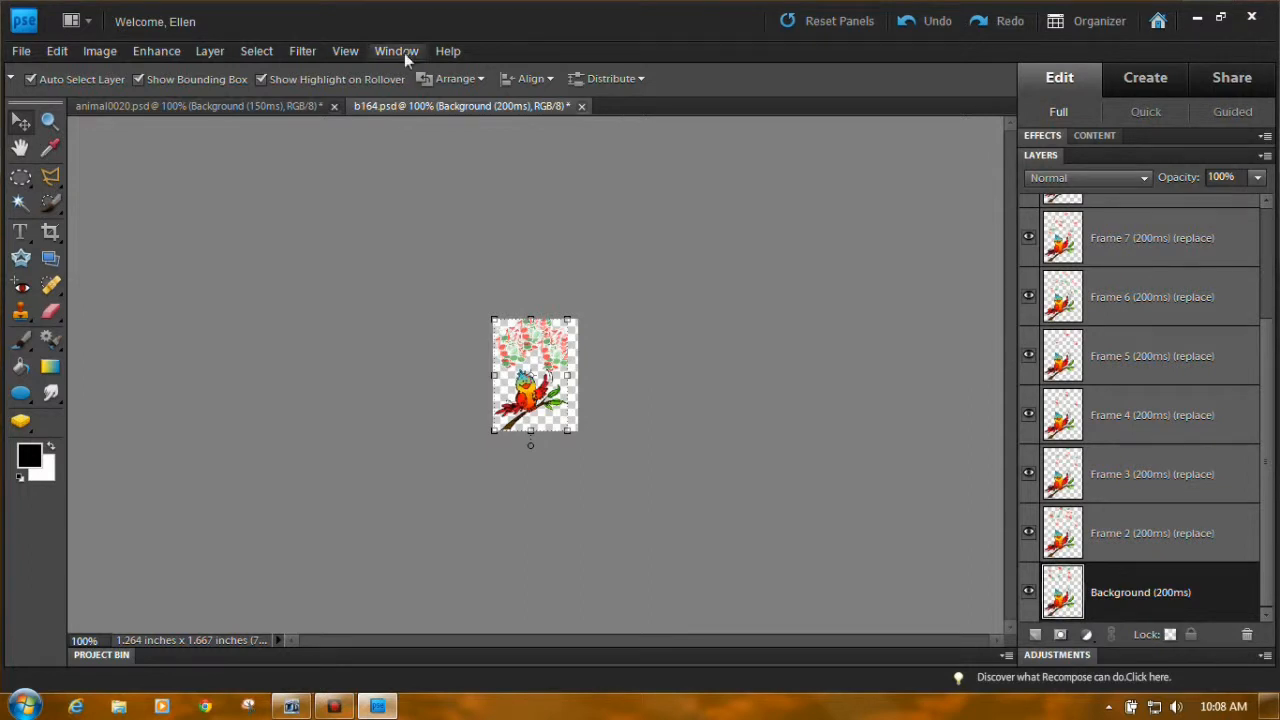
{"action": "left_click", "coordinate": [396, 52]}
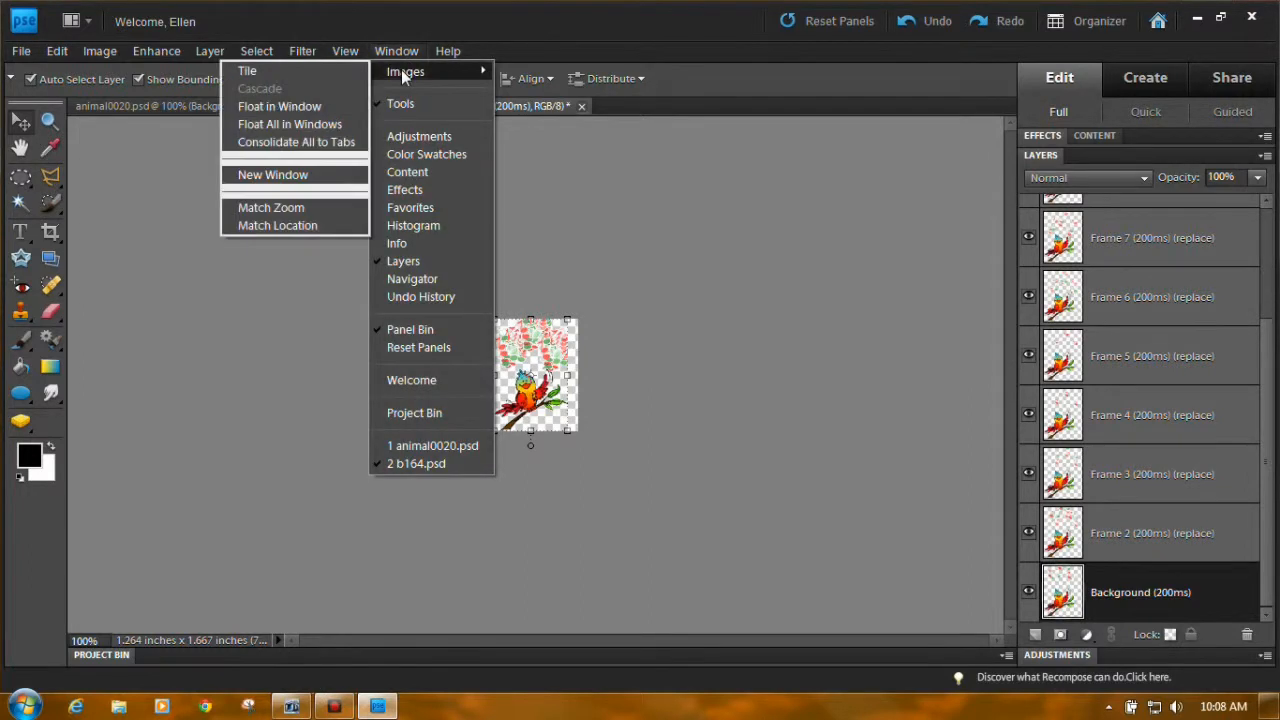
{"action": "mouse_move", "coordinate": [280, 106]}
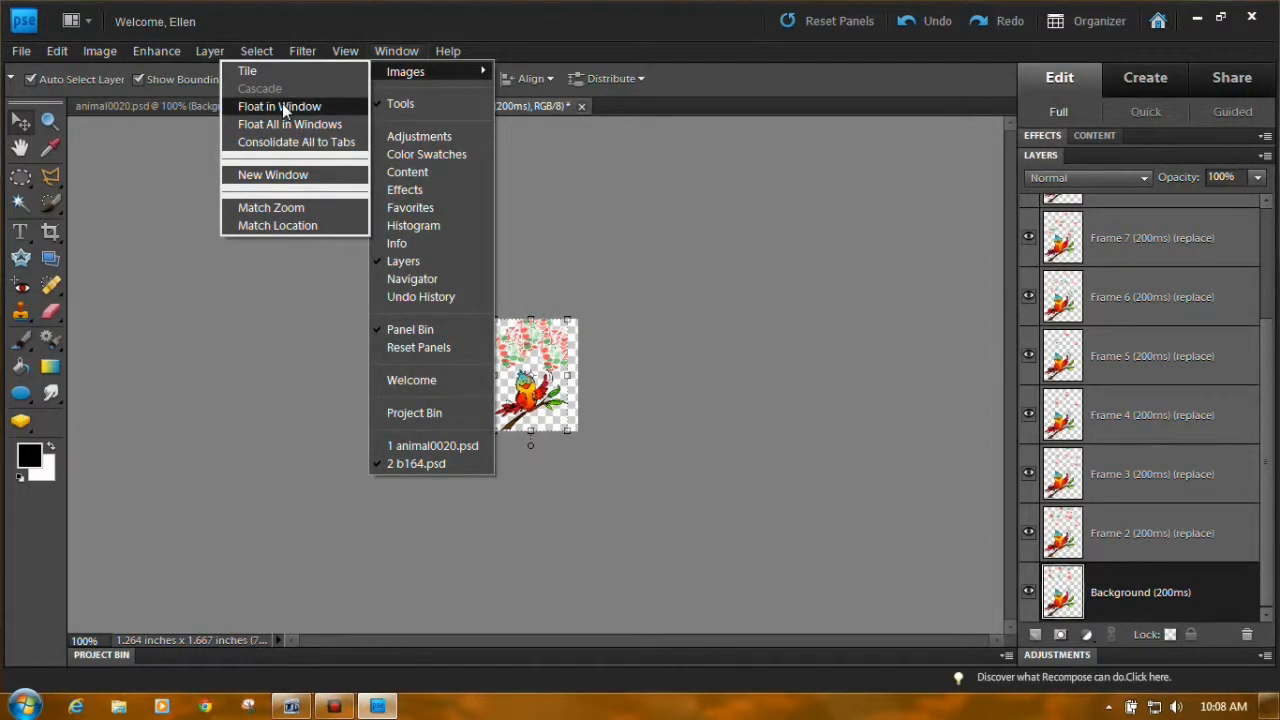
{"action": "mouse_move", "coordinate": [290, 124]}
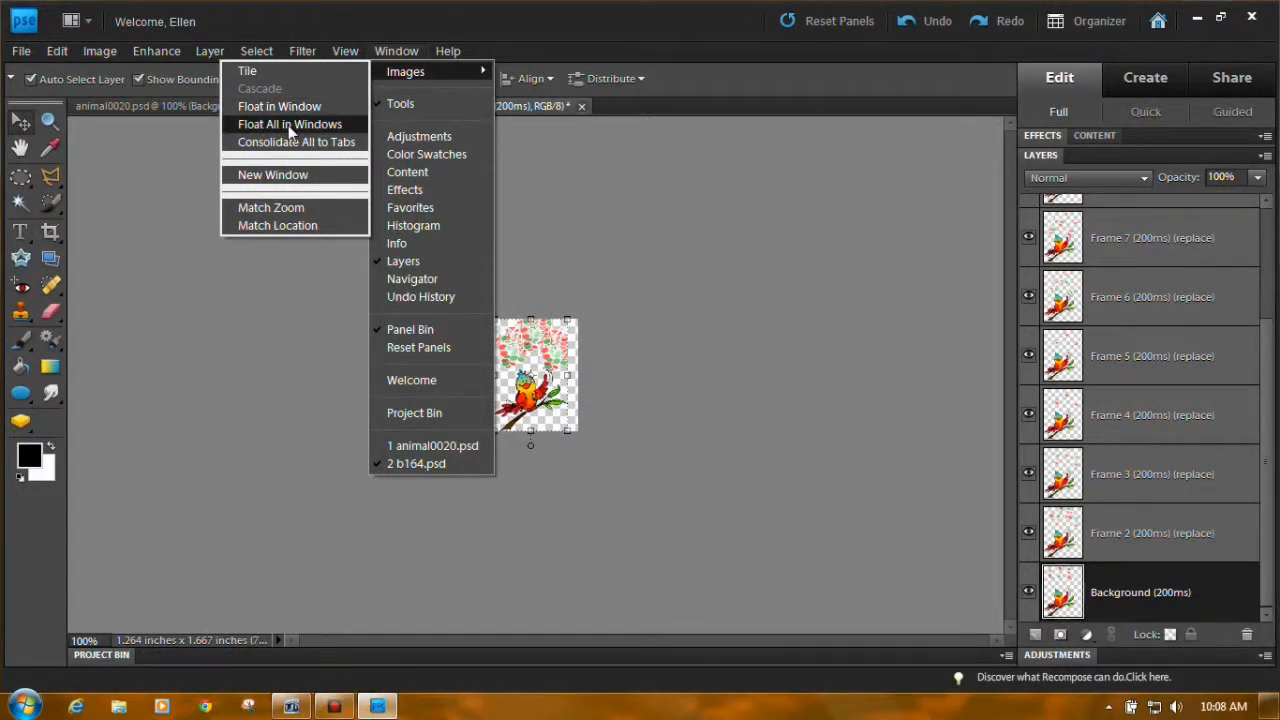
{"action": "left_click", "coordinate": [290, 124]}
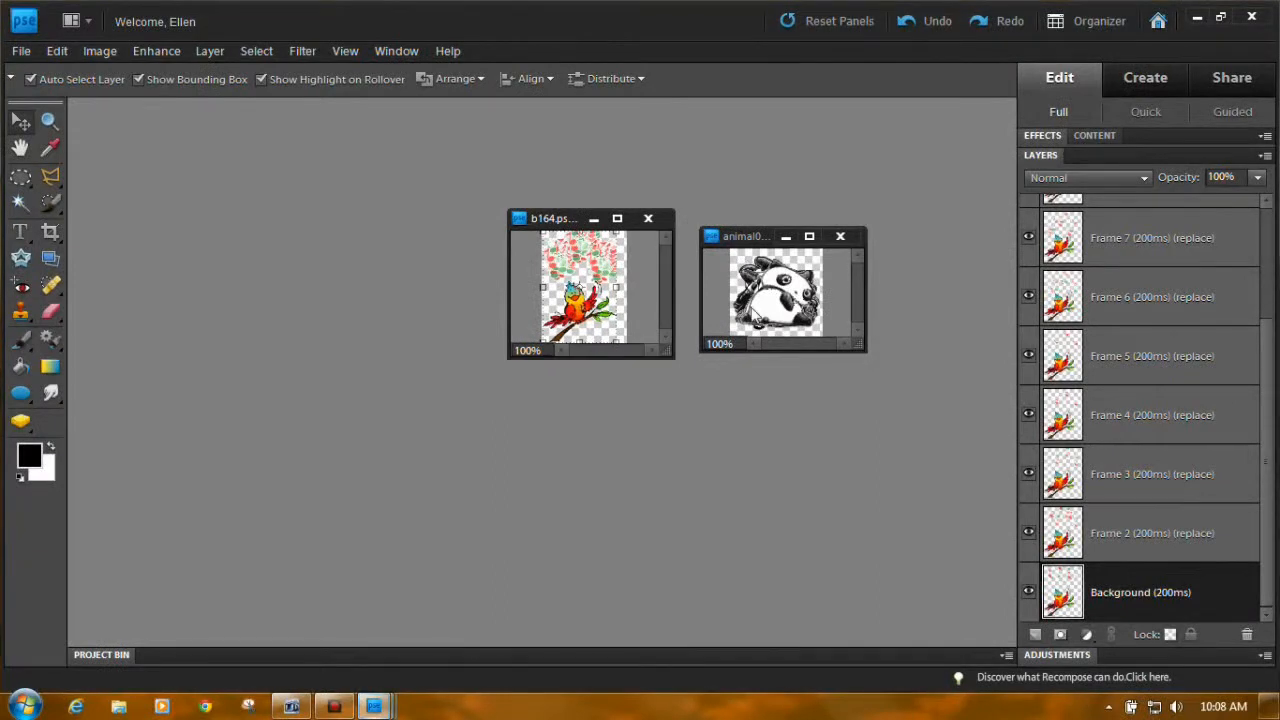
{"action": "mouse_move", "coordinate": [800, 330]}
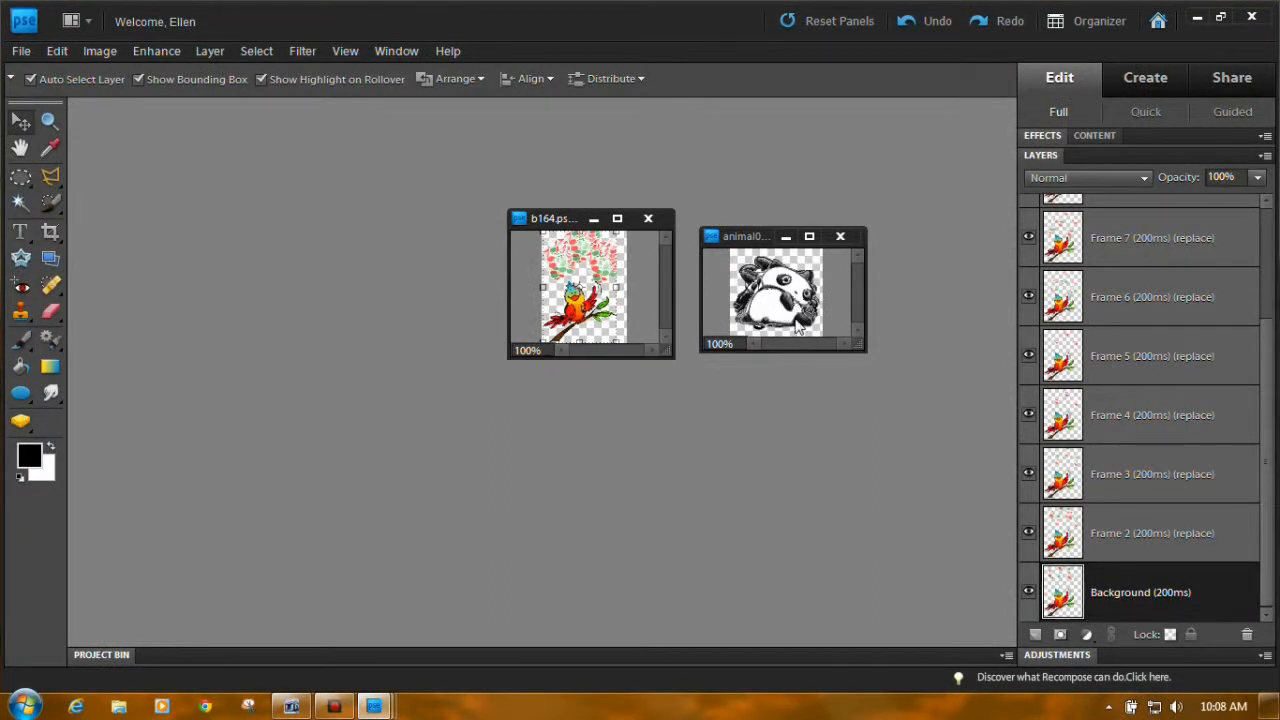
{"action": "mouse_move", "coordinate": [656, 318]}
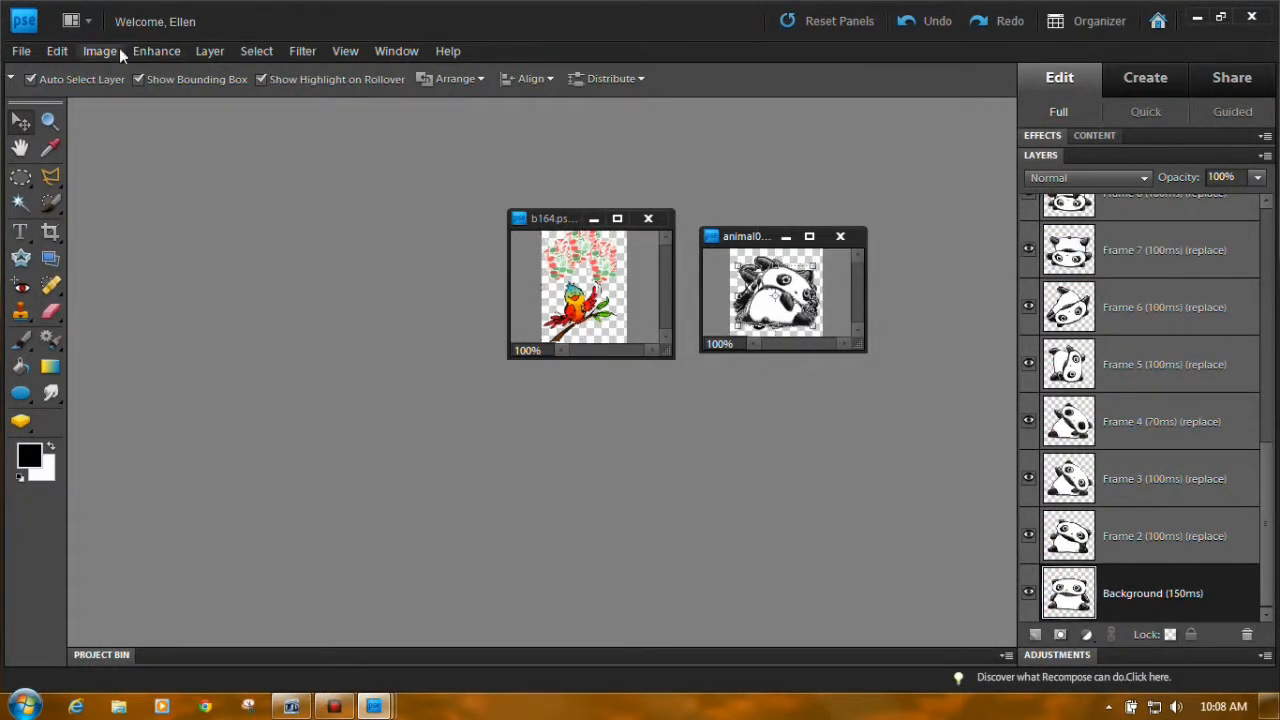
Step: Resize animal0020.psd through Image Size while keeping the b164 bird image open
{"action": "left_click", "coordinate": [100, 52]}
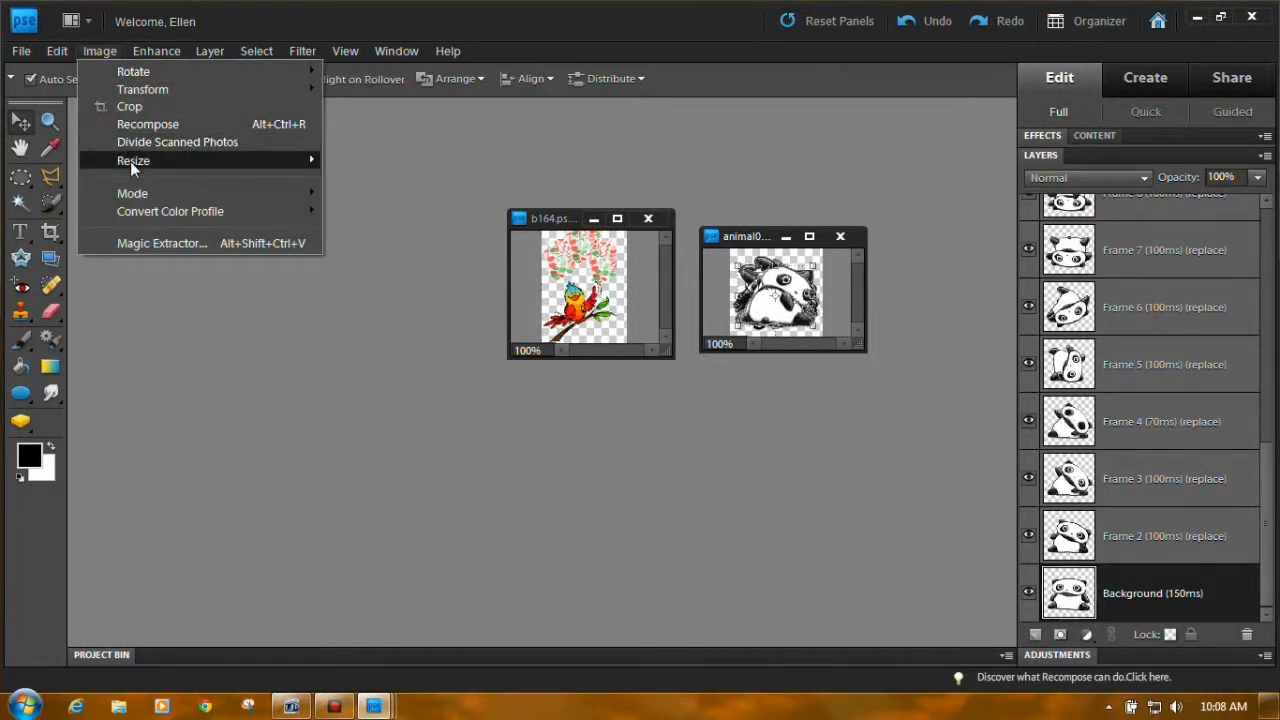
{"action": "left_click", "coordinate": [132, 160]}
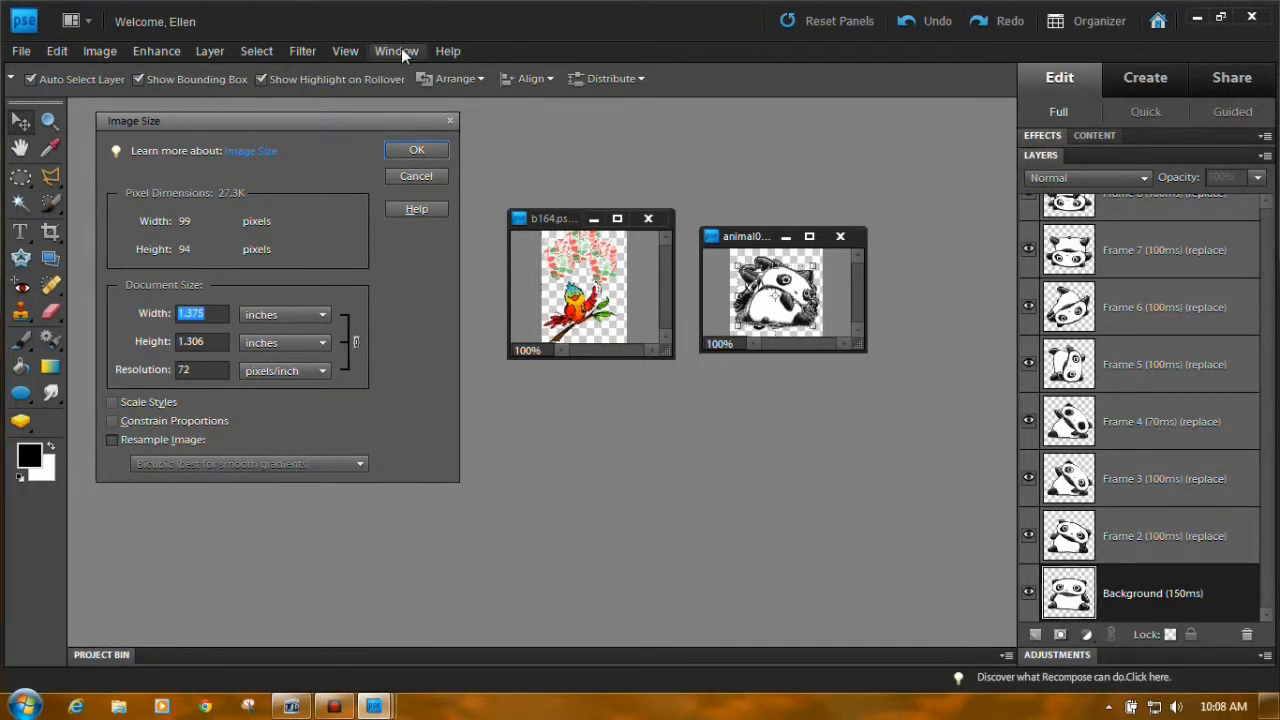
{"action": "left_click", "coordinate": [396, 52]}
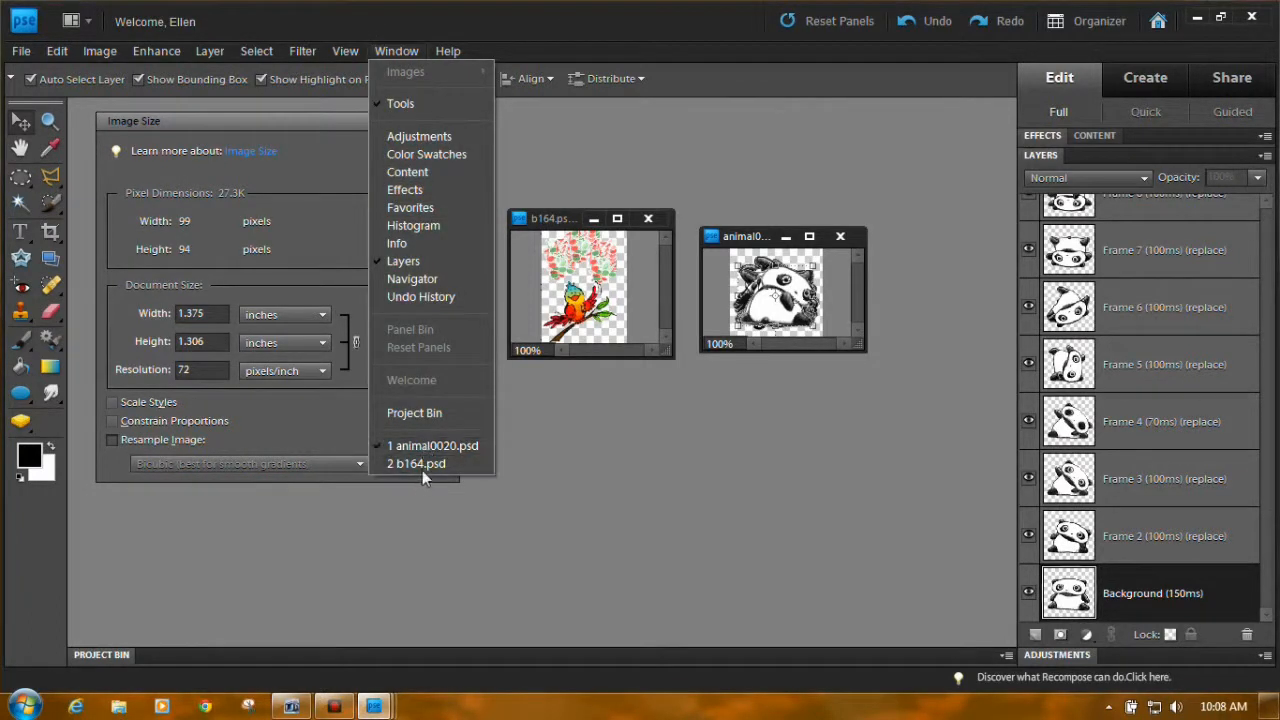
{"action": "mouse_move", "coordinate": [416, 464]}
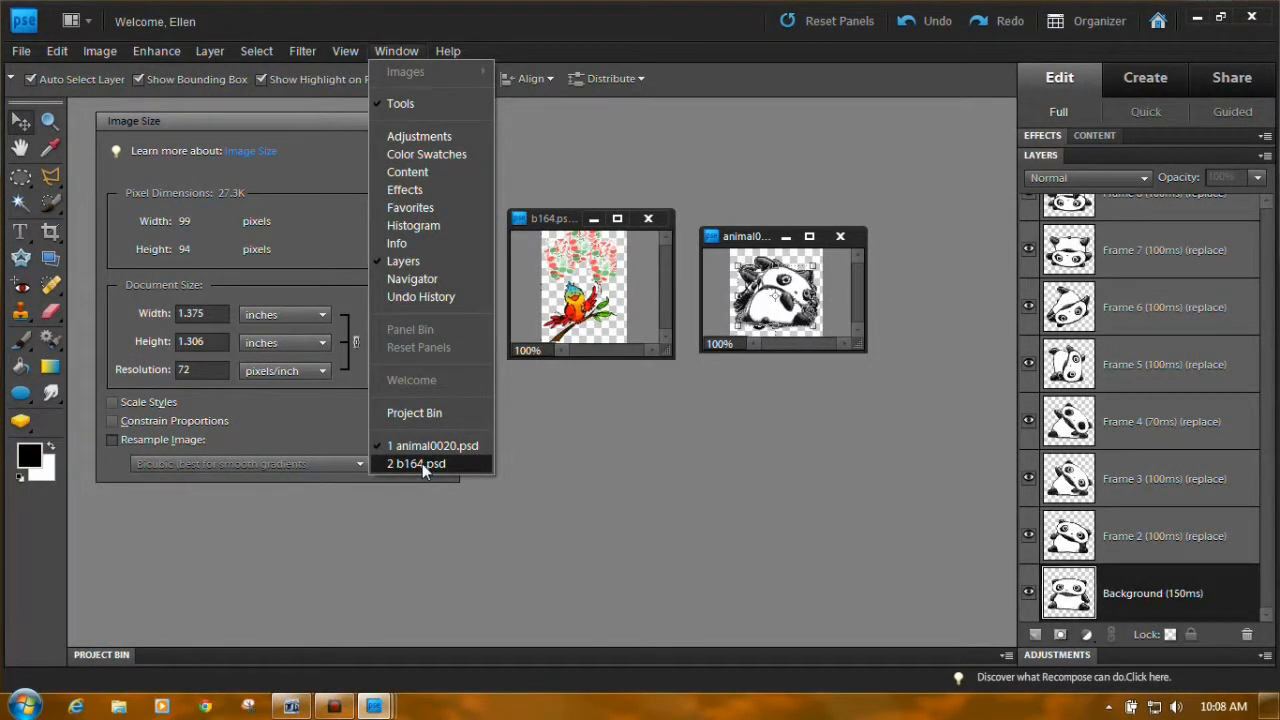
{"action": "left_click", "coordinate": [416, 464]}
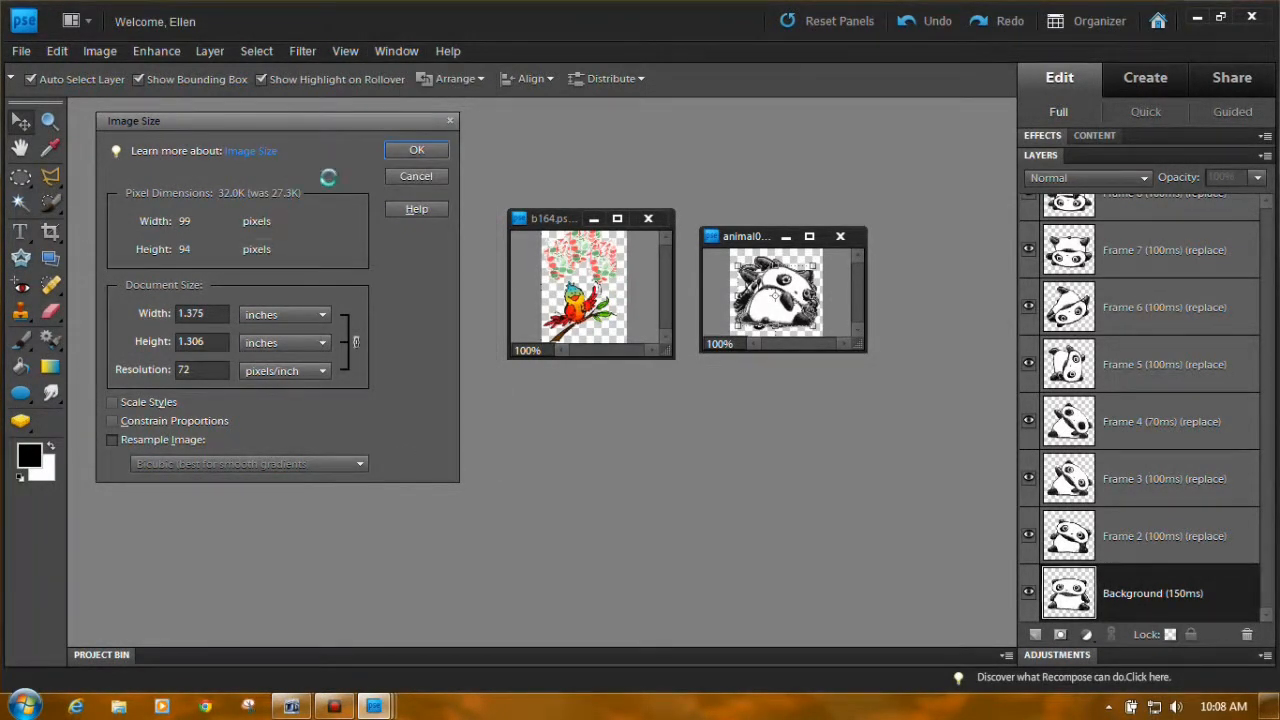
{"action": "left_click", "coordinate": [416, 148]}
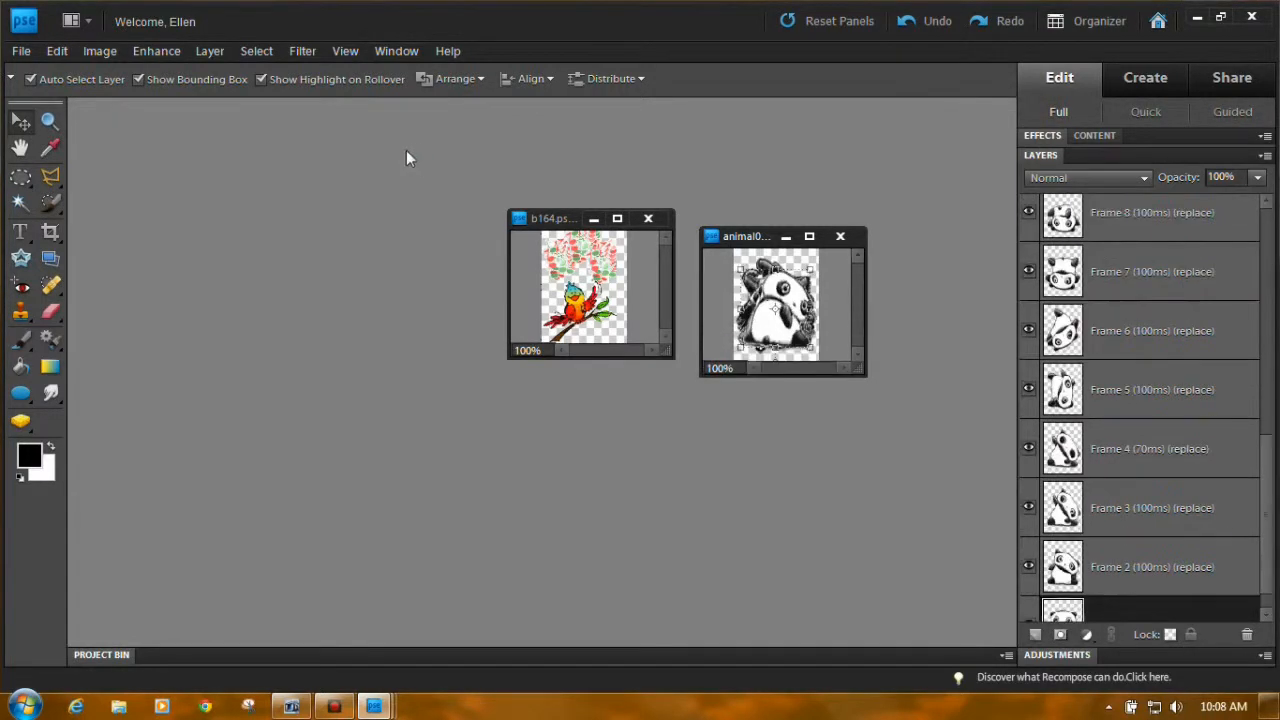
{"action": "mouse_move", "coordinate": [670, 438]}
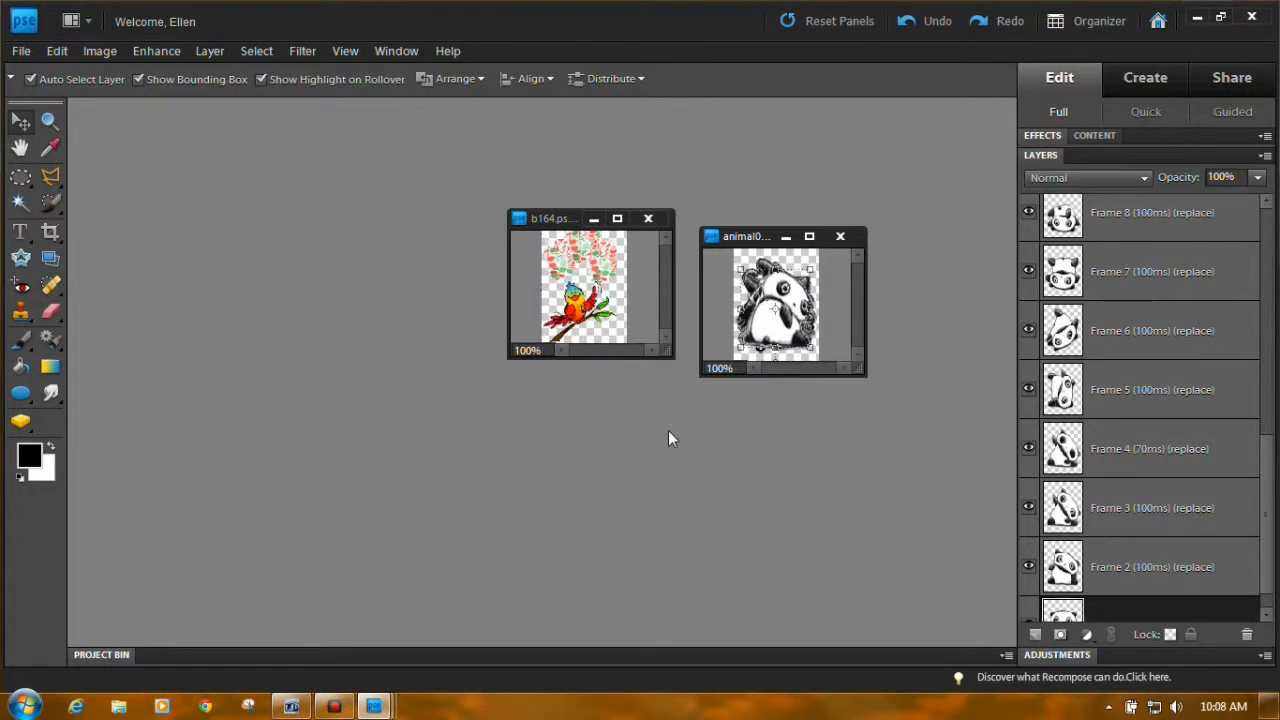
{"action": "mouse_move", "coordinate": [668, 456]}
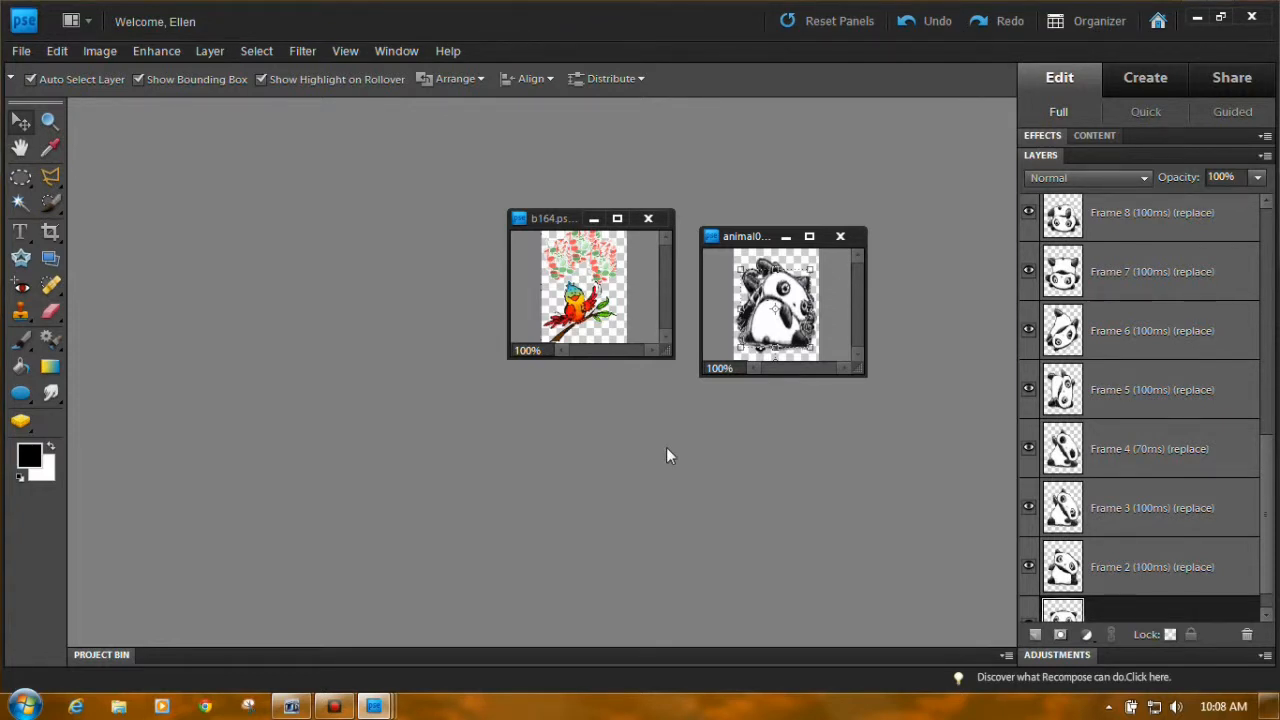
Step: Bring the bird frame layers from b164.psd into animal0020.psd above the panda frames
{"action": "scroll", "scroll_direction": "down", "scroll_amount": 3}
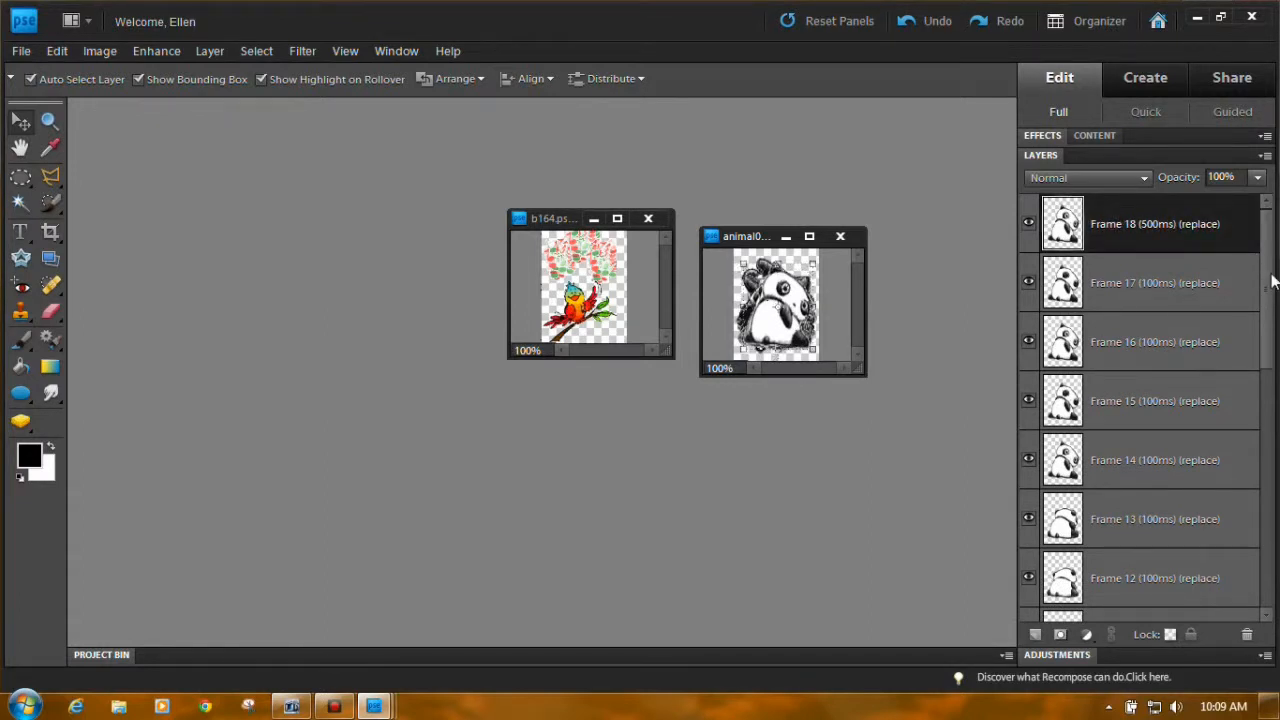
{"action": "mouse_move", "coordinate": [1142, 260]}
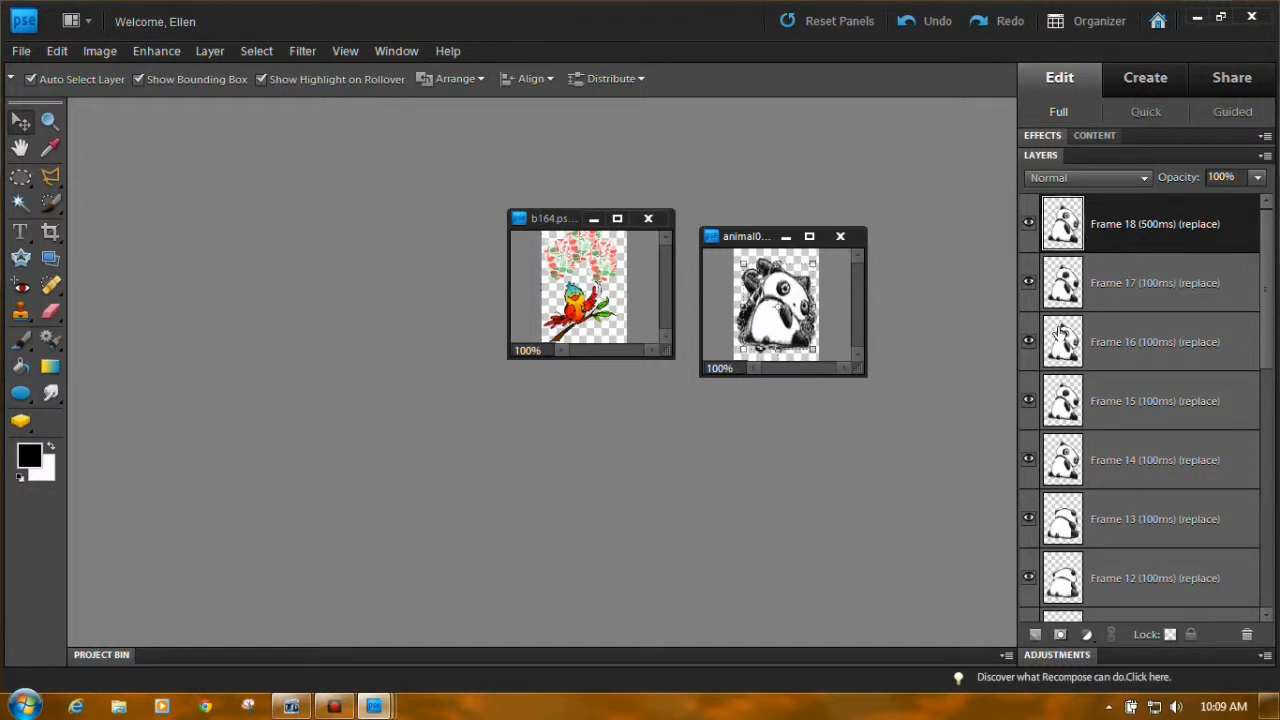
{"action": "mouse_move", "coordinate": [584, 220]}
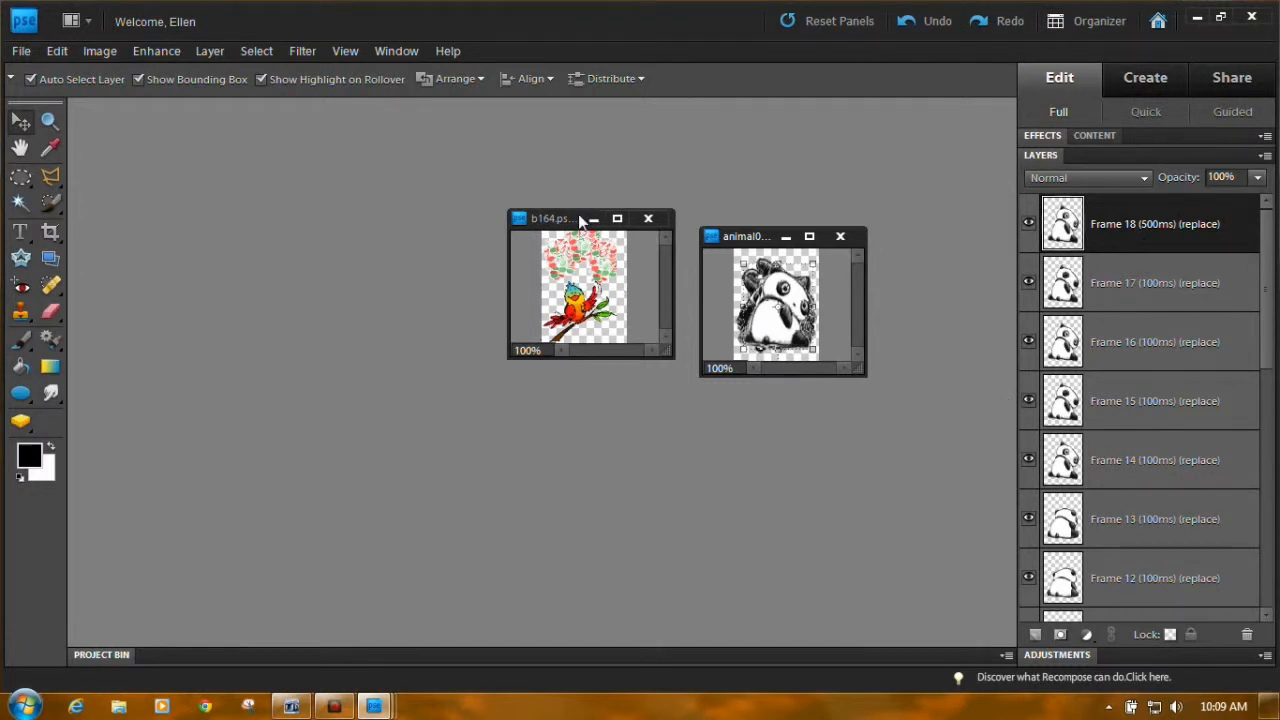
{"action": "scroll", "scroll_direction": "down", "scroll_amount": 3}
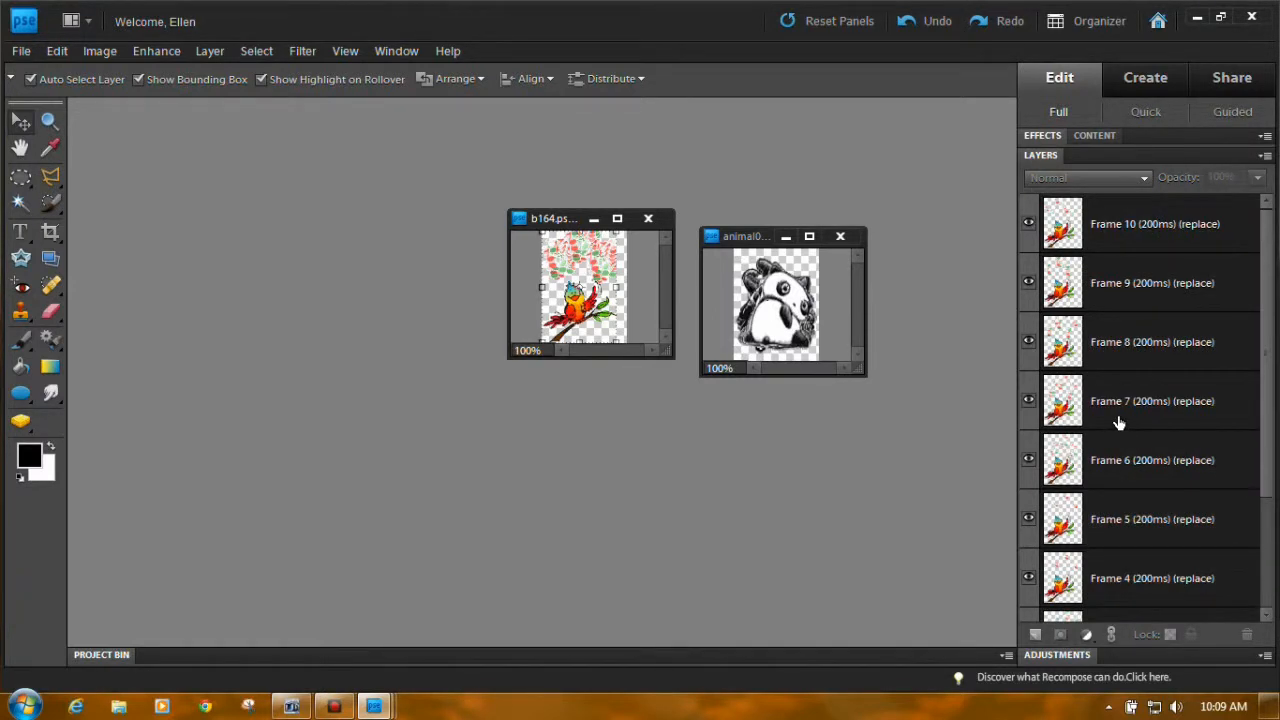
{"action": "mouse_move", "coordinate": [1132, 426]}
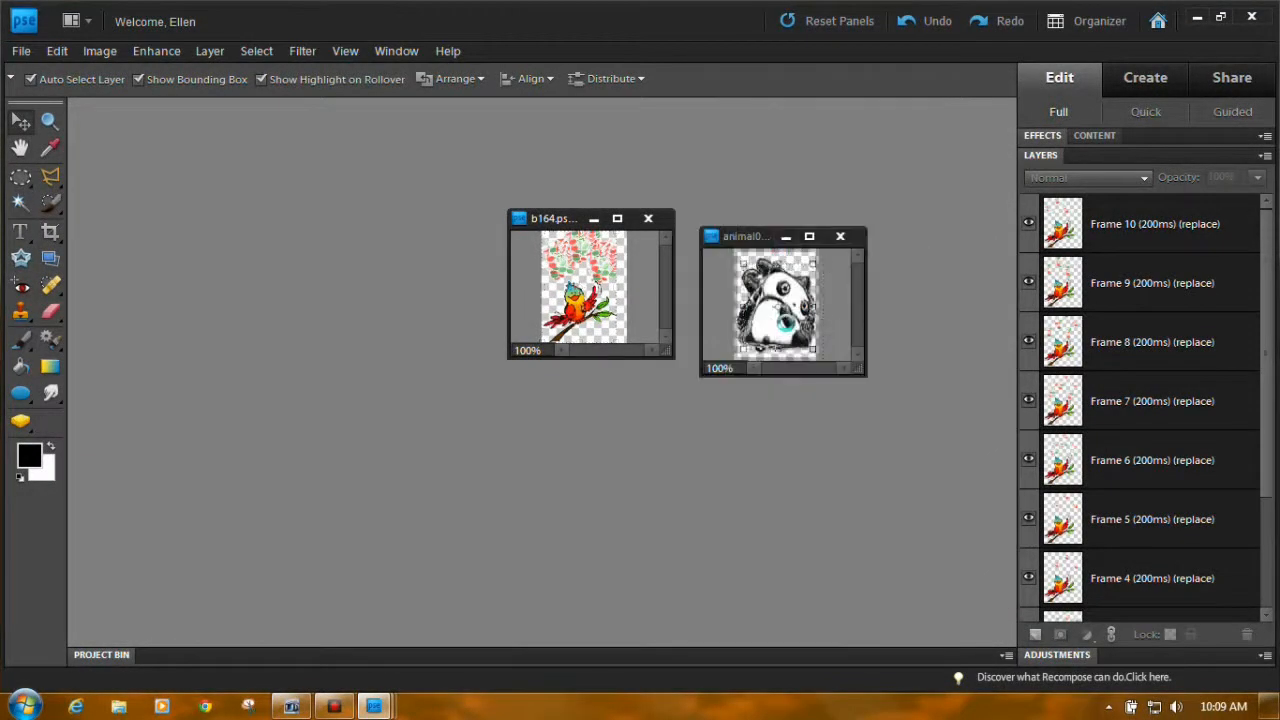
{"action": "scroll", "scroll_direction": "down", "scroll_amount": 3}
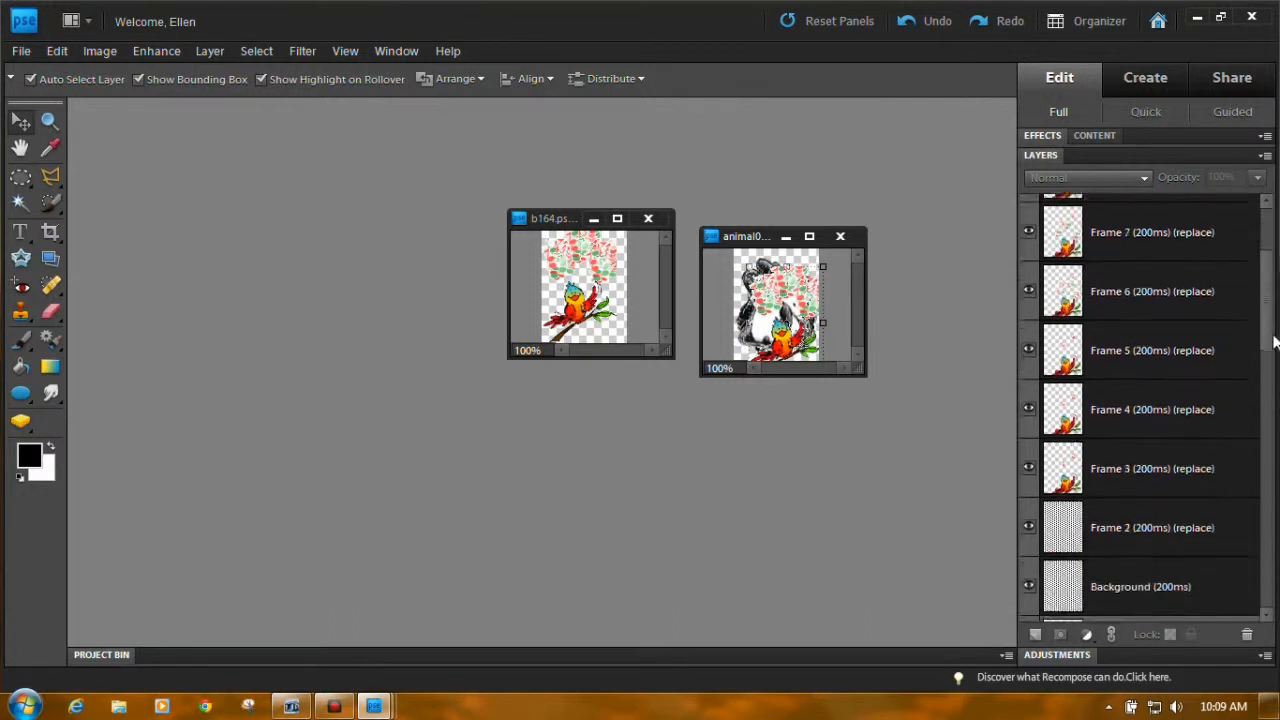
{"action": "scroll", "scroll_direction": "down", "scroll_amount": 3}
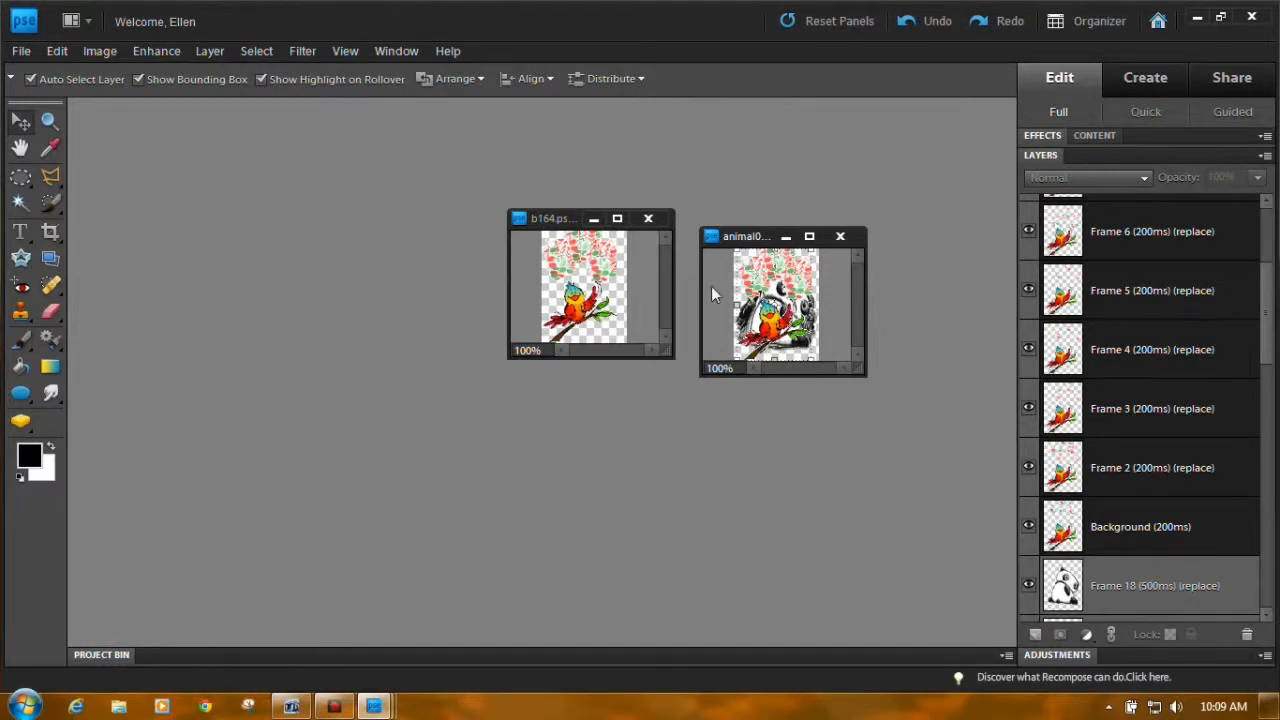
{"action": "left_click", "coordinate": [20, 52]}
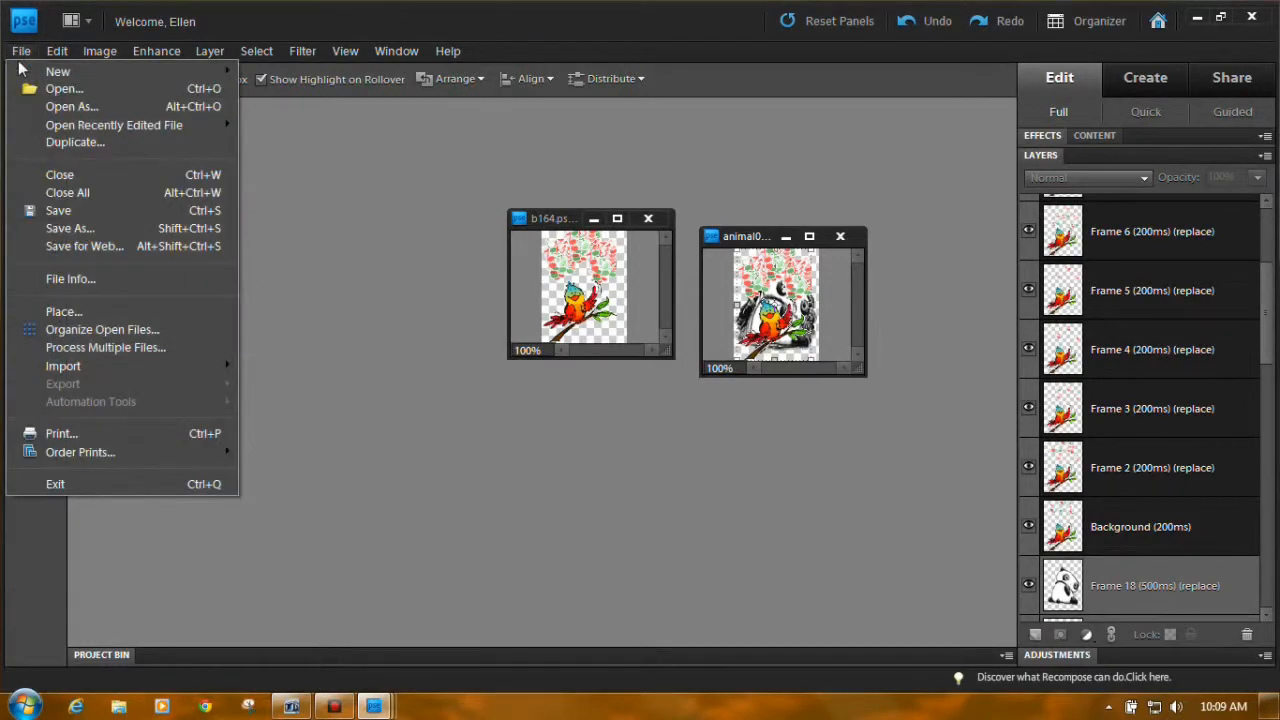
Step: In Save for Web, enable Animate for the GIF and preview the 28-frame animation in a browser
{"action": "left_click", "coordinate": [84, 246]}
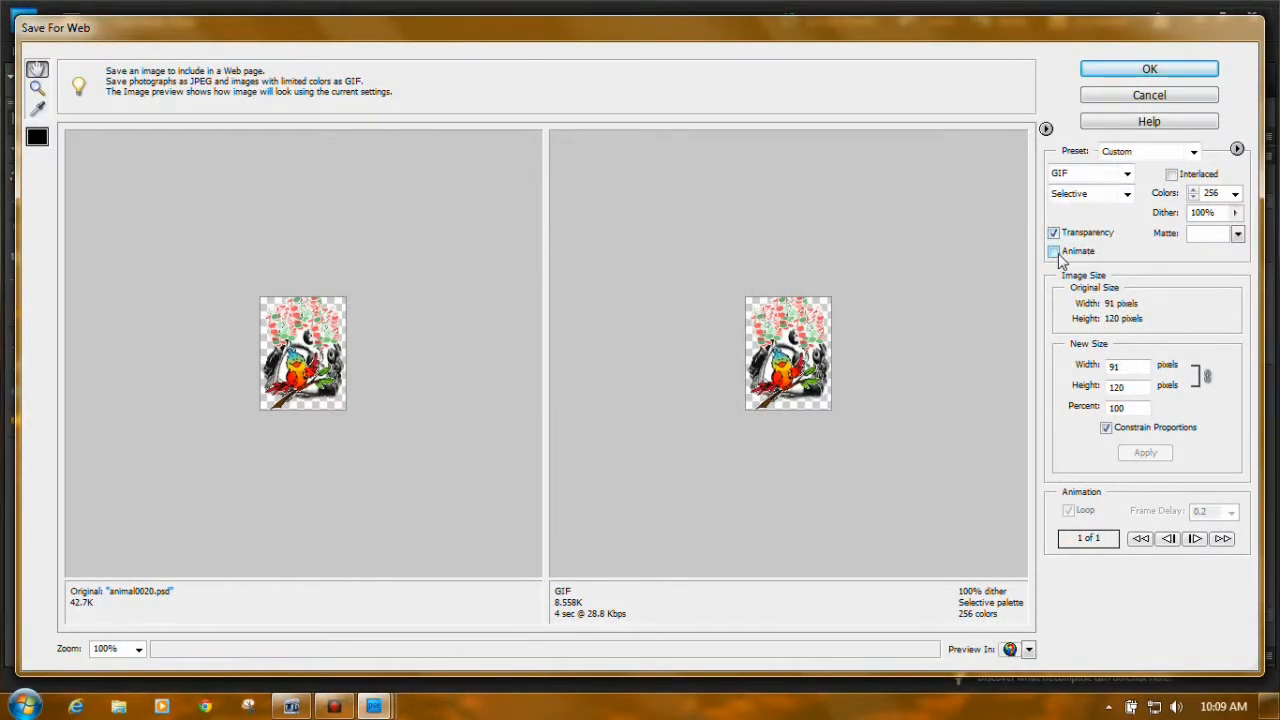
{"action": "left_click", "coordinate": [1052, 252]}
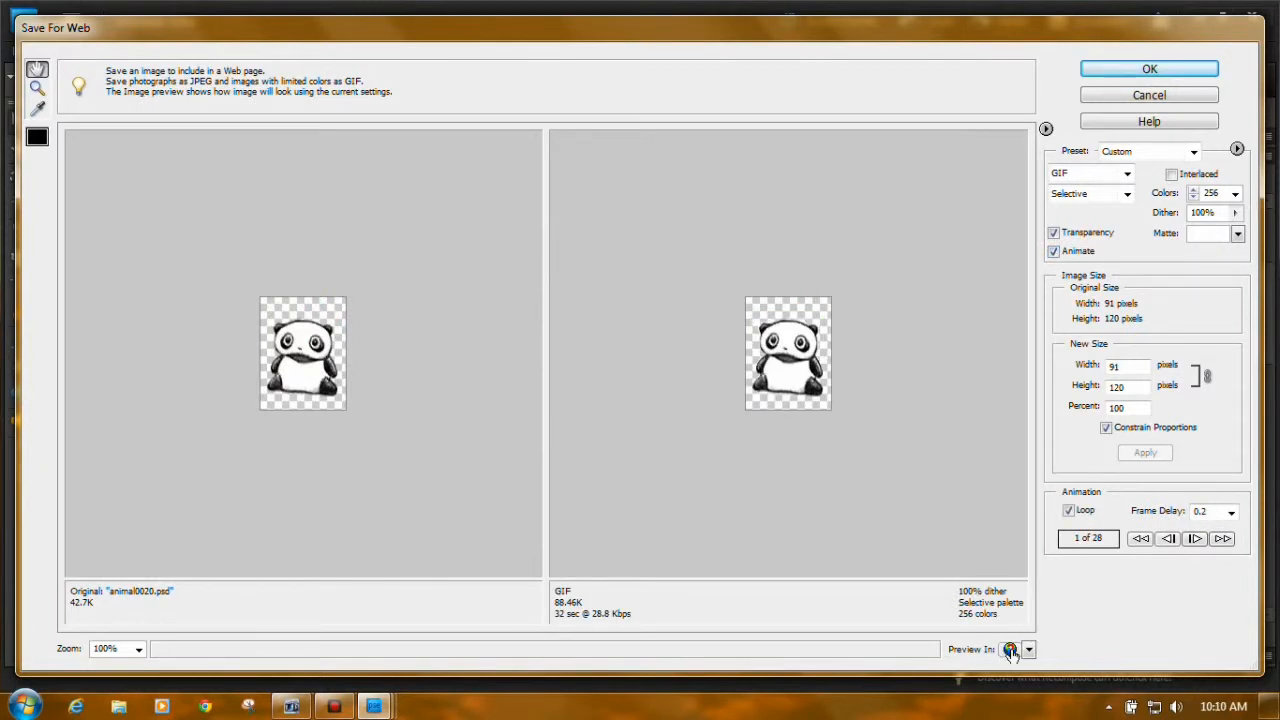
{"action": "left_click", "coordinate": [1010, 648]}
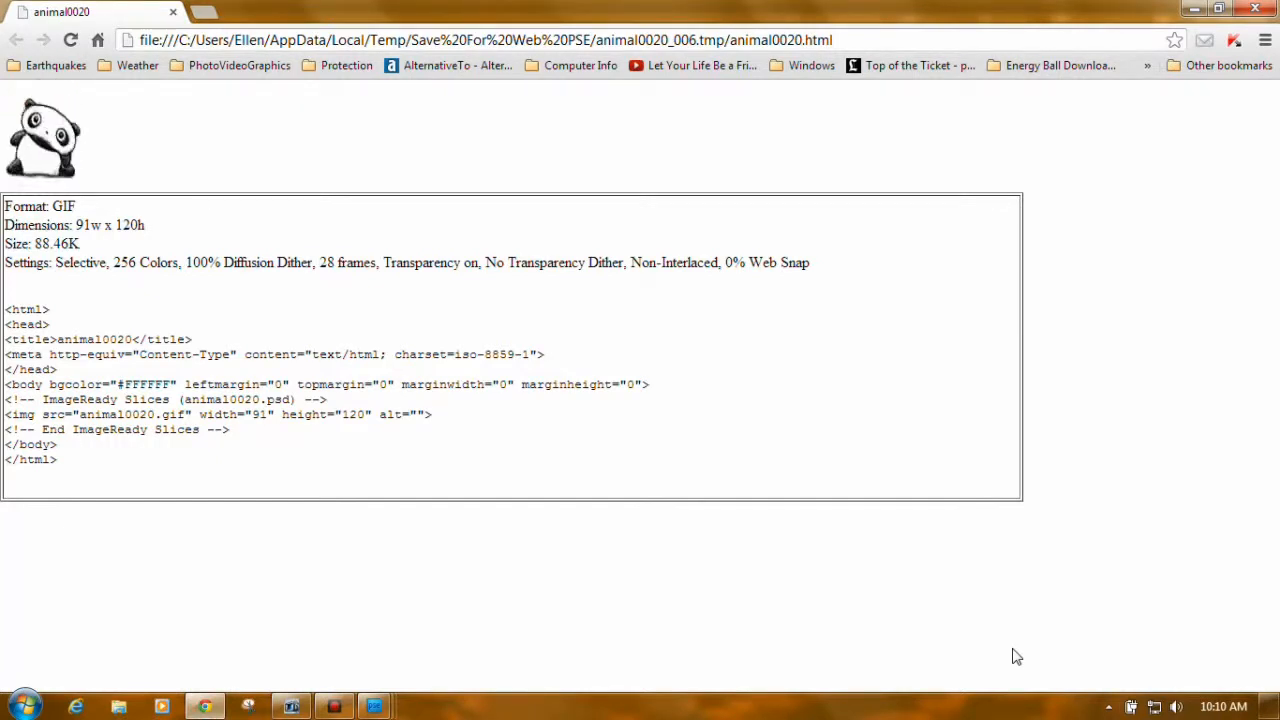
{"action": "mouse_move", "coordinate": [1096, 408]}
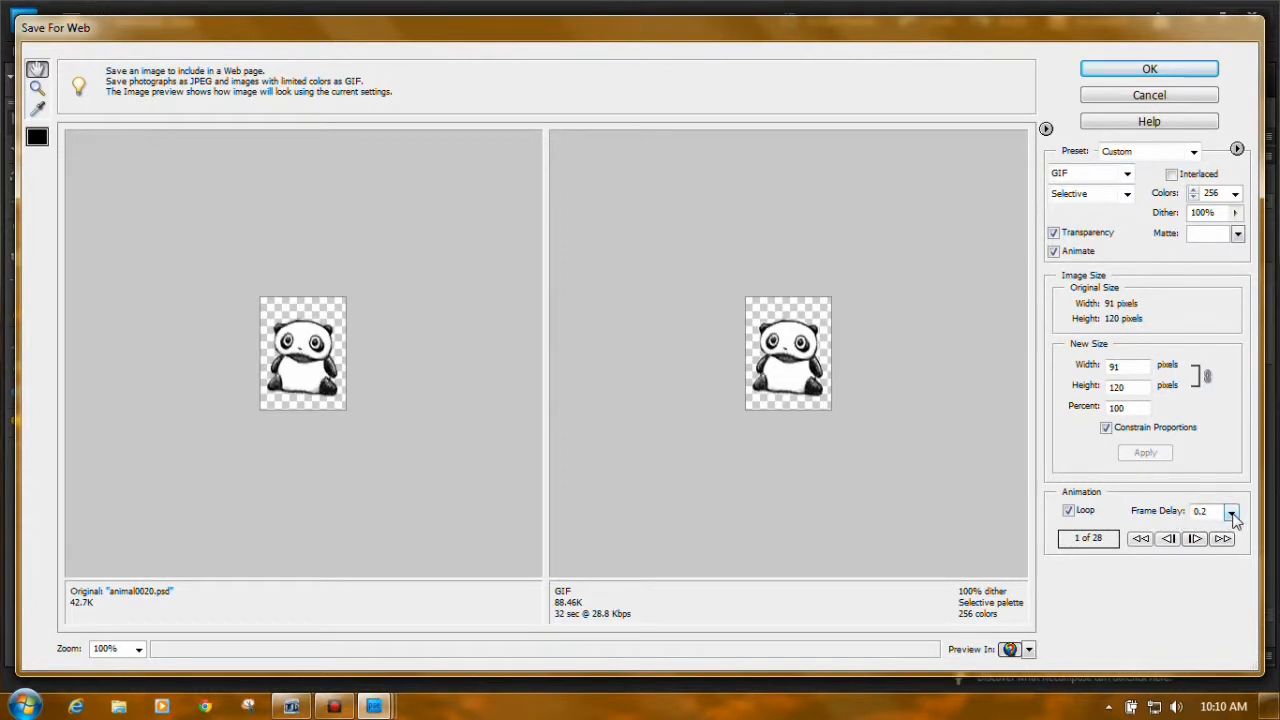
Step: Set the frame delay to 0.15 seconds and preview the animation in a browser again
{"action": "left_click", "coordinate": [1232, 512]}
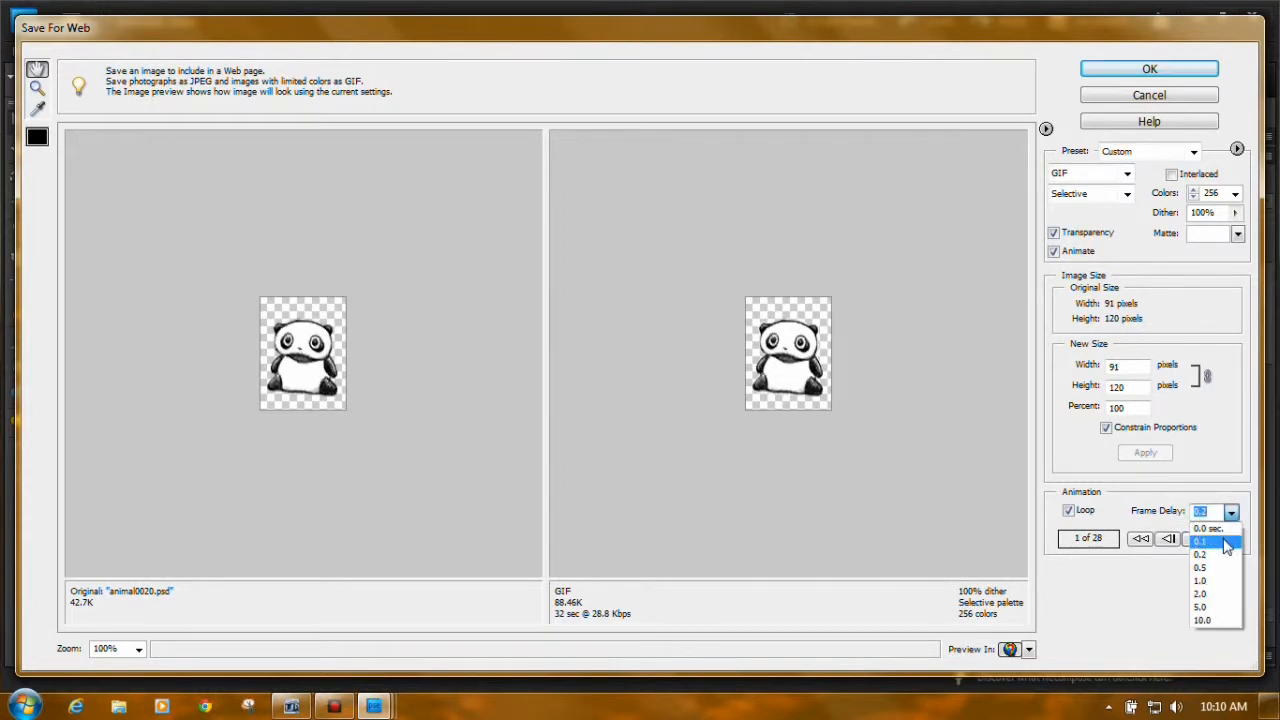
{"action": "left_click", "coordinate": [1200, 540]}
{"action": "type", "text": "0.15"}
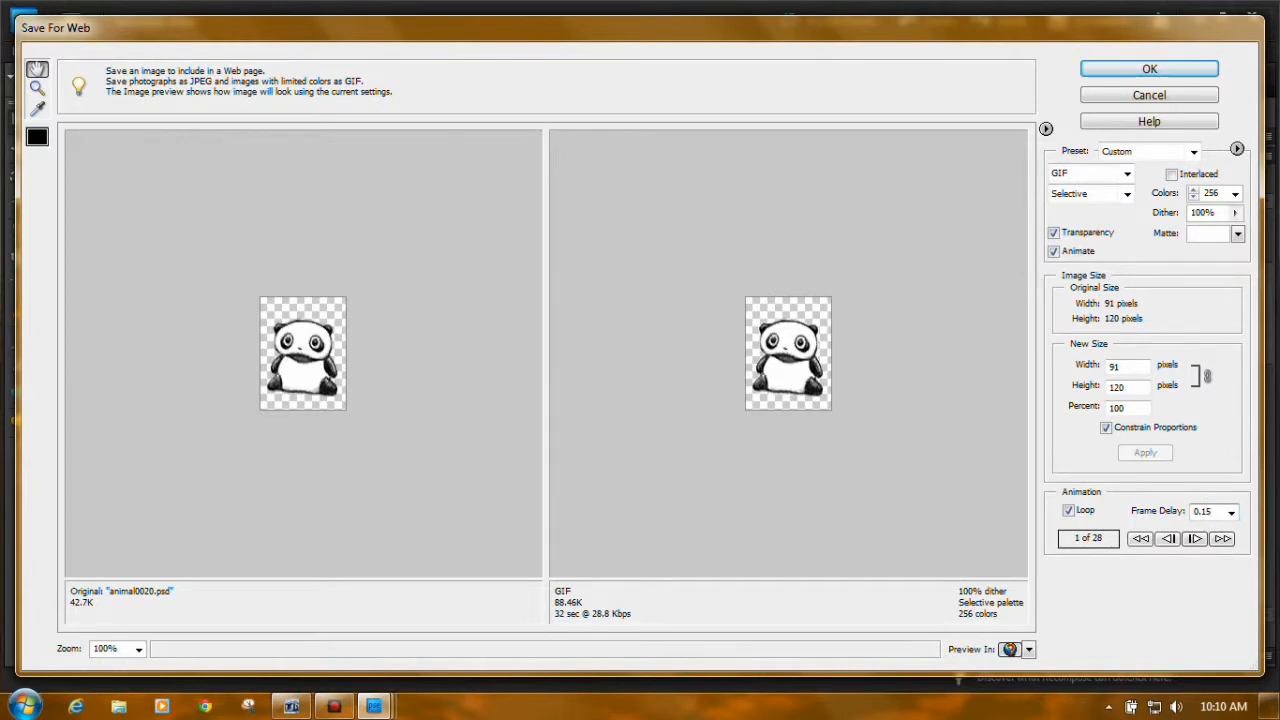
{"action": "left_click", "coordinate": [1204, 512]}
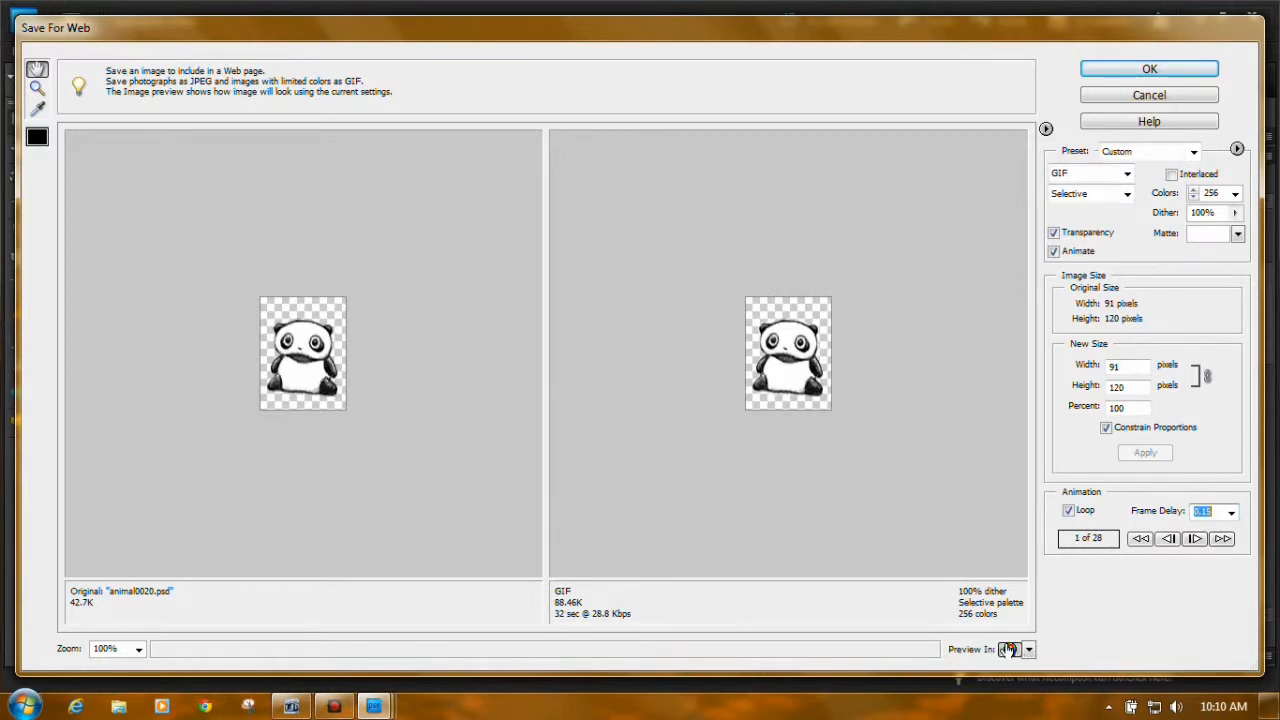
{"action": "left_click", "coordinate": [1008, 648]}
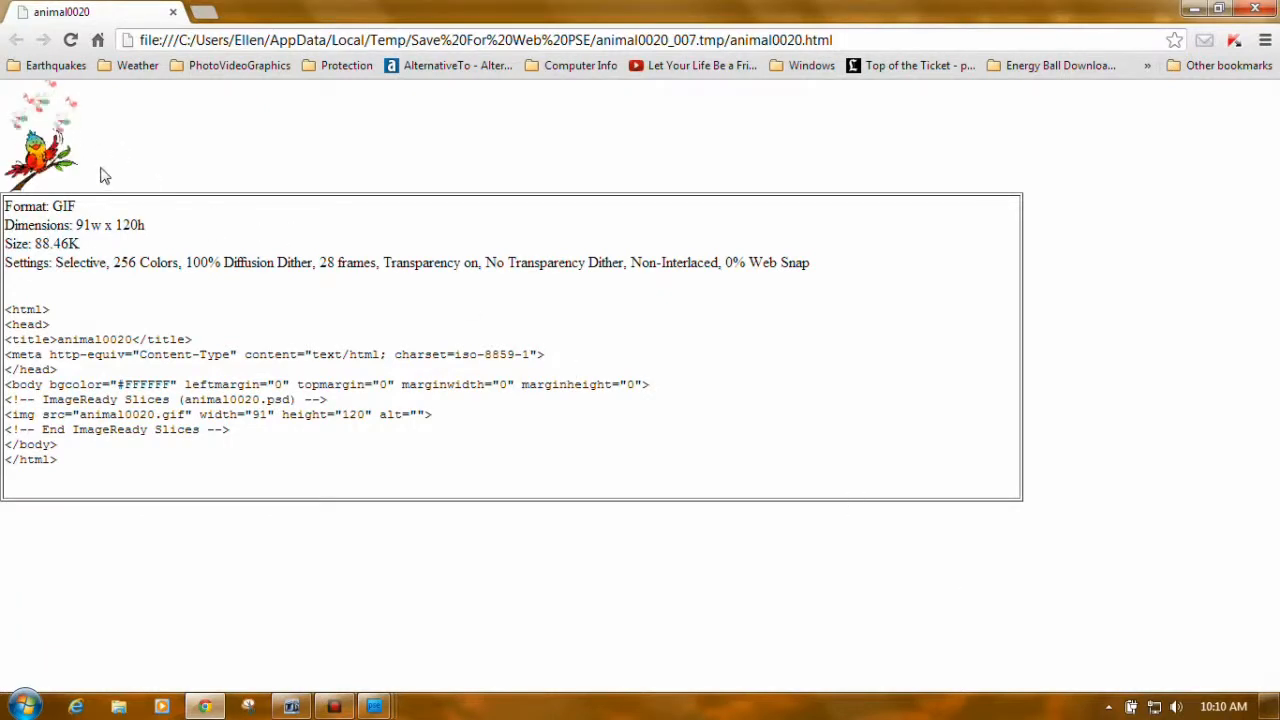
{"action": "mouse_move", "coordinate": [230, 236]}
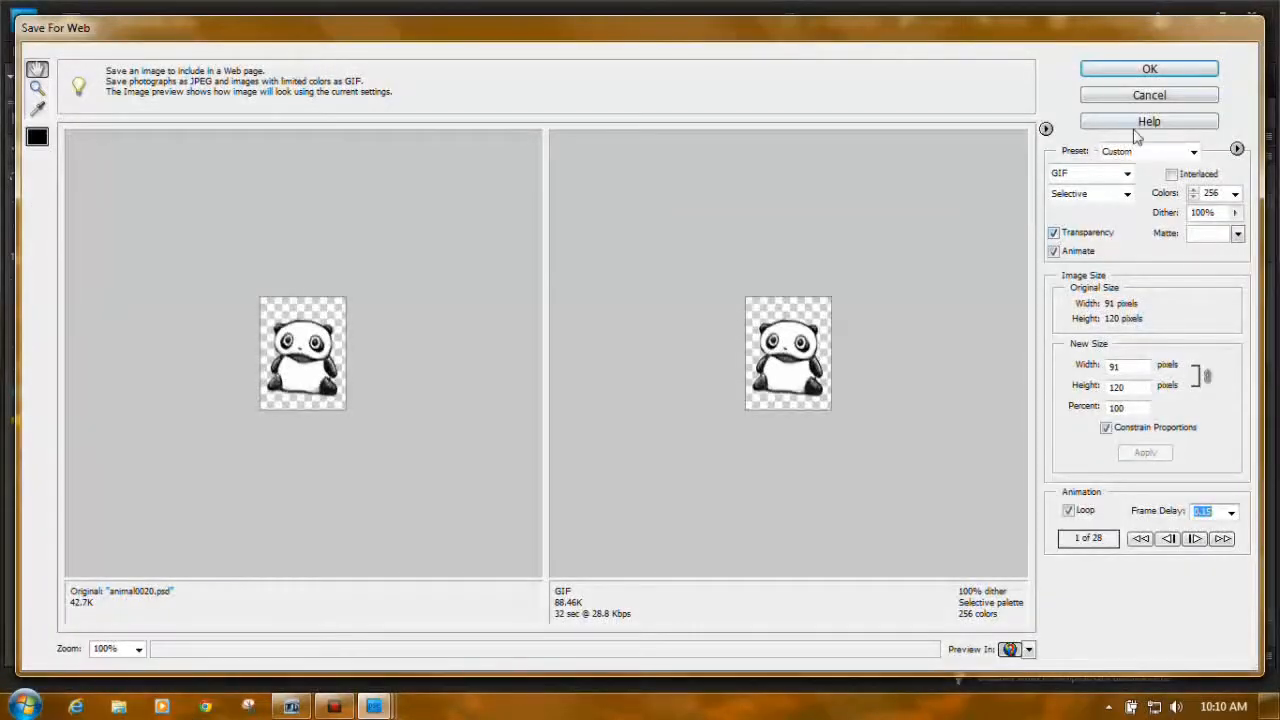
Step: Start Save Optimized As in My Pictures, then cancel the save and leave Save for Web
{"action": "left_click", "coordinate": [1148, 68]}
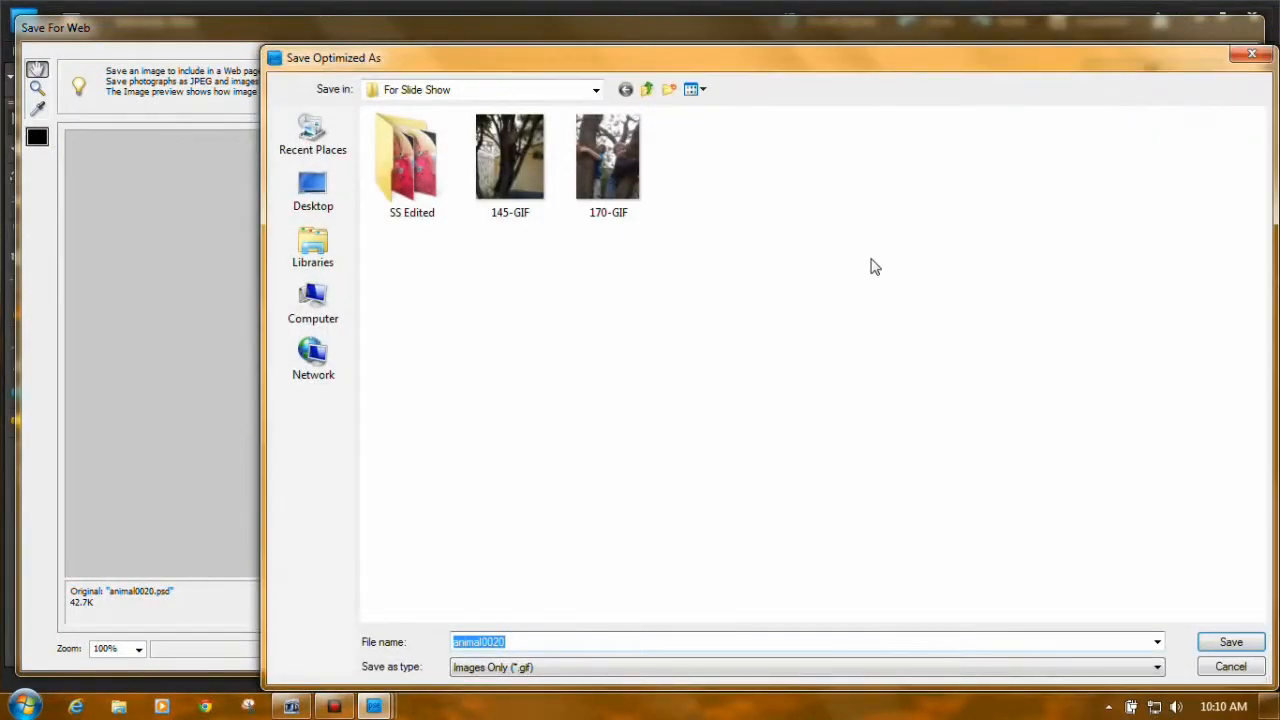
{"action": "mouse_move", "coordinate": [480, 560]}
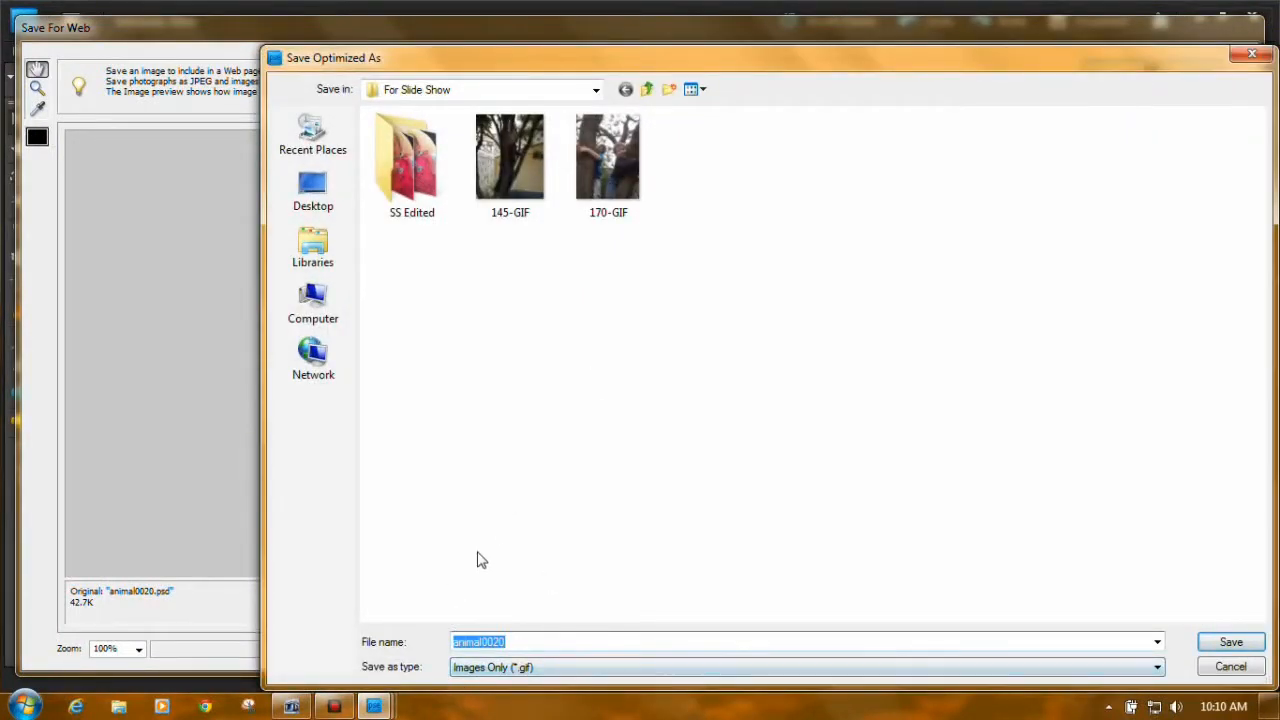
{"action": "left_click", "coordinate": [596, 88]}
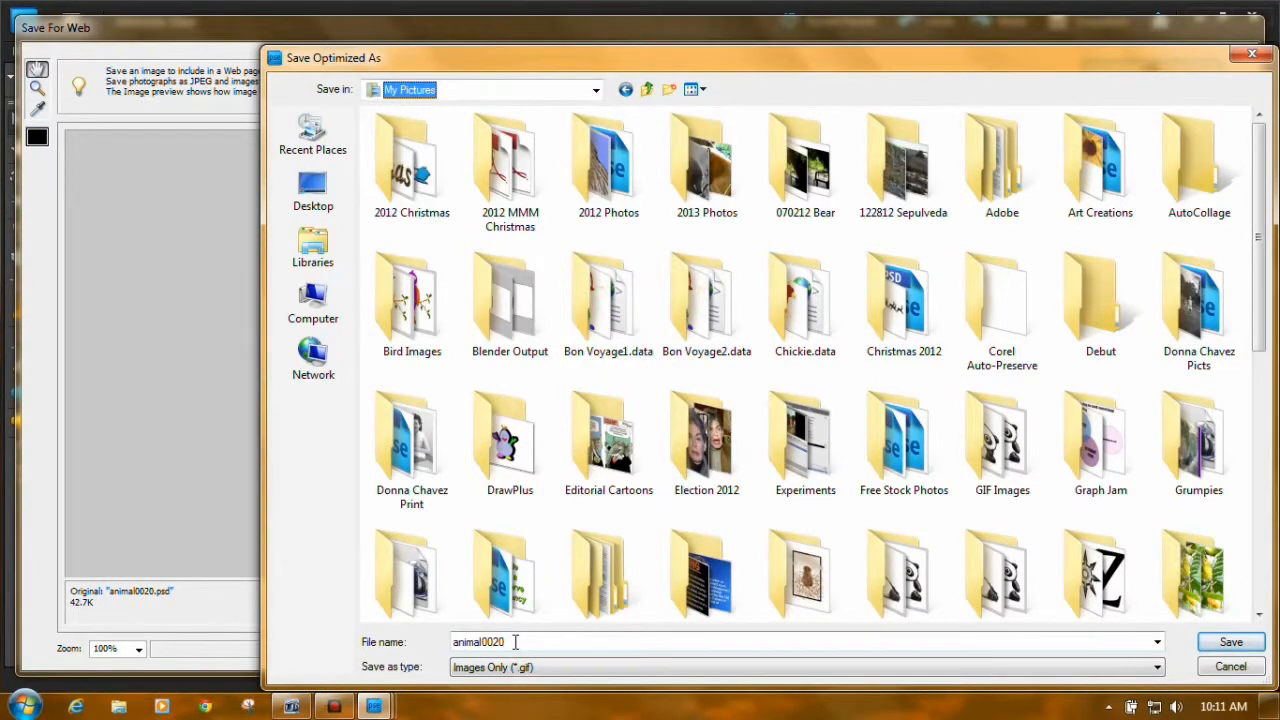
{"action": "left_click", "coordinate": [478, 642]}
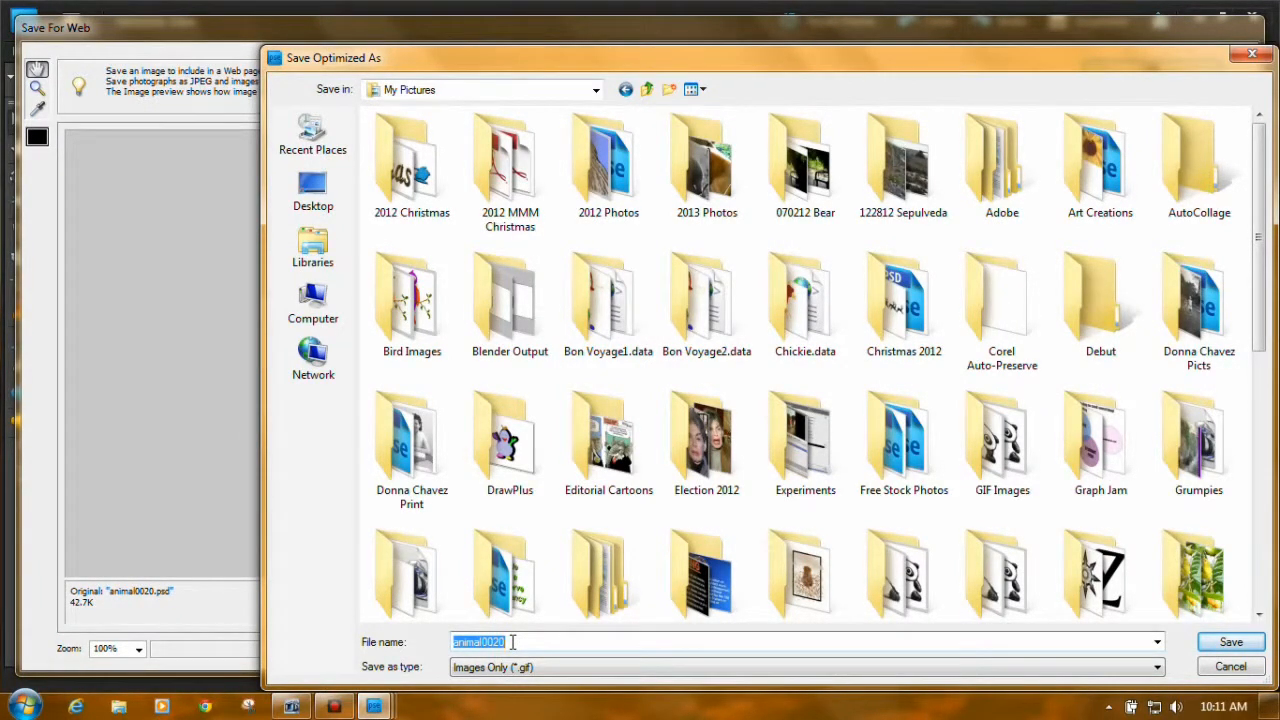
{"action": "mouse_move", "coordinate": [1230, 668]}
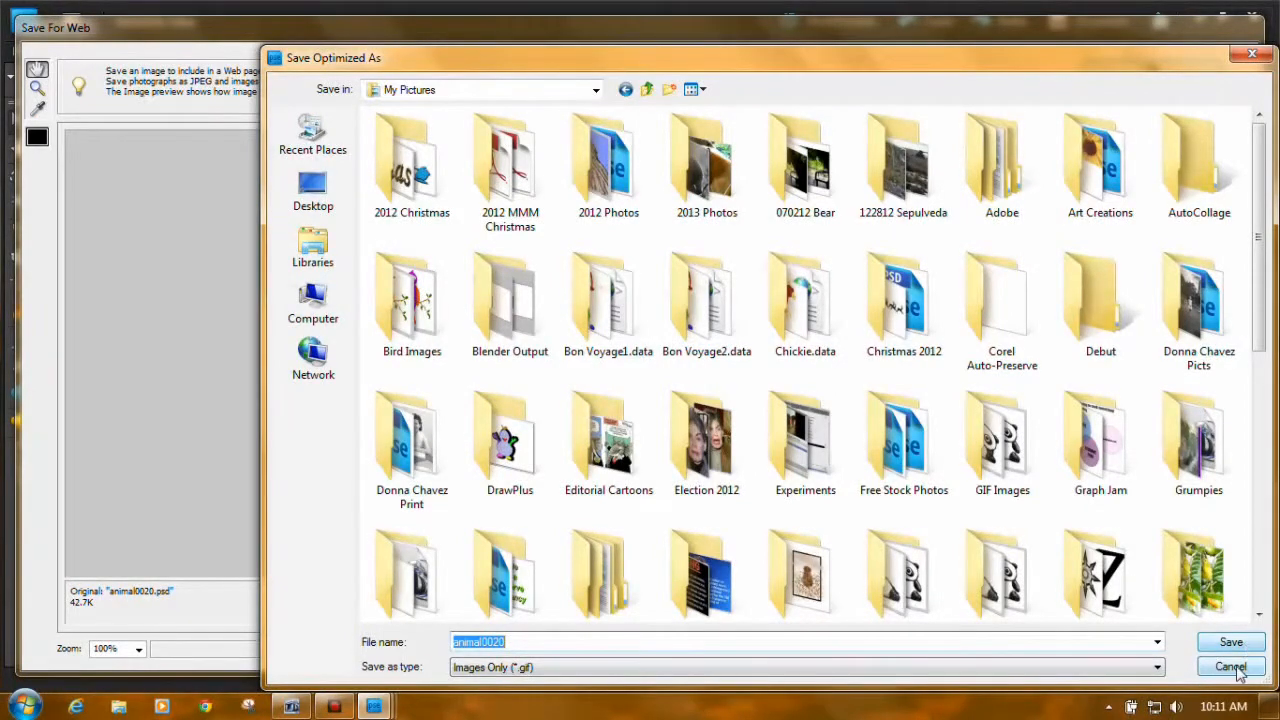
{"action": "left_click", "coordinate": [1228, 668]}
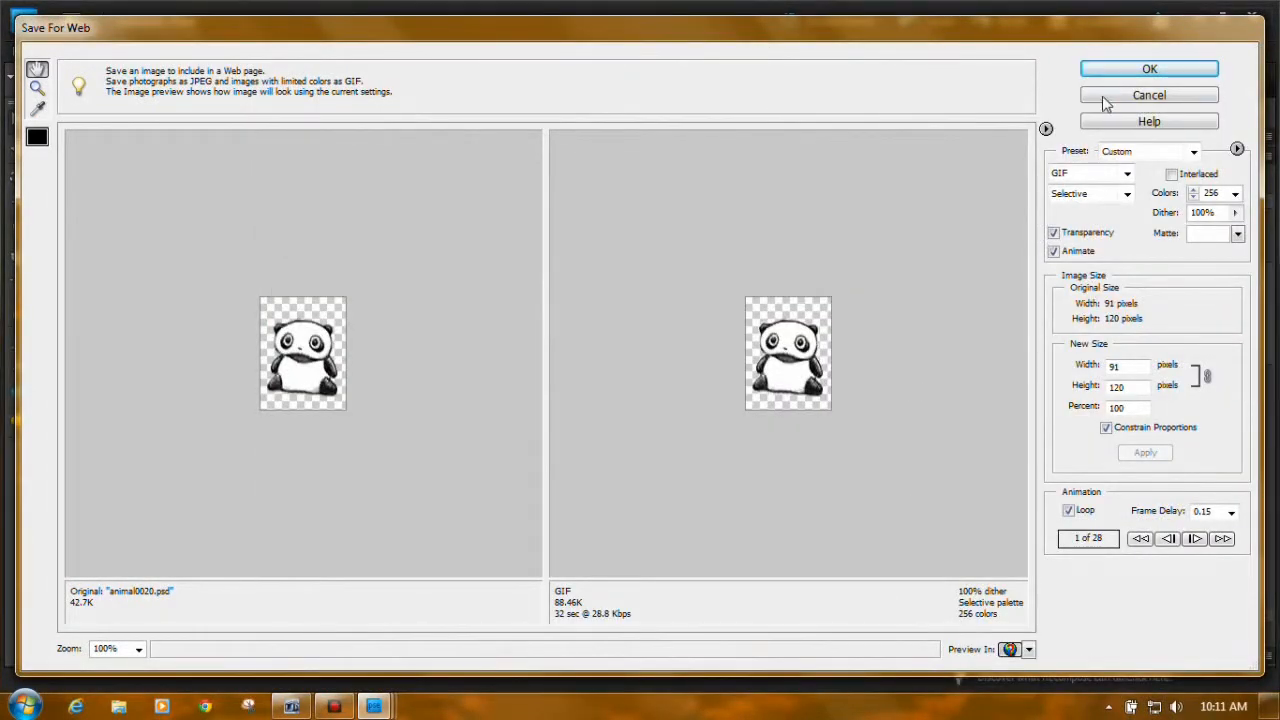
{"action": "left_click", "coordinate": [1148, 94]}
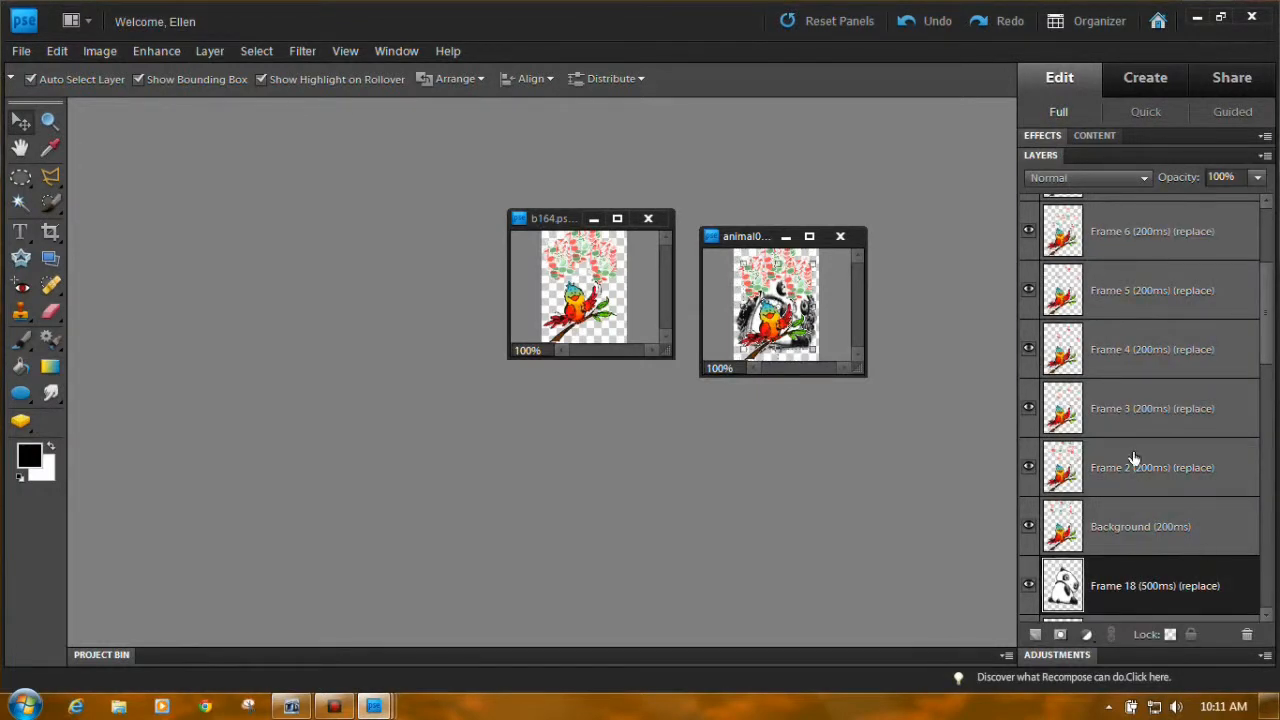
Step: Select Frame 9 in the panda document's layers, then bring the bird document forward
{"action": "left_click", "coordinate": [936, 20]}
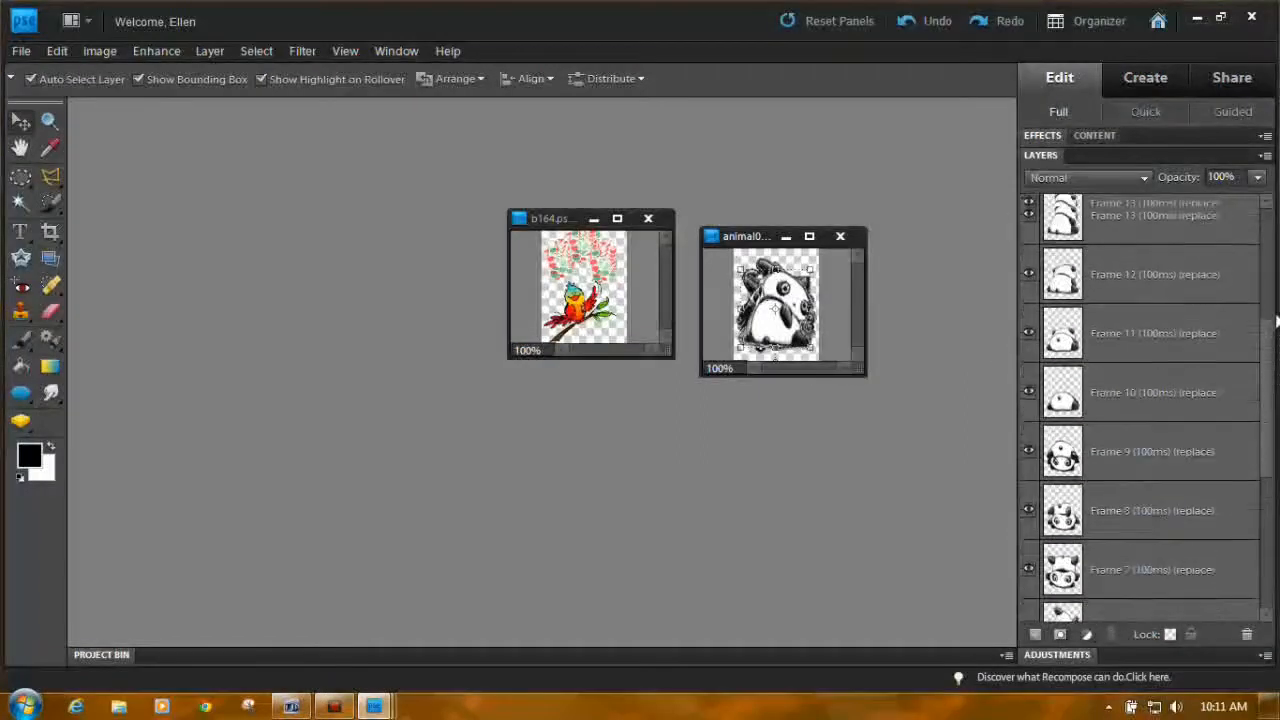
{"action": "scroll", "scroll_direction": "down", "scroll_amount": 3}
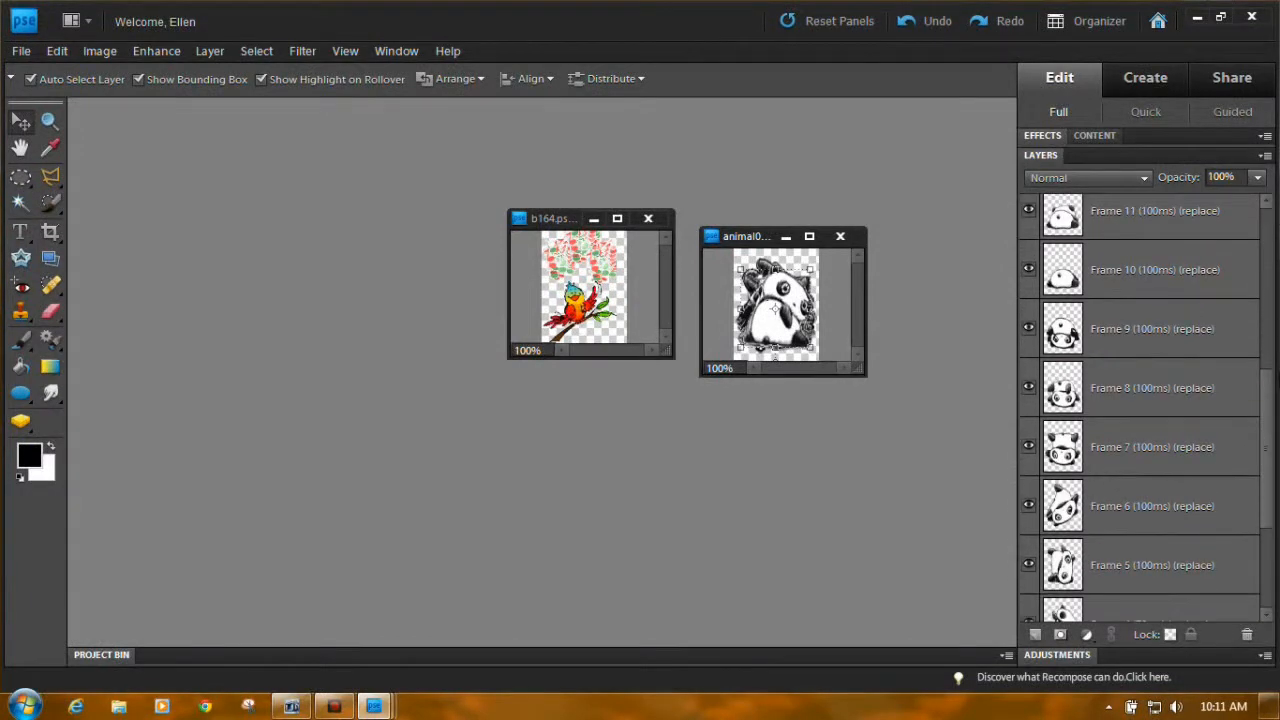
{"action": "scroll", "scroll_direction": "down", "scroll_amount": 3}
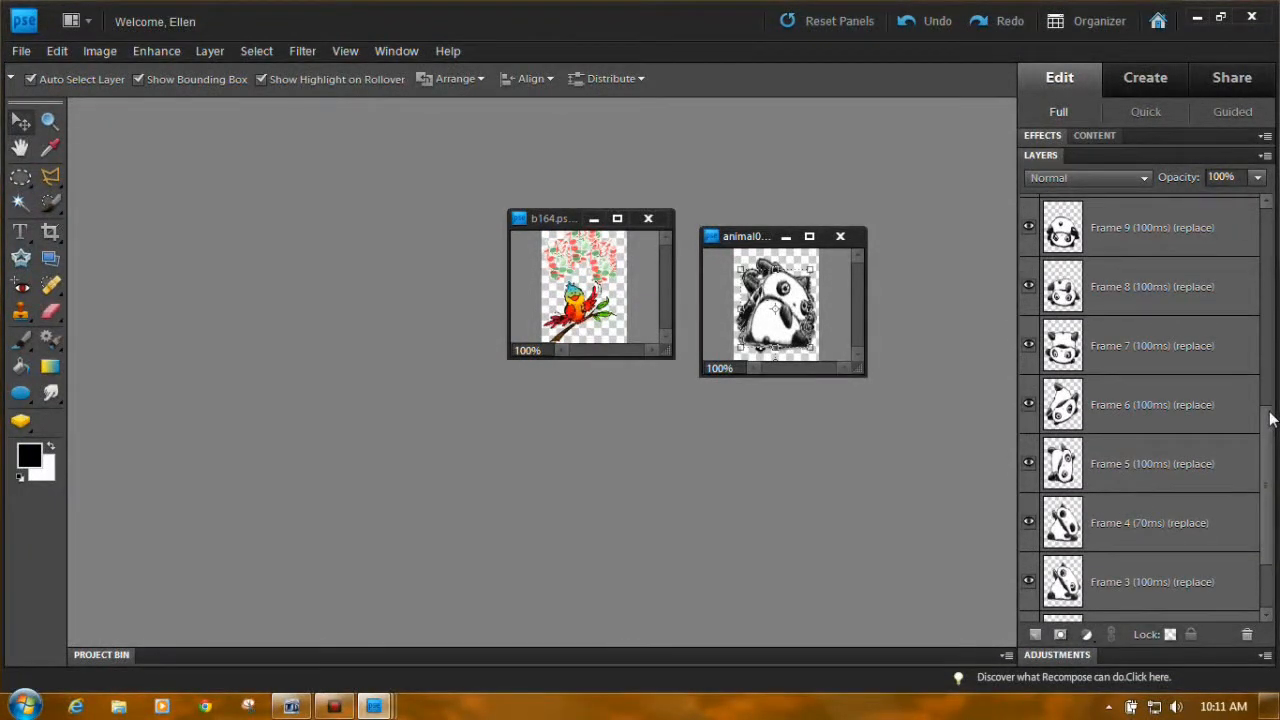
{"action": "mouse_move", "coordinate": [920, 408]}
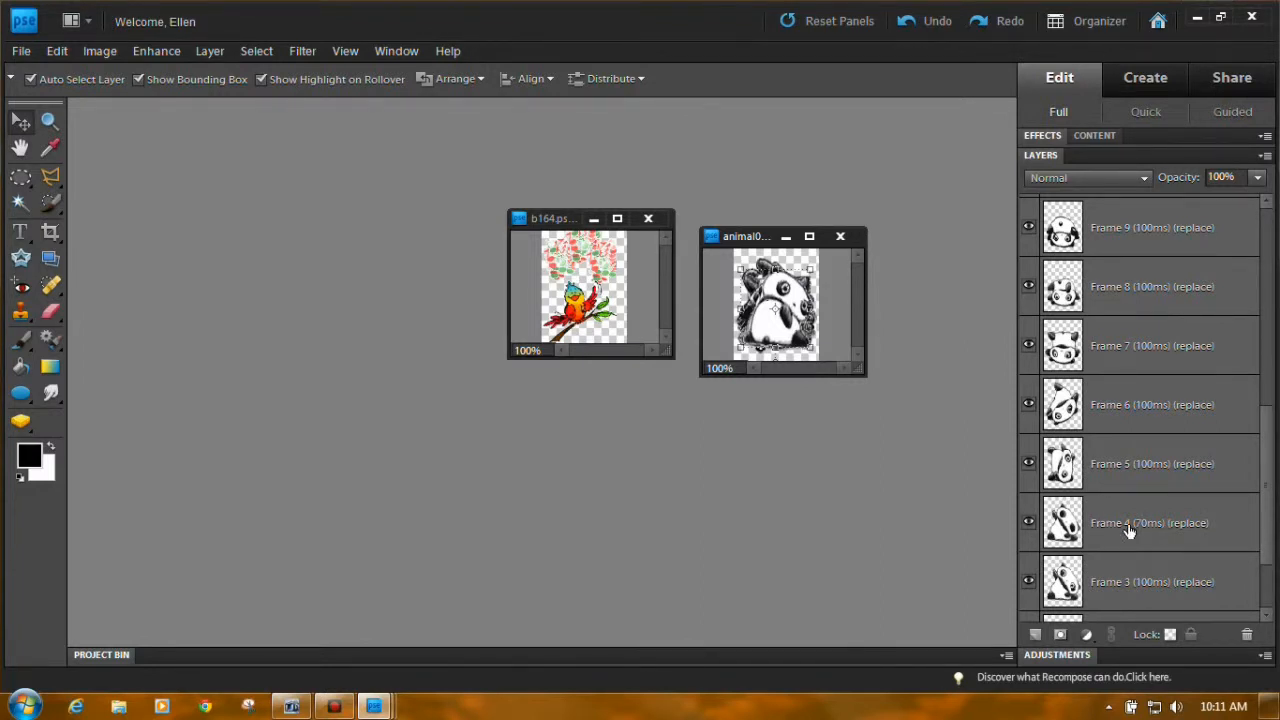
{"action": "left_click", "coordinate": [1130, 522]}
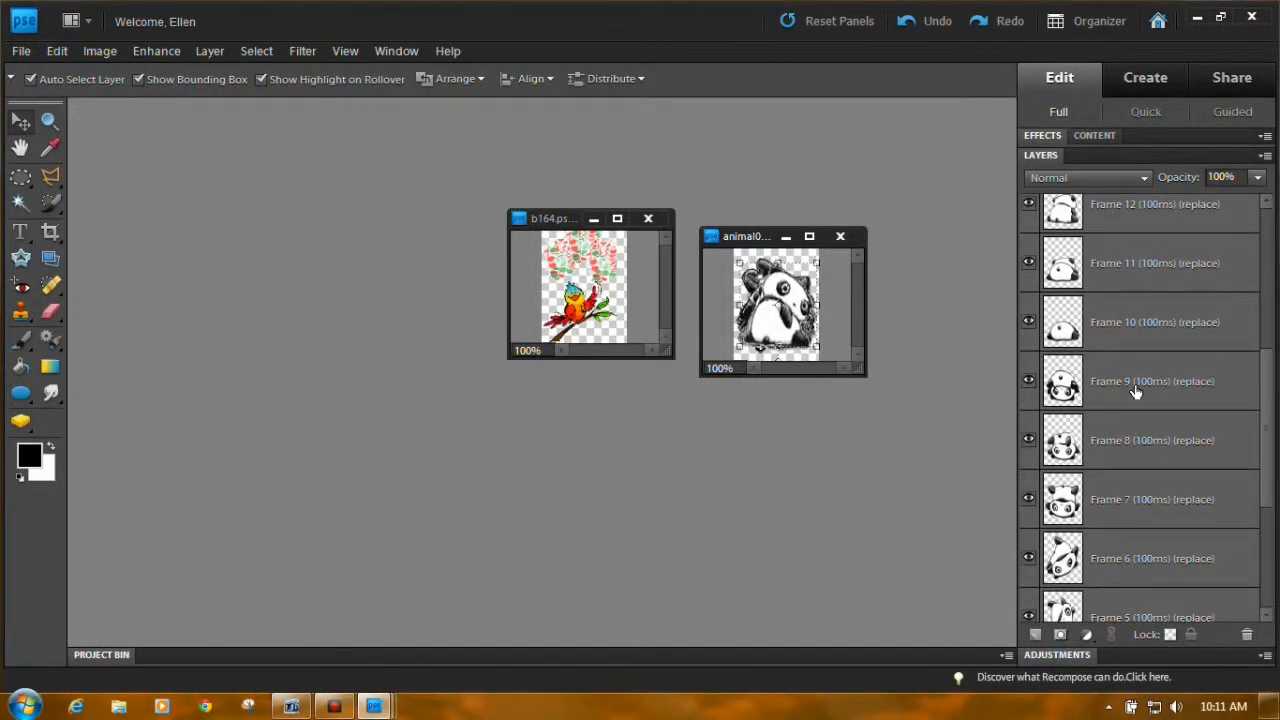
{"action": "left_click", "coordinate": [1130, 380]}
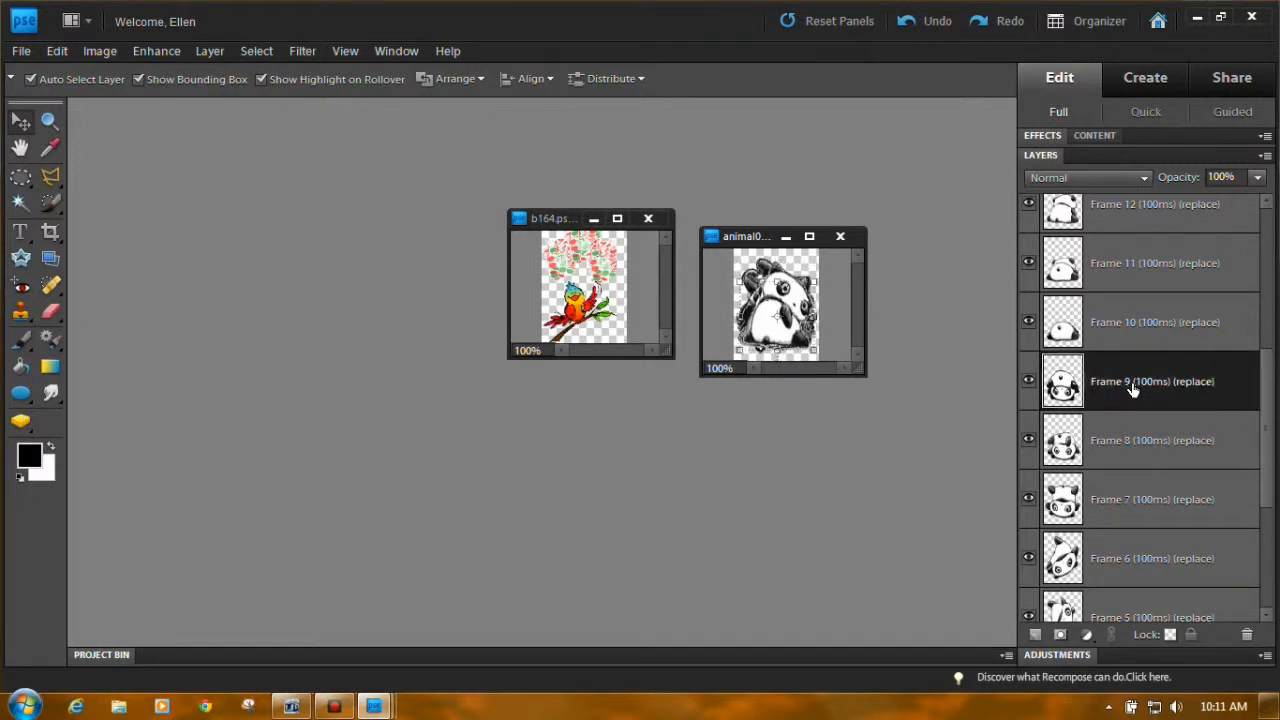
{"action": "left_click", "coordinate": [1150, 380]}
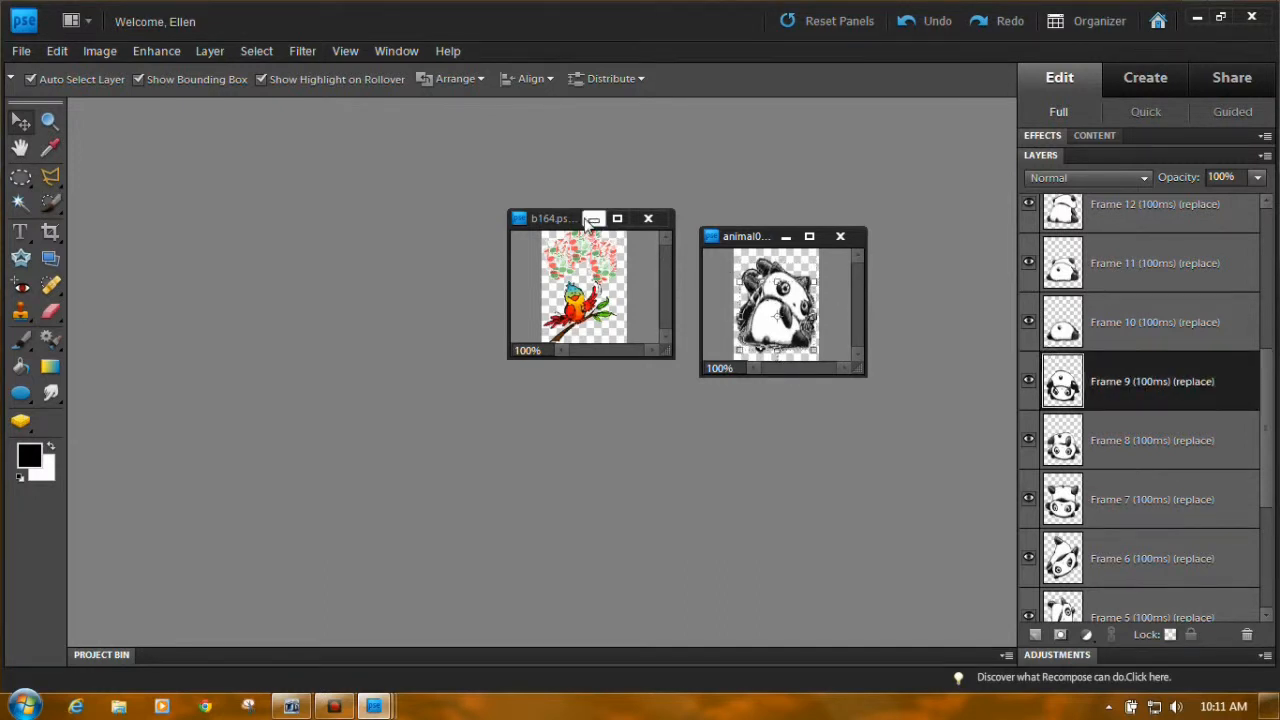
Step: Select the bird frames from Frame 4 down to Background and drag them into the panda document after Frame 9
{"action": "scroll", "scroll_direction": "down", "scroll_amount": 3}
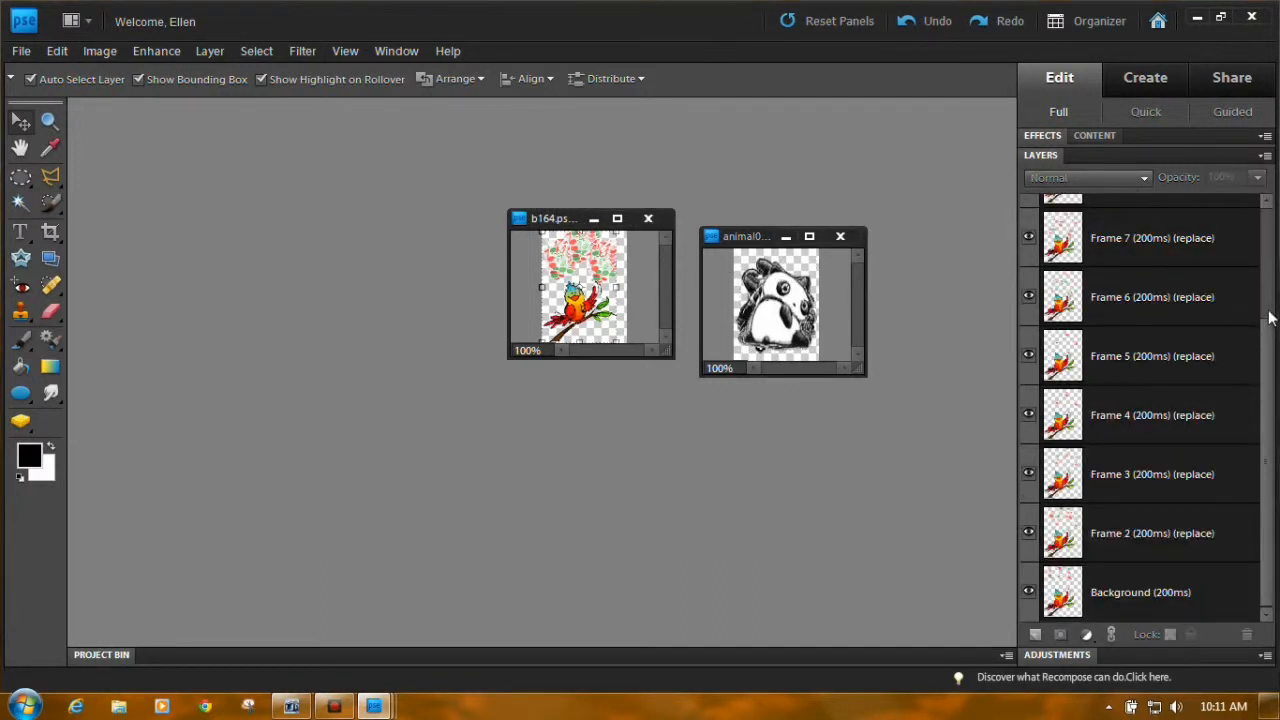
{"action": "mouse_move", "coordinate": [1150, 384]}
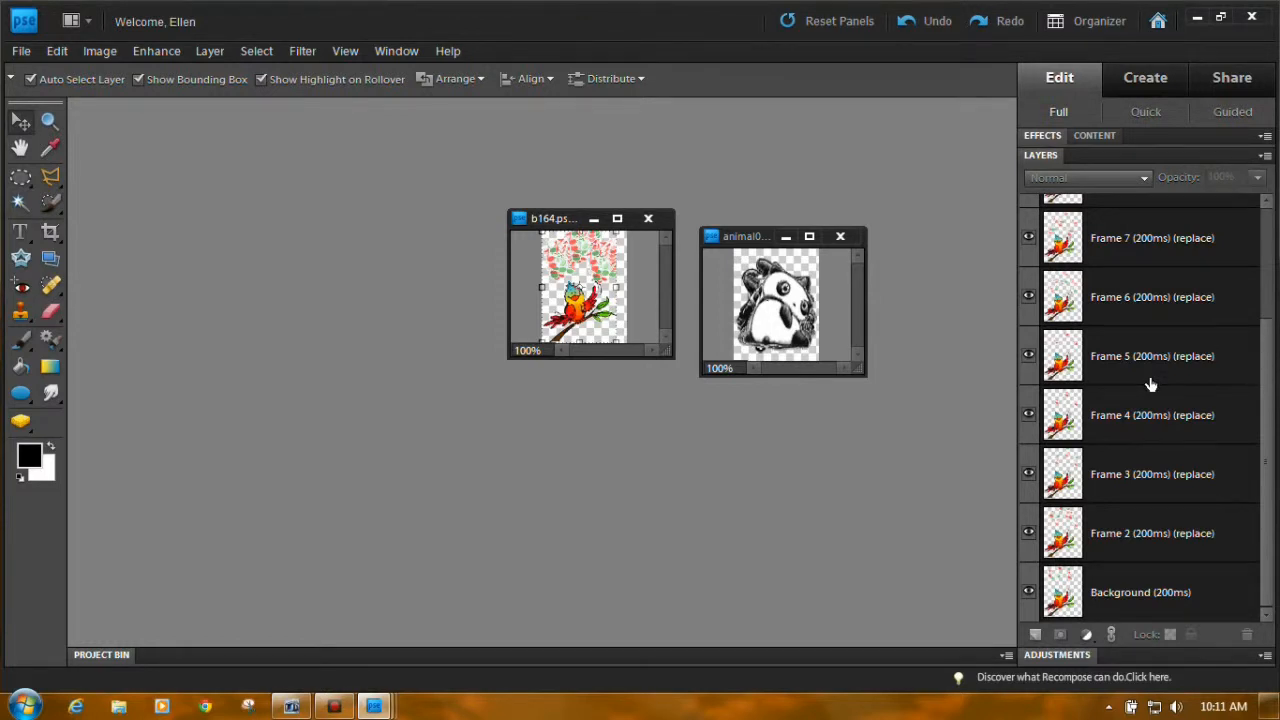
{"action": "mouse_move", "coordinate": [990, 422]}
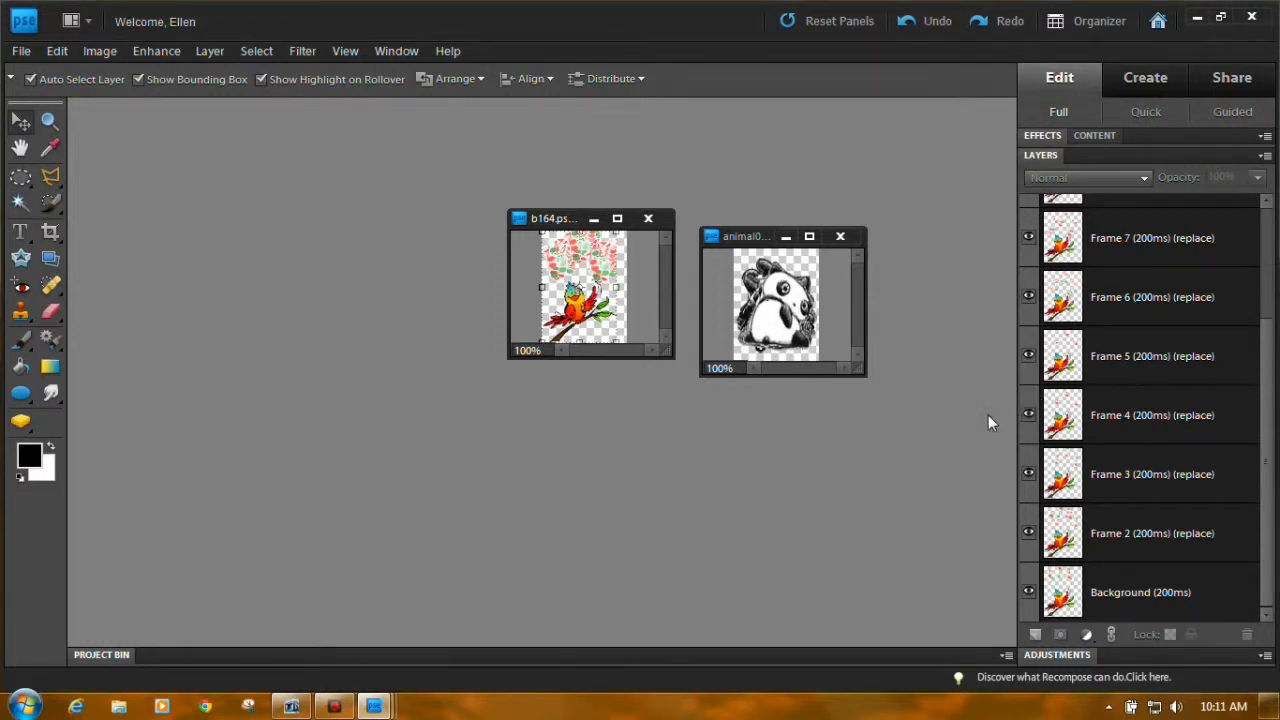
{"action": "left_click", "coordinate": [1152, 474]}
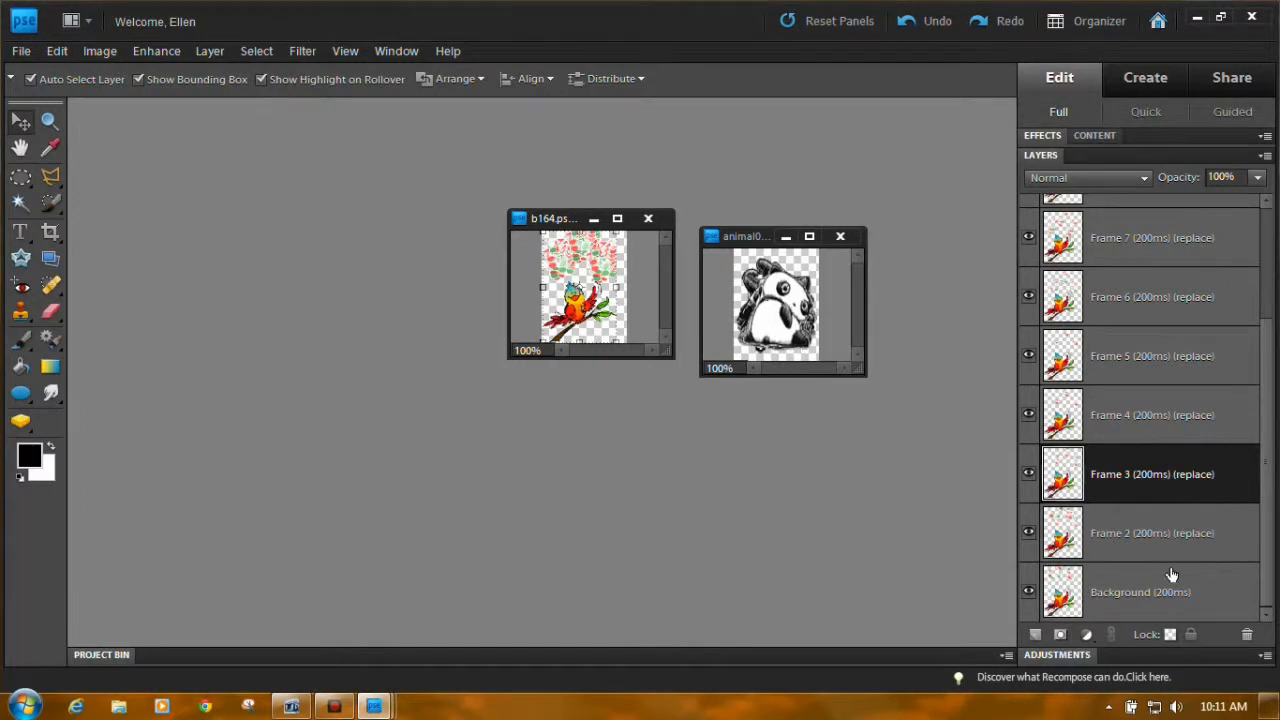
{"action": "left_click", "coordinate": [1150, 592]}
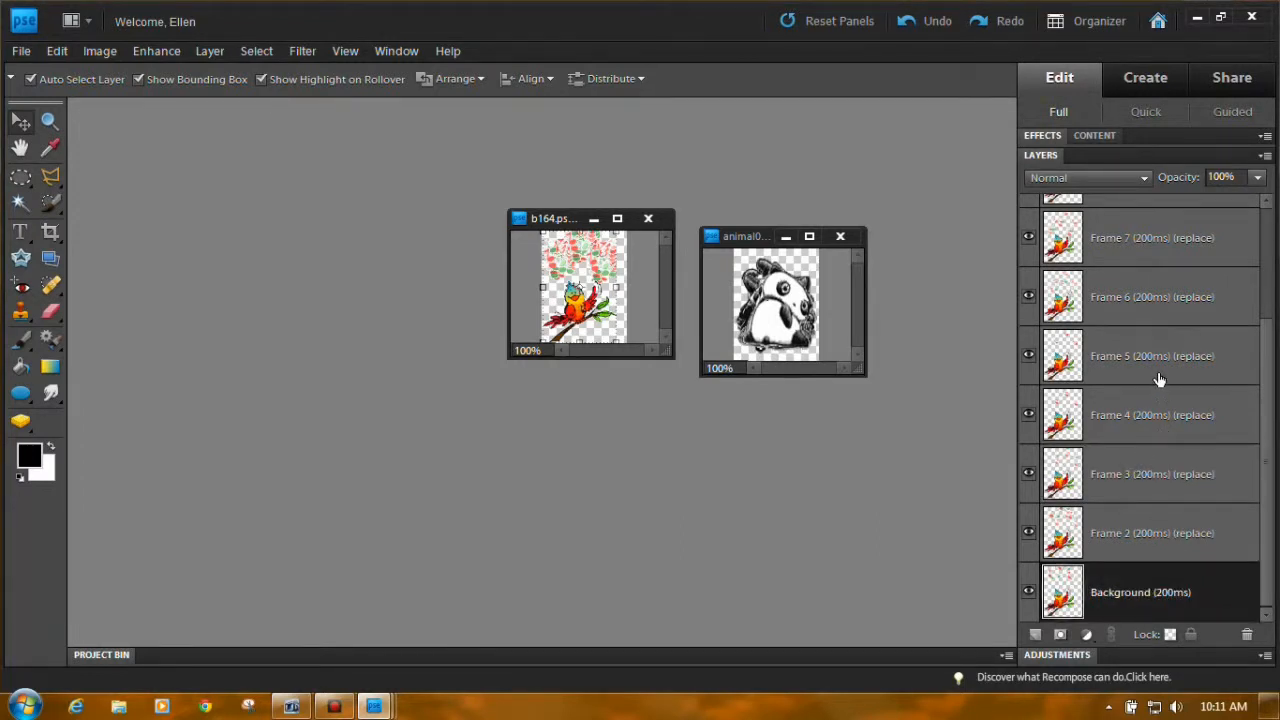
{"action": "mouse_move", "coordinate": [1148, 416]}
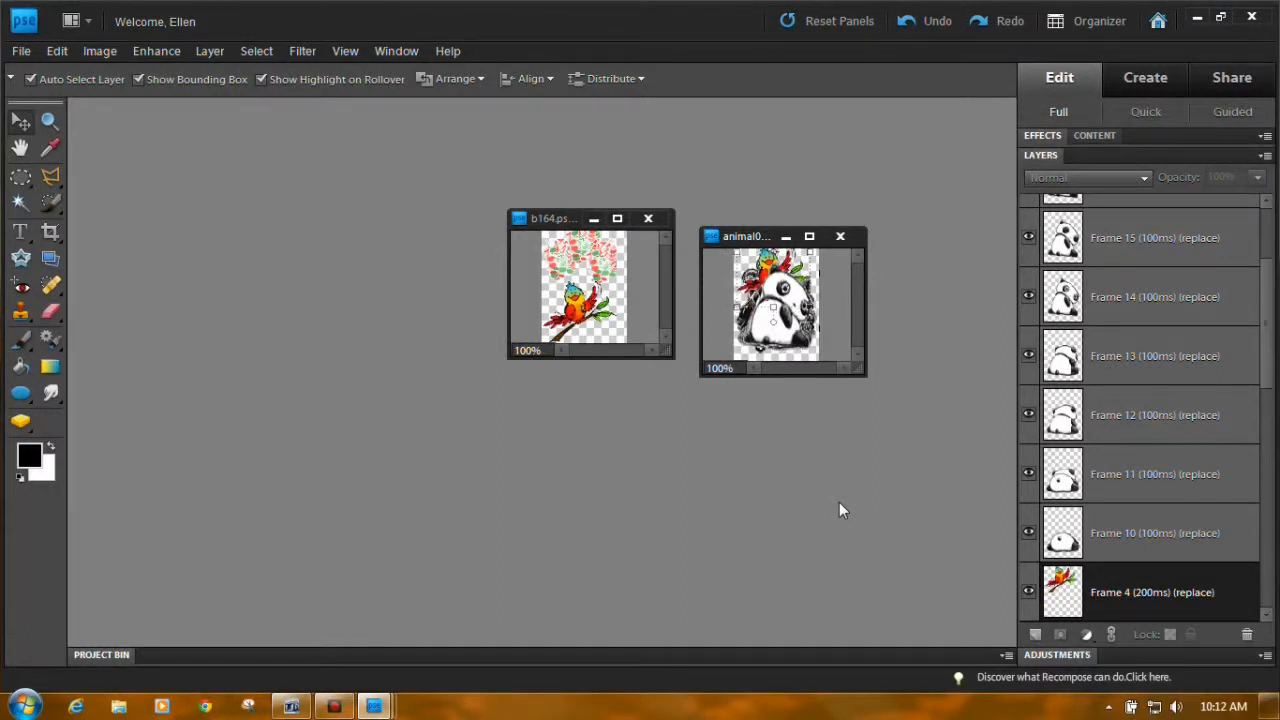
{"action": "left_click", "coordinate": [776, 290]}
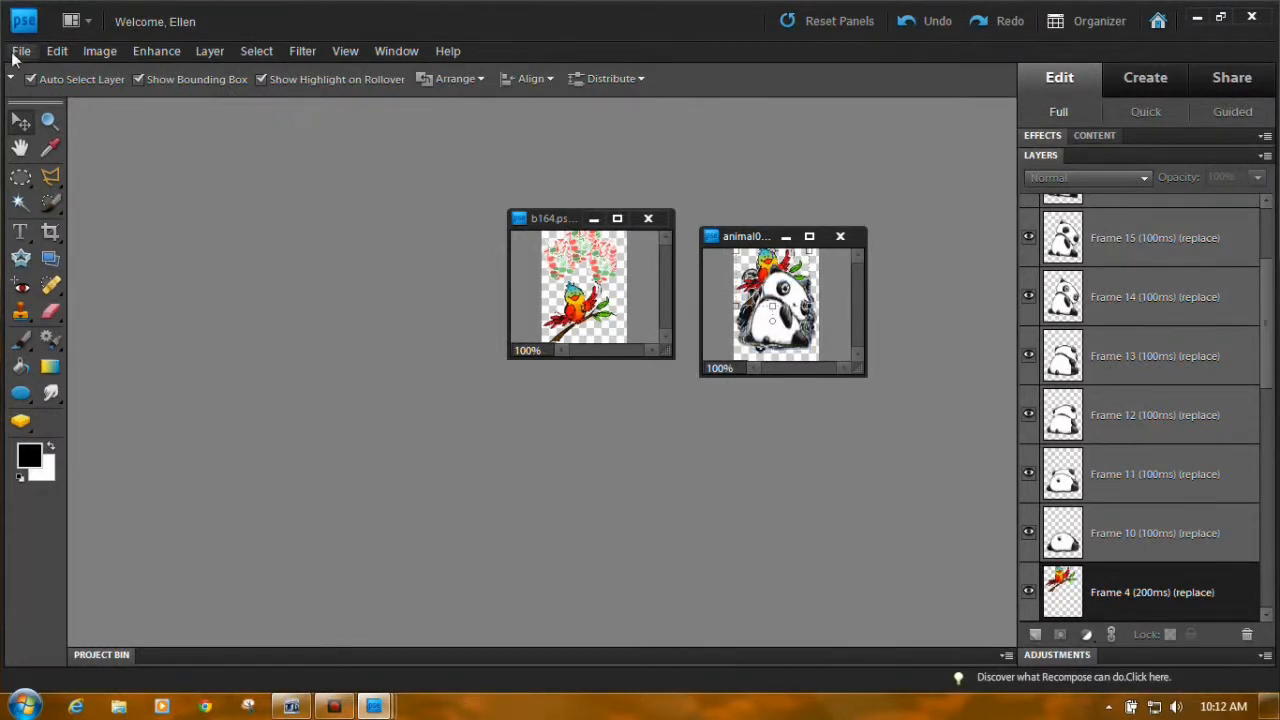
Step: In Save for Web, enable Animate and preview the combined 22-frame GIF in a browser
{"action": "left_click", "coordinate": [20, 52]}
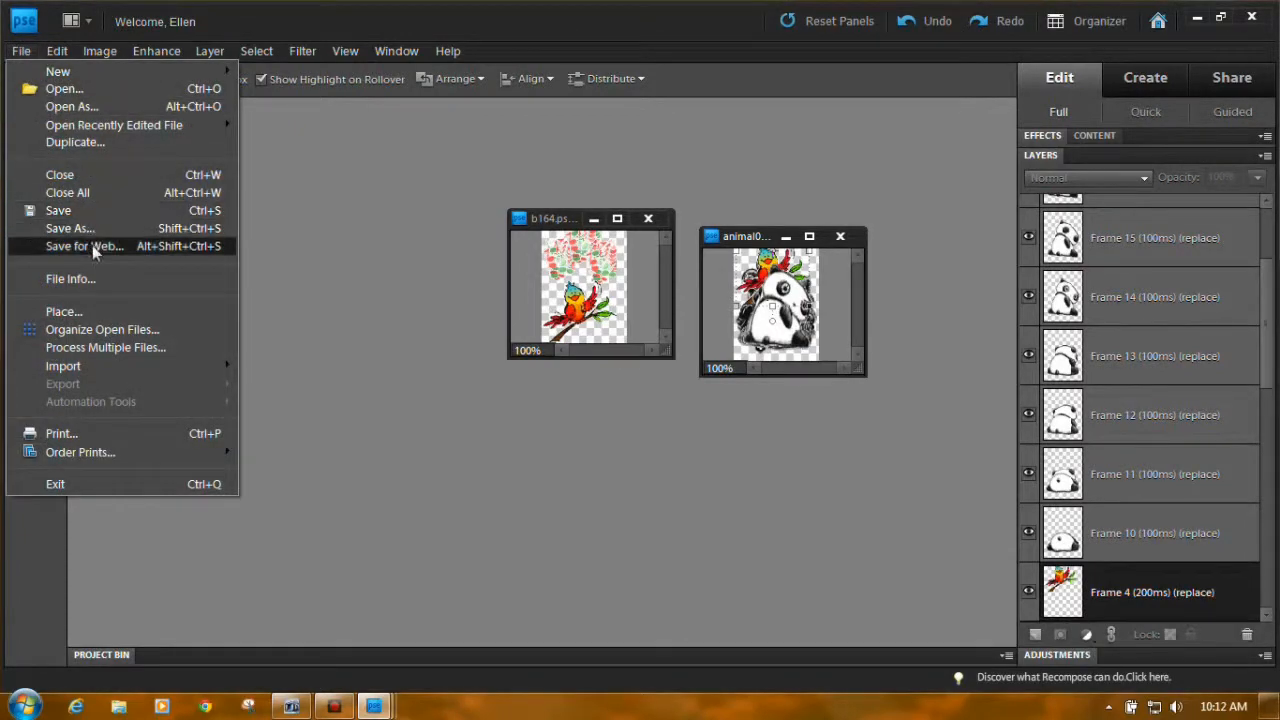
{"action": "left_click", "coordinate": [84, 246]}
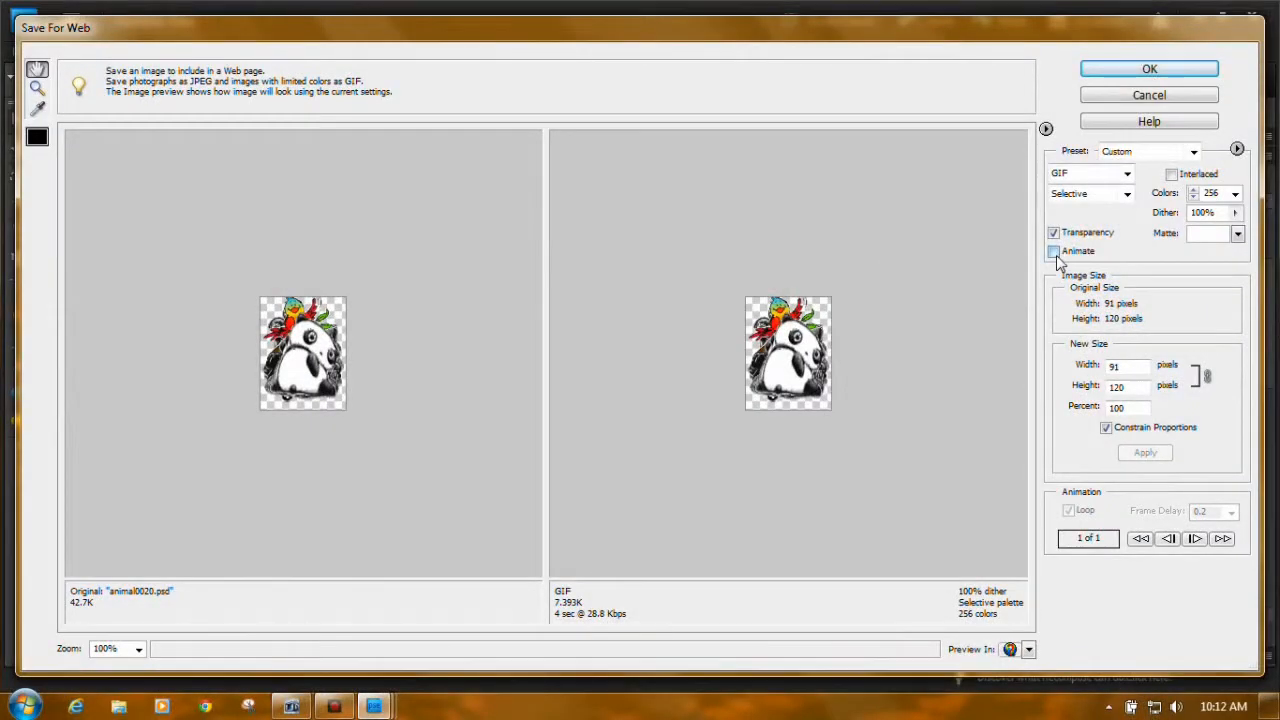
{"action": "left_click", "coordinate": [1052, 252]}
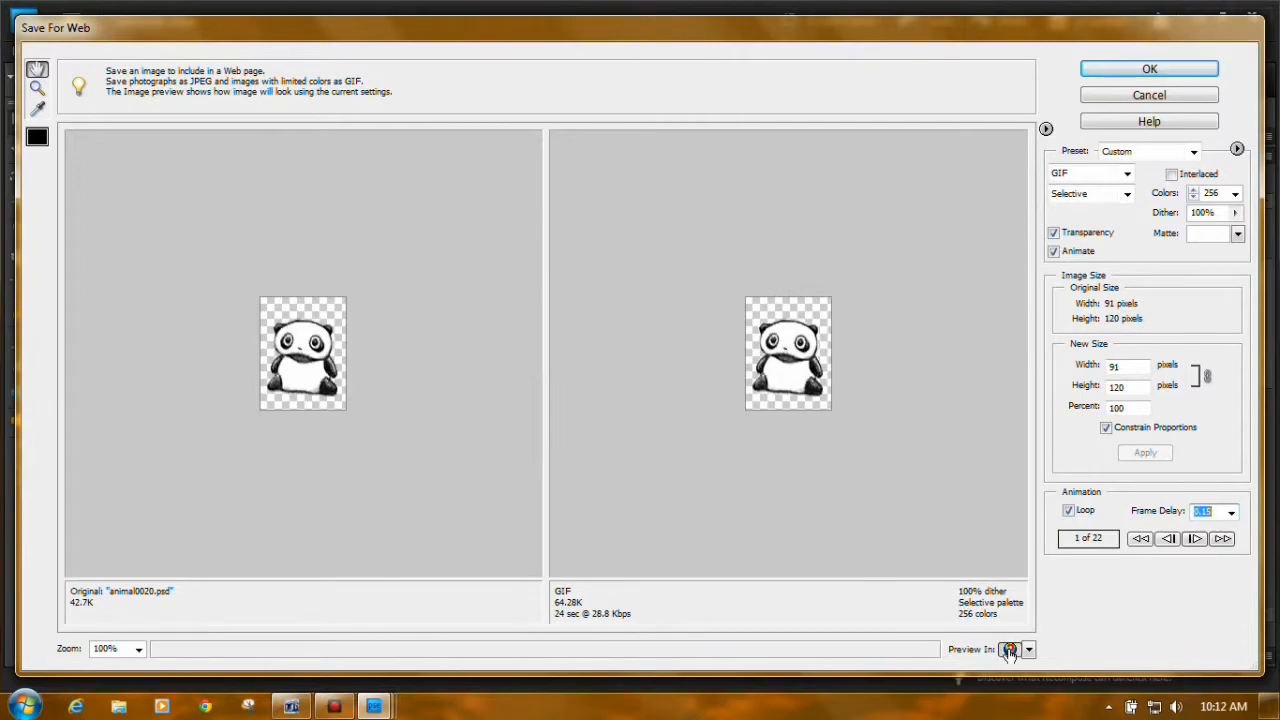
{"action": "left_click", "coordinate": [1008, 648]}
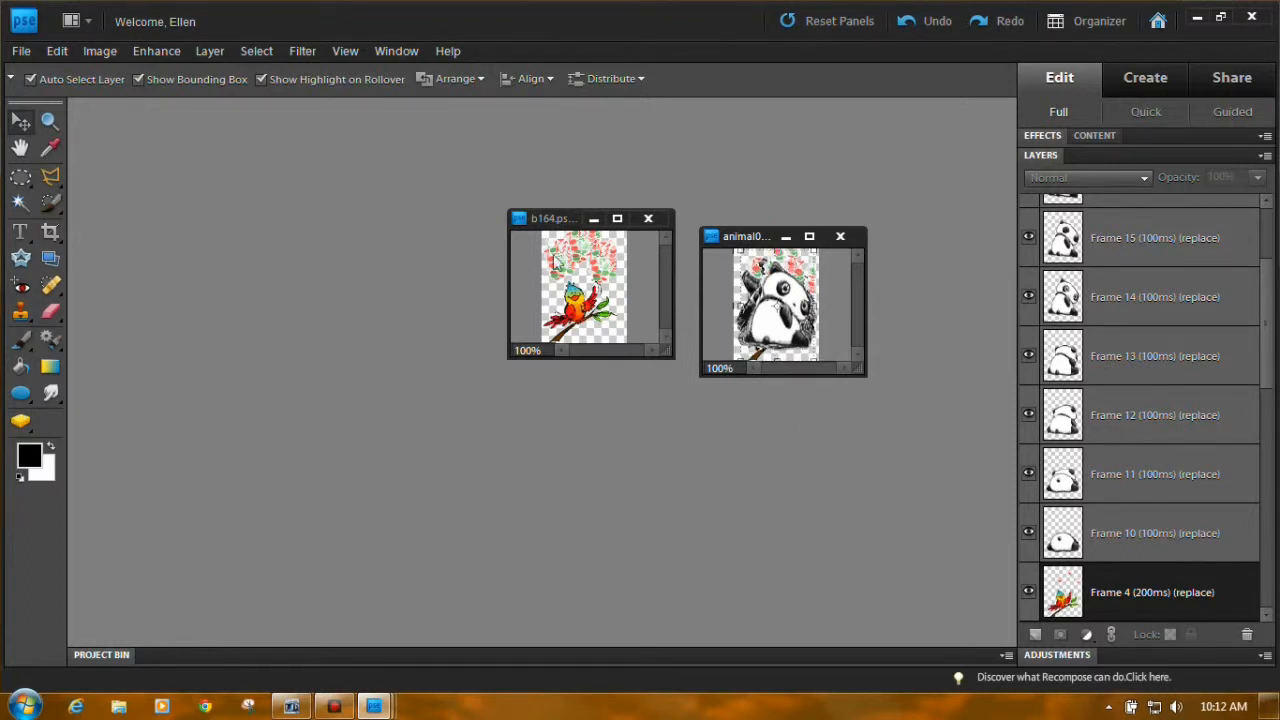
{"action": "left_click", "coordinate": [20, 52]}
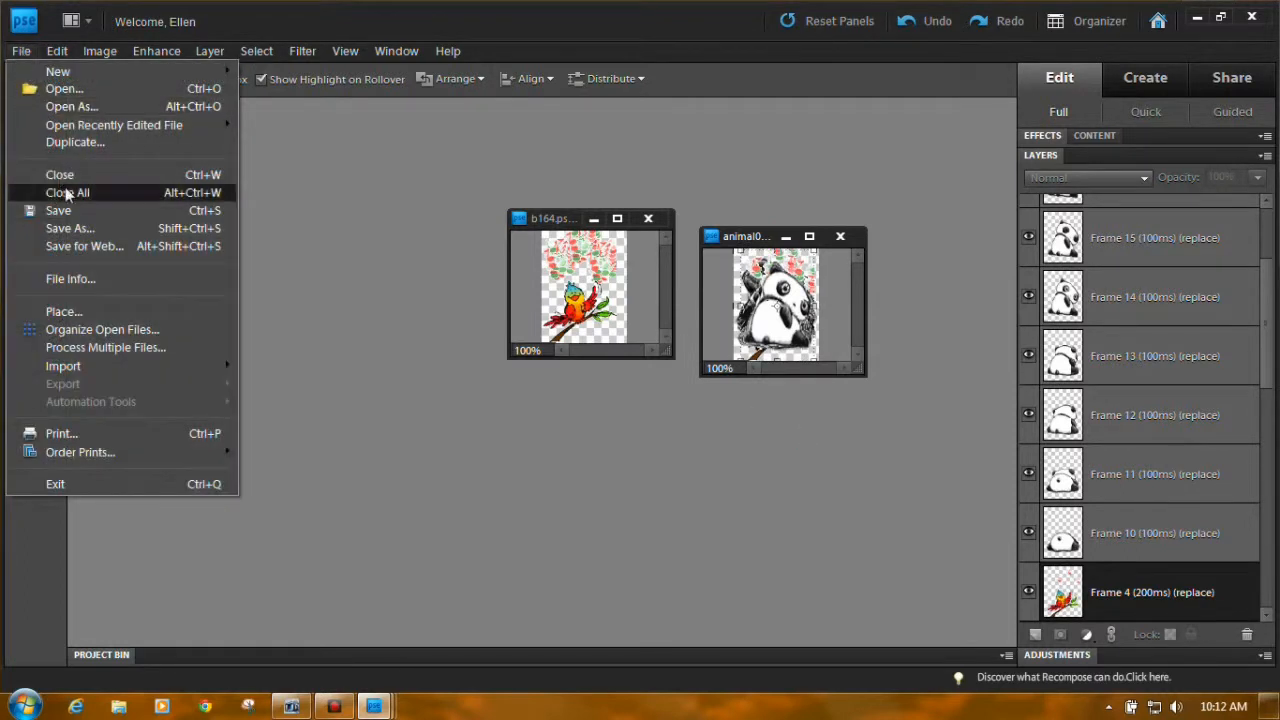
{"action": "left_click", "coordinate": [84, 246]}
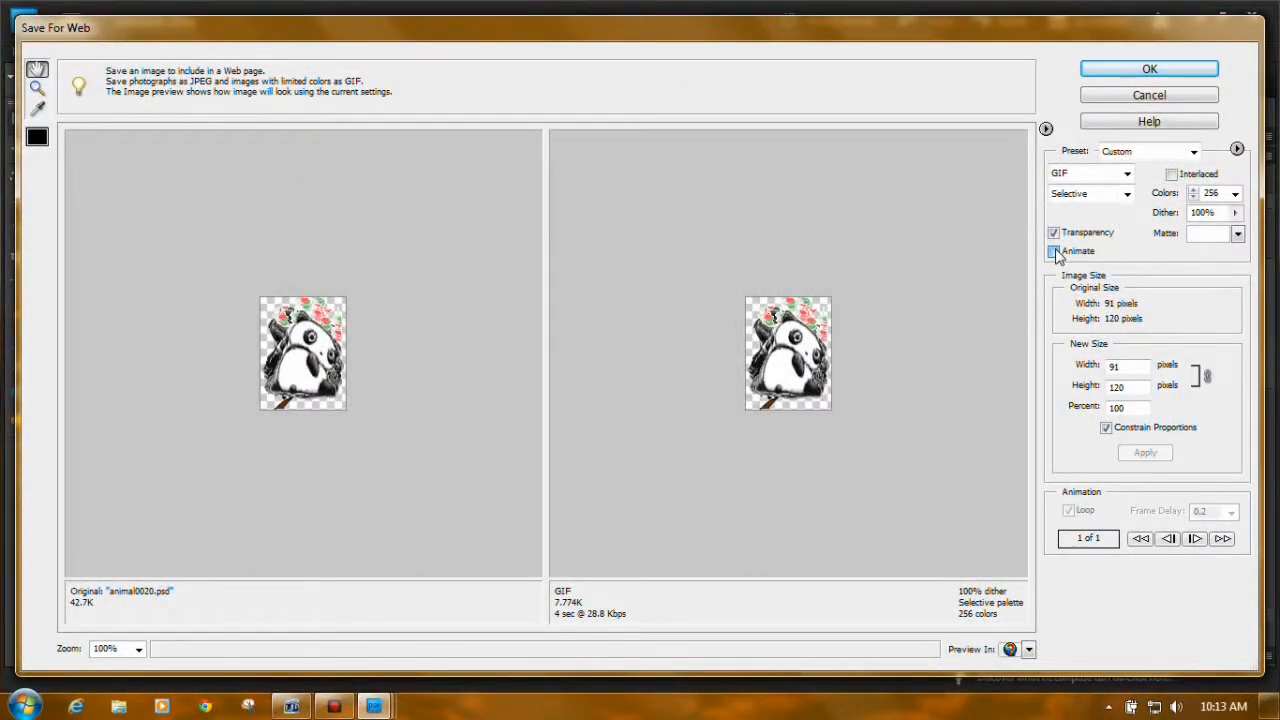
{"action": "left_click", "coordinate": [1052, 252]}
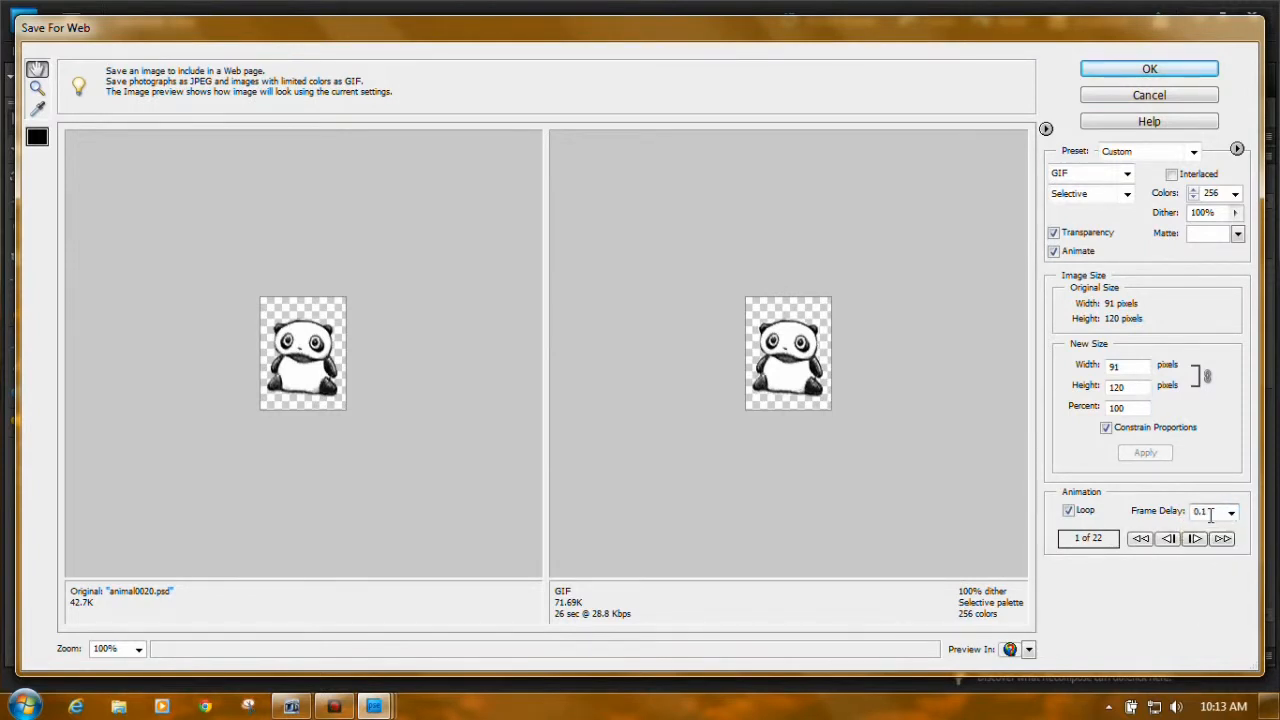
{"action": "type", "text": "0.15"}
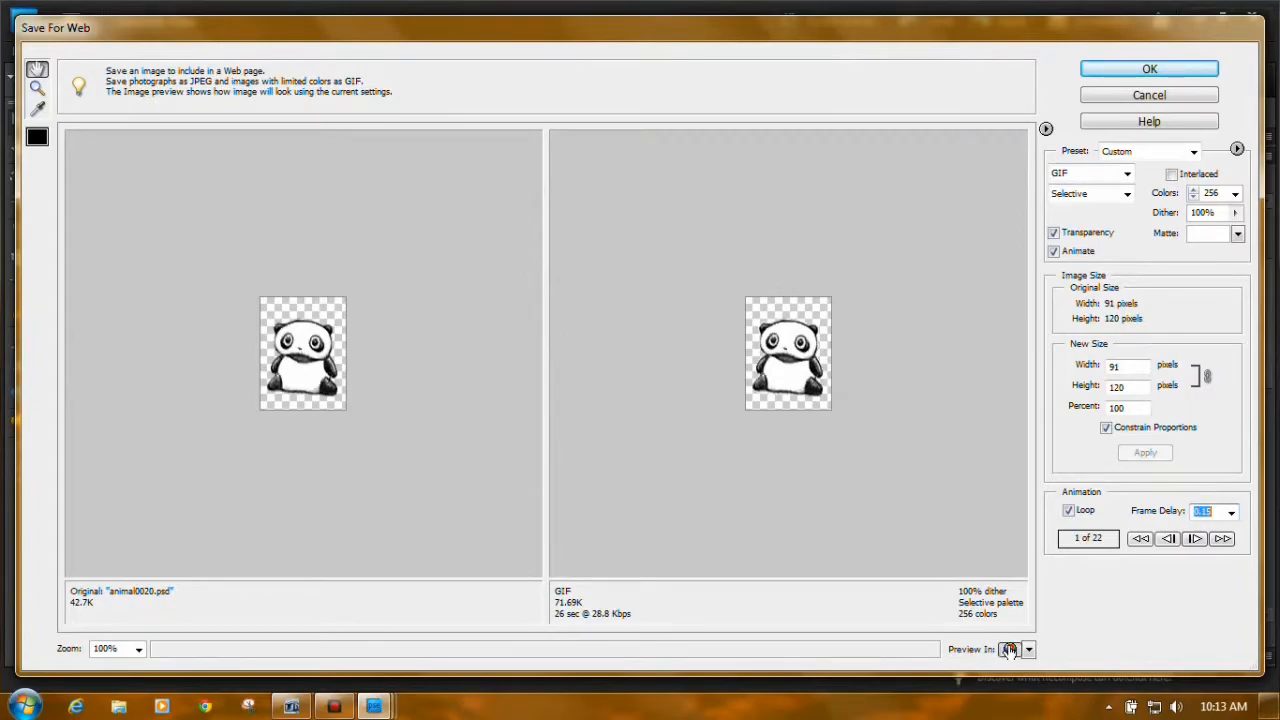
{"action": "left_click", "coordinate": [1008, 648]}
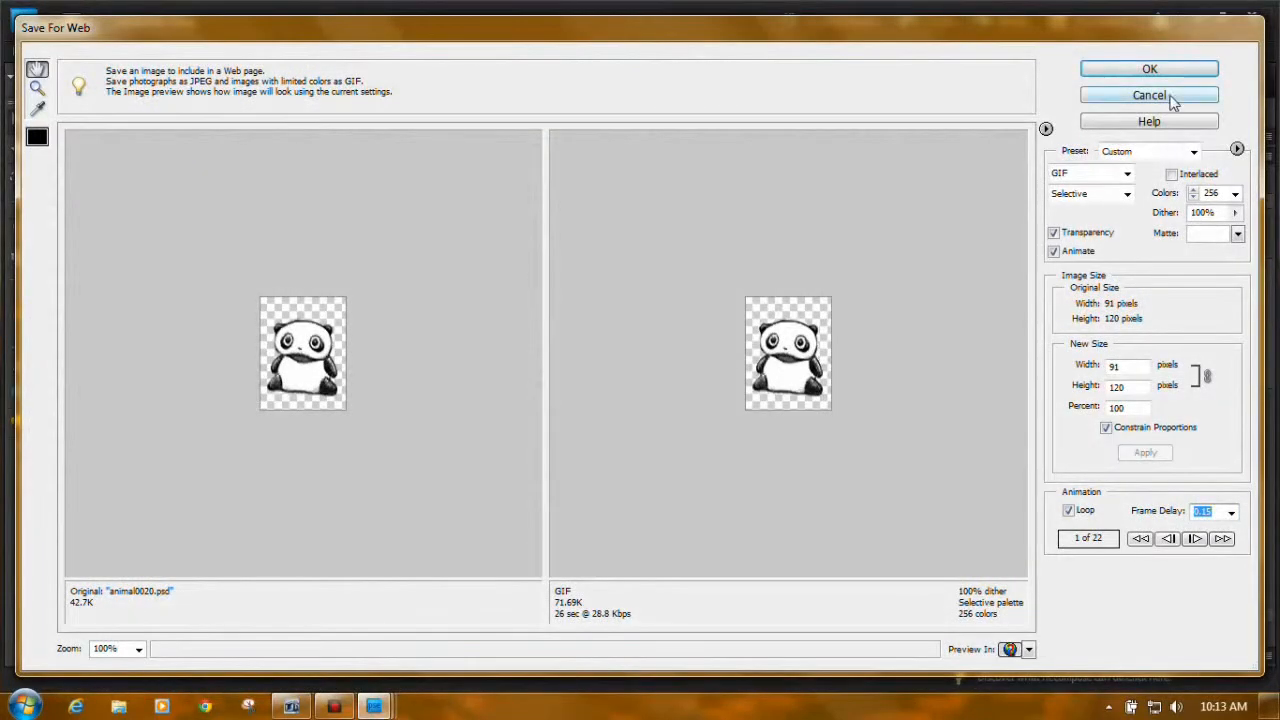
{"action": "left_click", "coordinate": [1148, 94]}
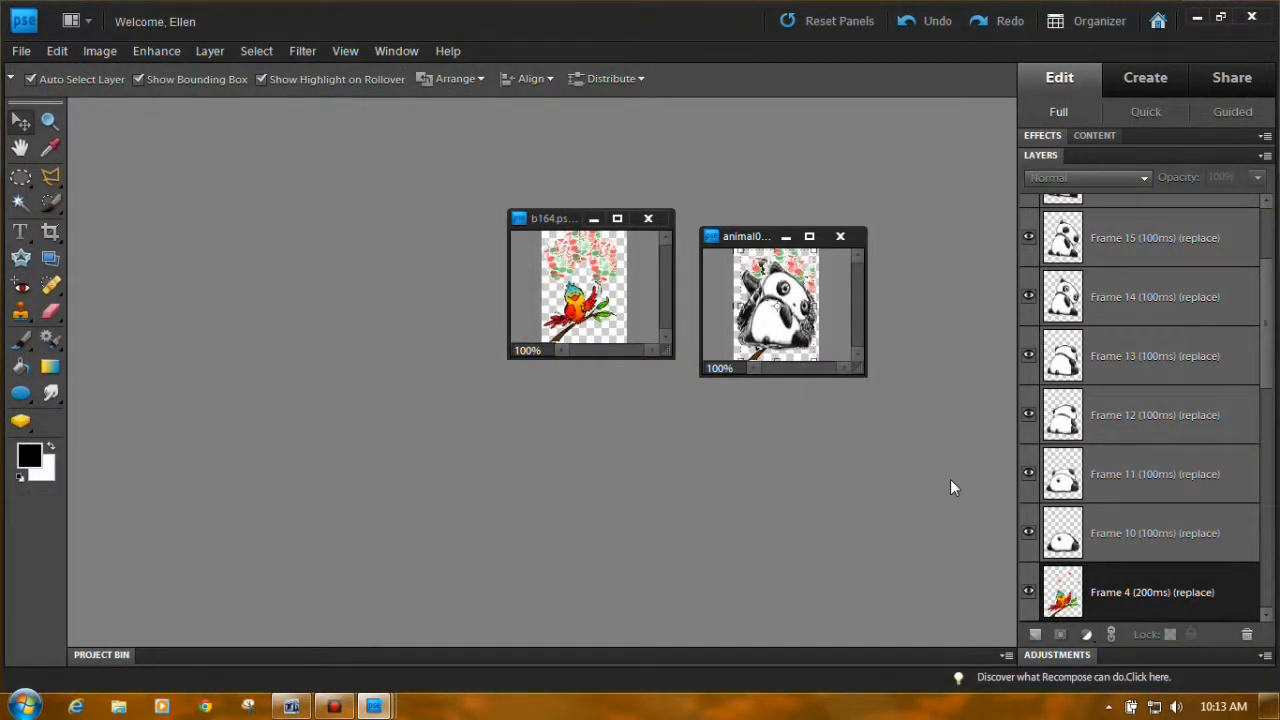
{"action": "mouse_move", "coordinate": [712, 400]}
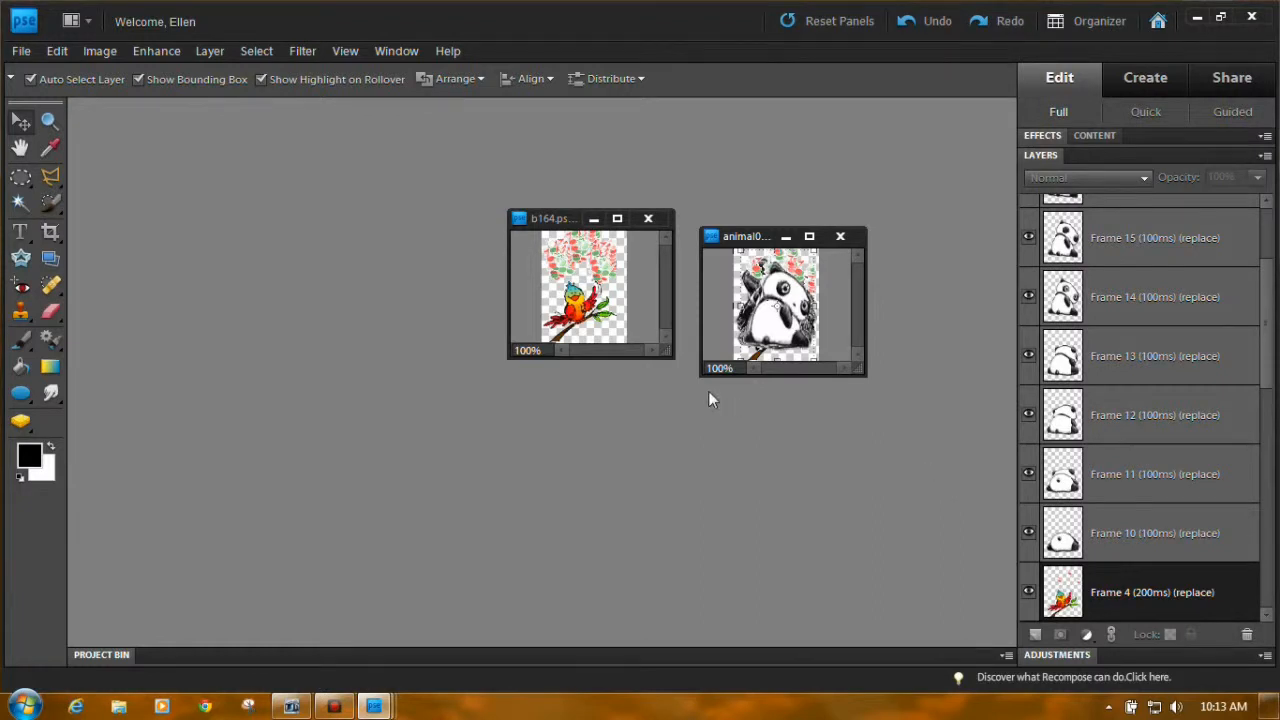
{"action": "mouse_move", "coordinate": [136, 150]}
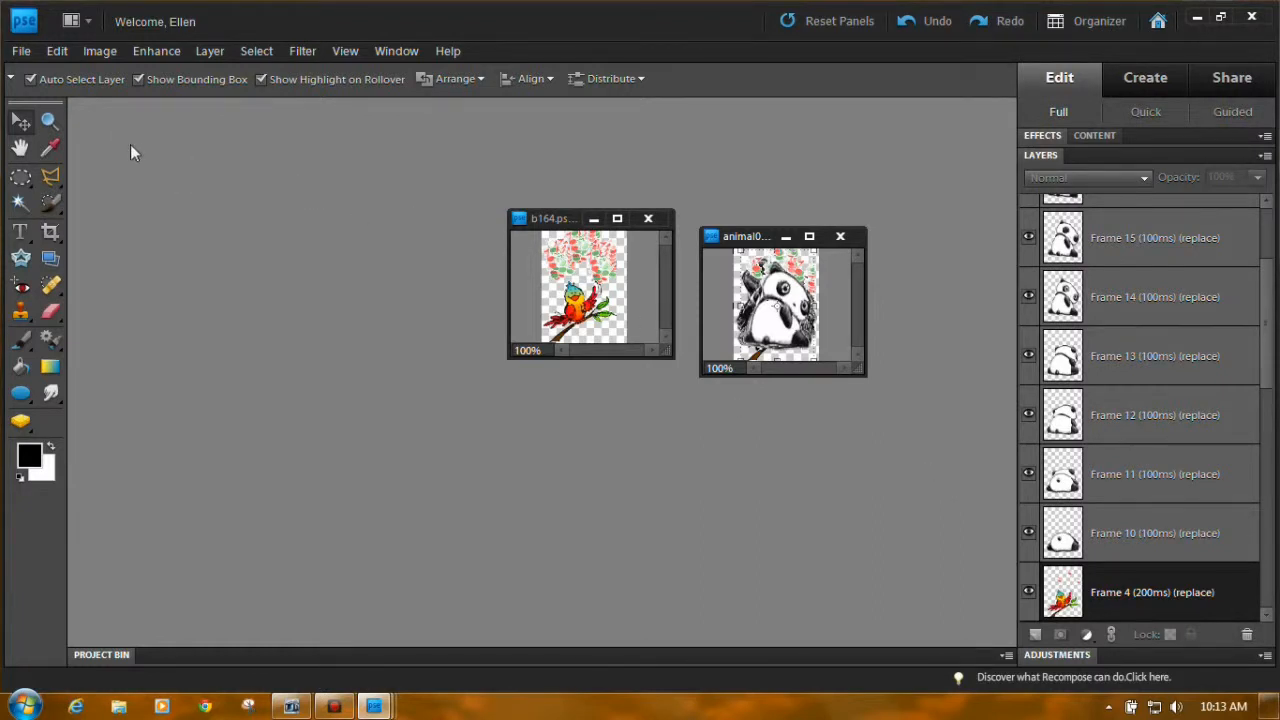
{"action": "mouse_move", "coordinate": [170, 178]}
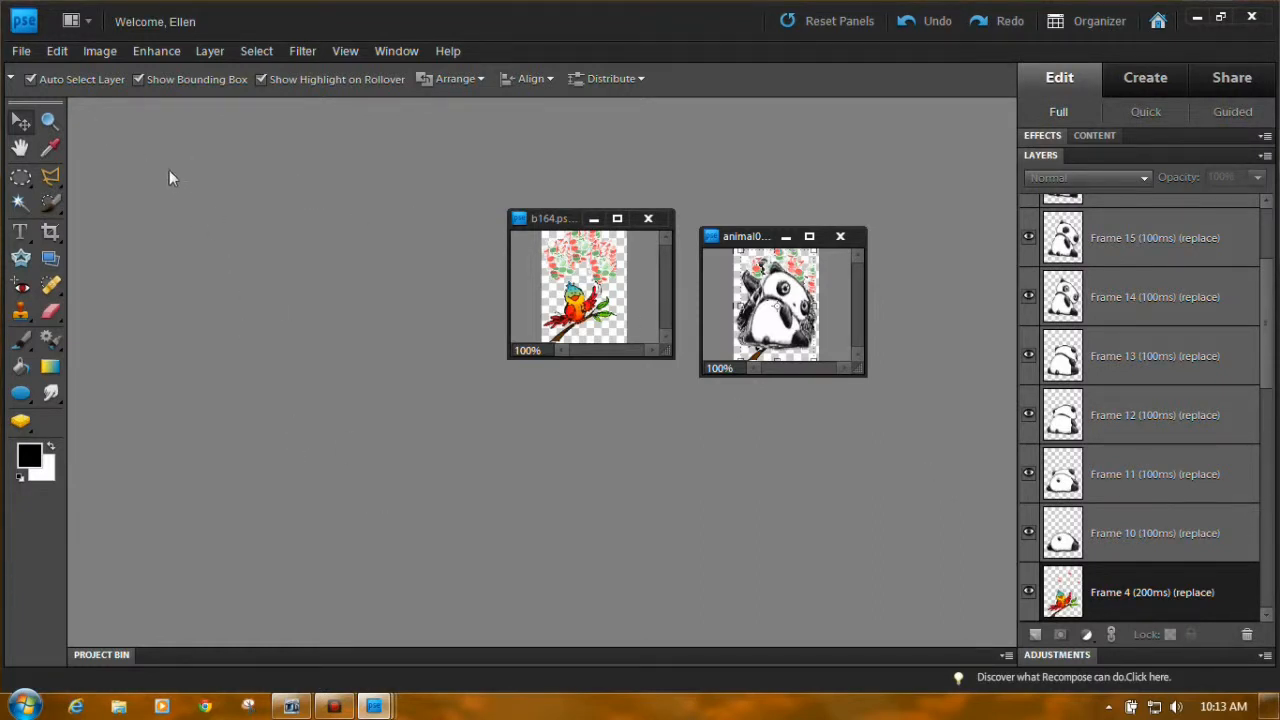
{"action": "mouse_move", "coordinate": [322, 436]}
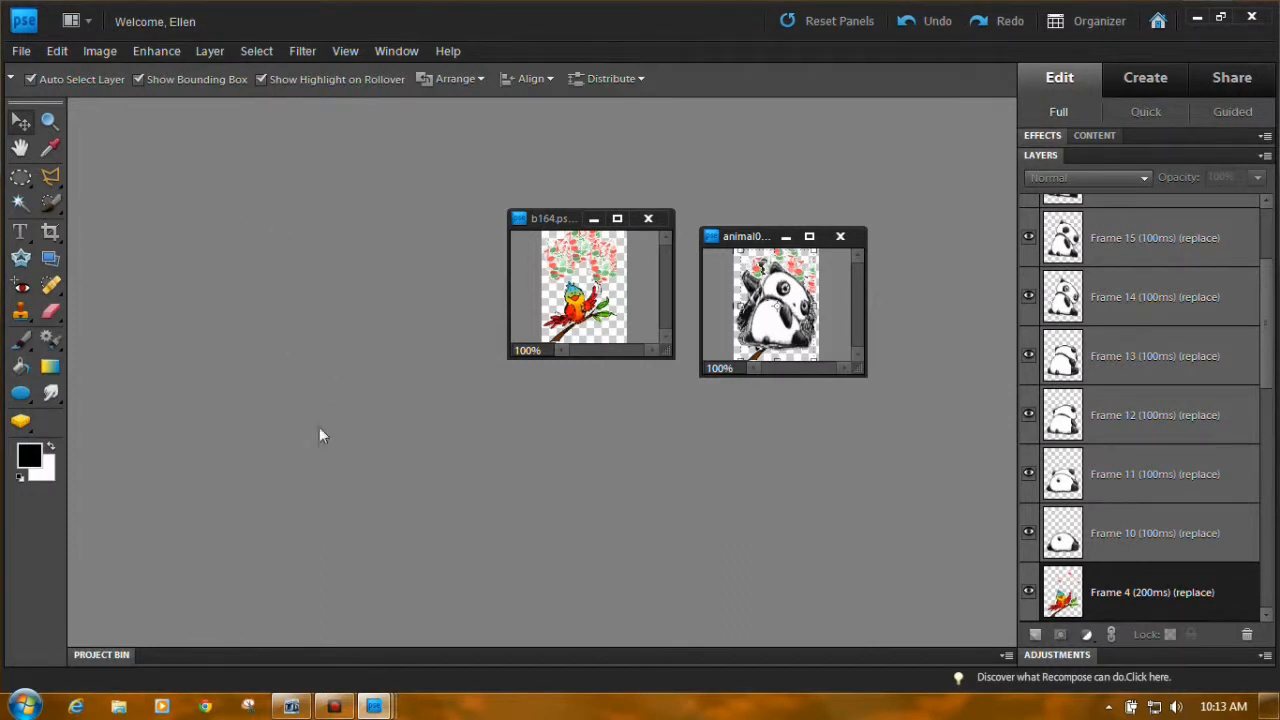
{"action": "mouse_move", "coordinate": [290, 404]}
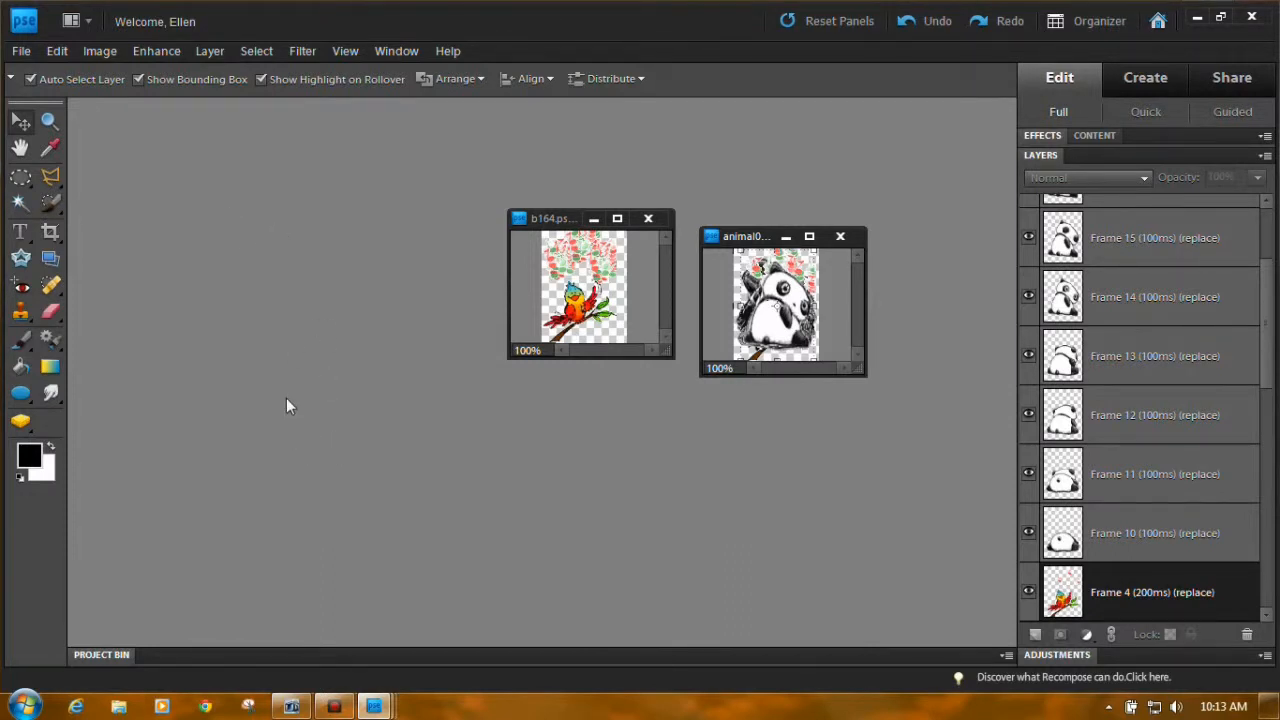
{"action": "mouse_move", "coordinate": [536, 404]}
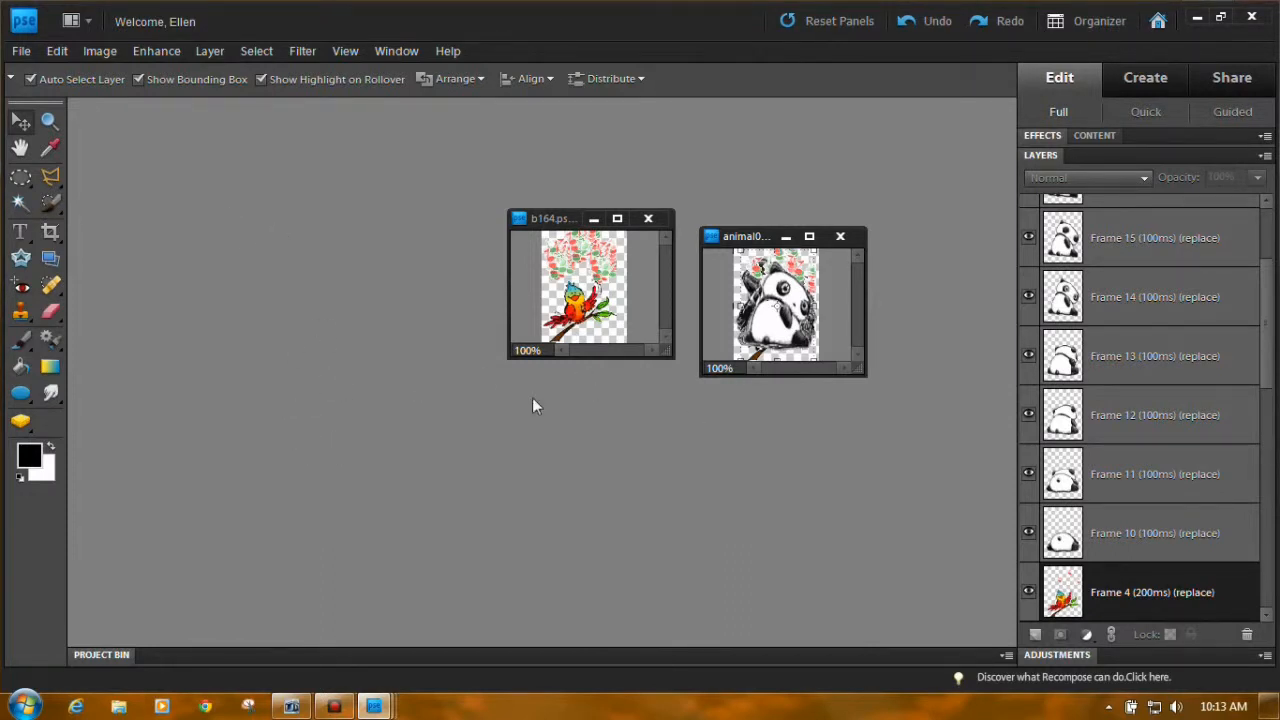
{"action": "mouse_move", "coordinate": [720, 504]}
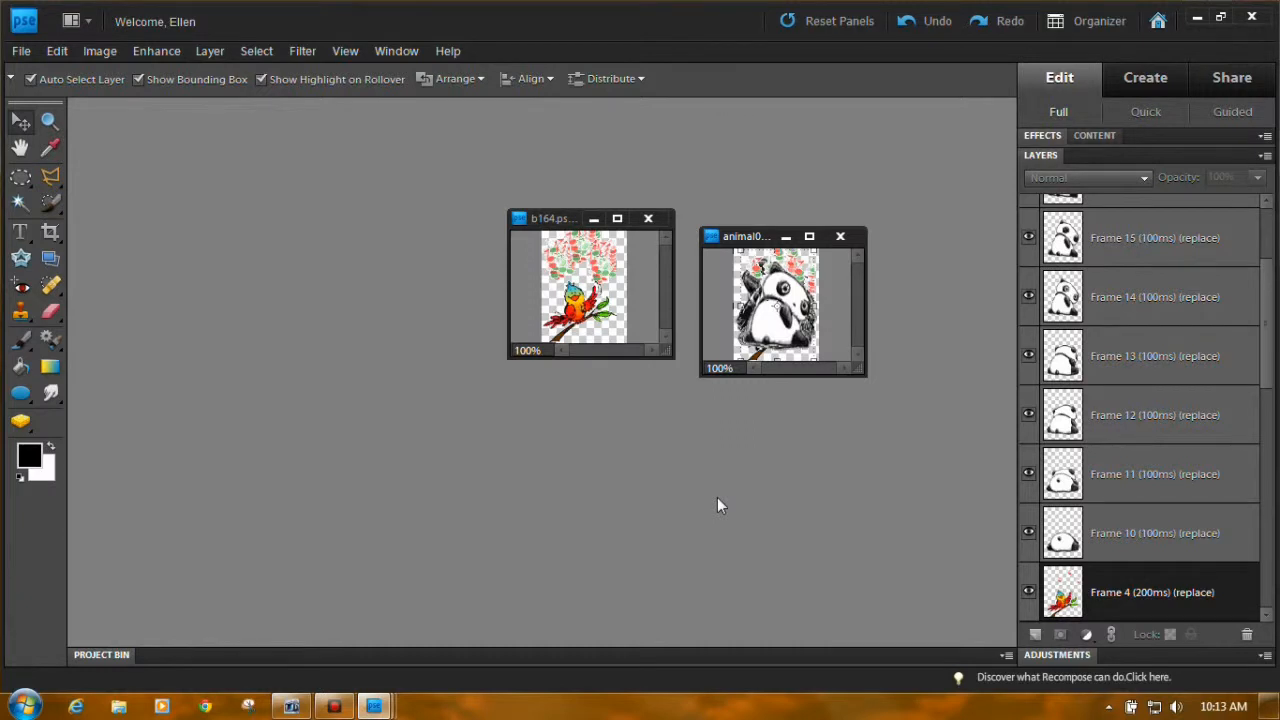
{"action": "mouse_move", "coordinate": [838, 368]}
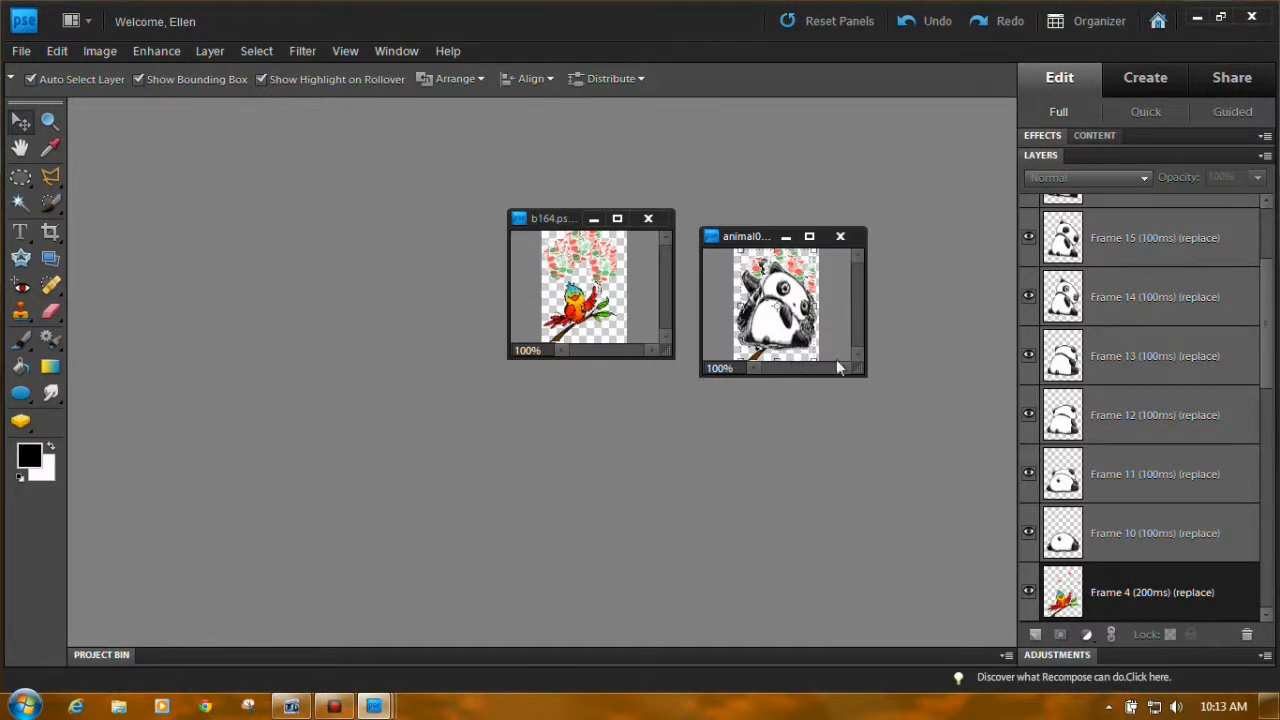
{"action": "mouse_move", "coordinate": [930, 418]}
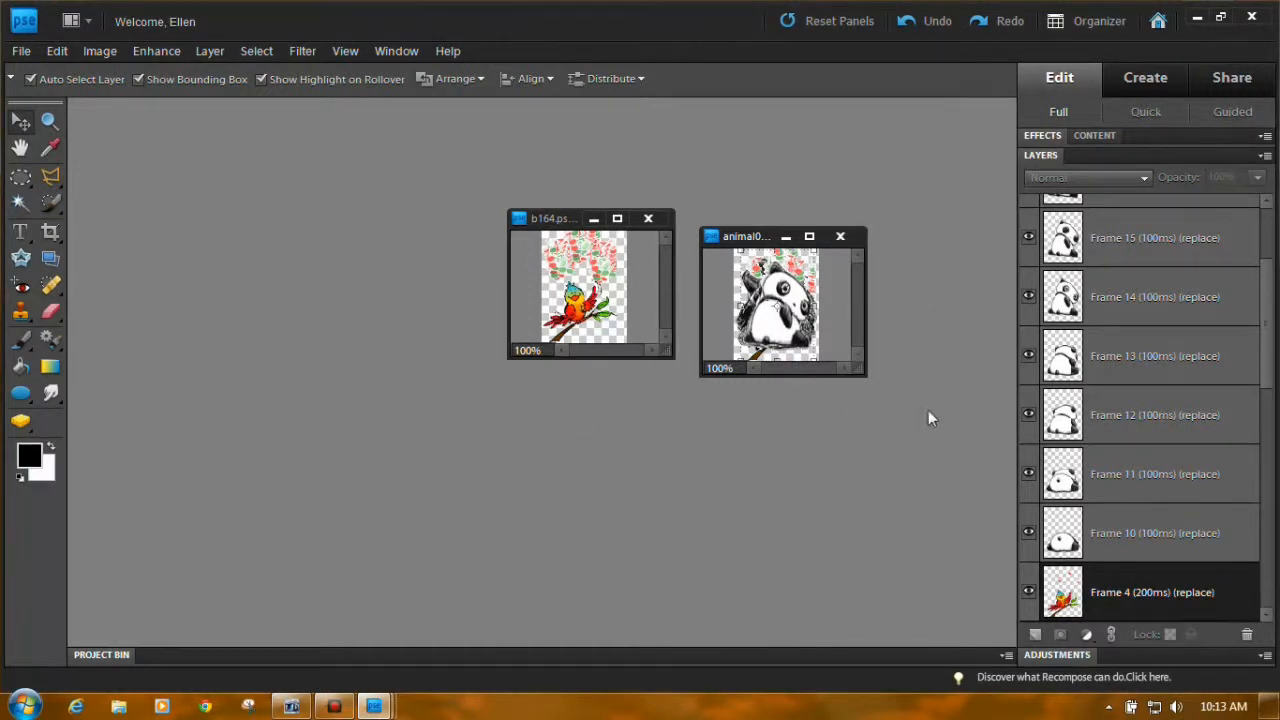
{"action": "mouse_move", "coordinate": [910, 472]}
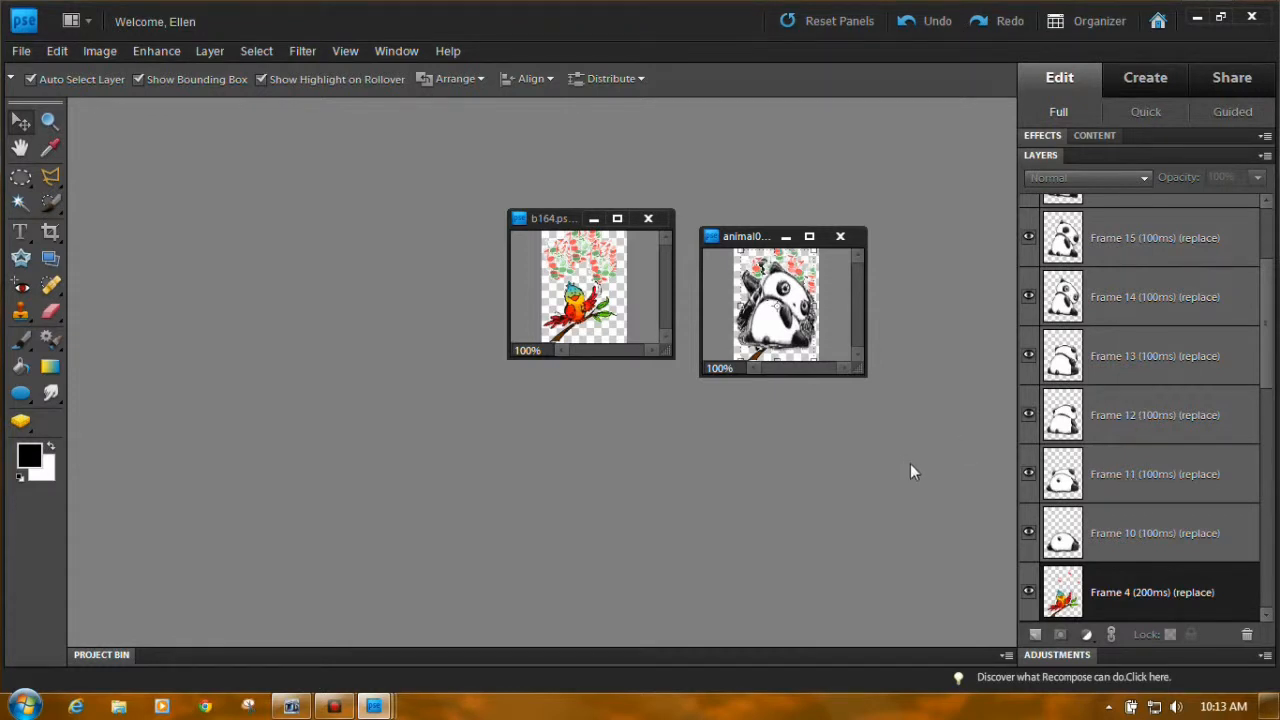